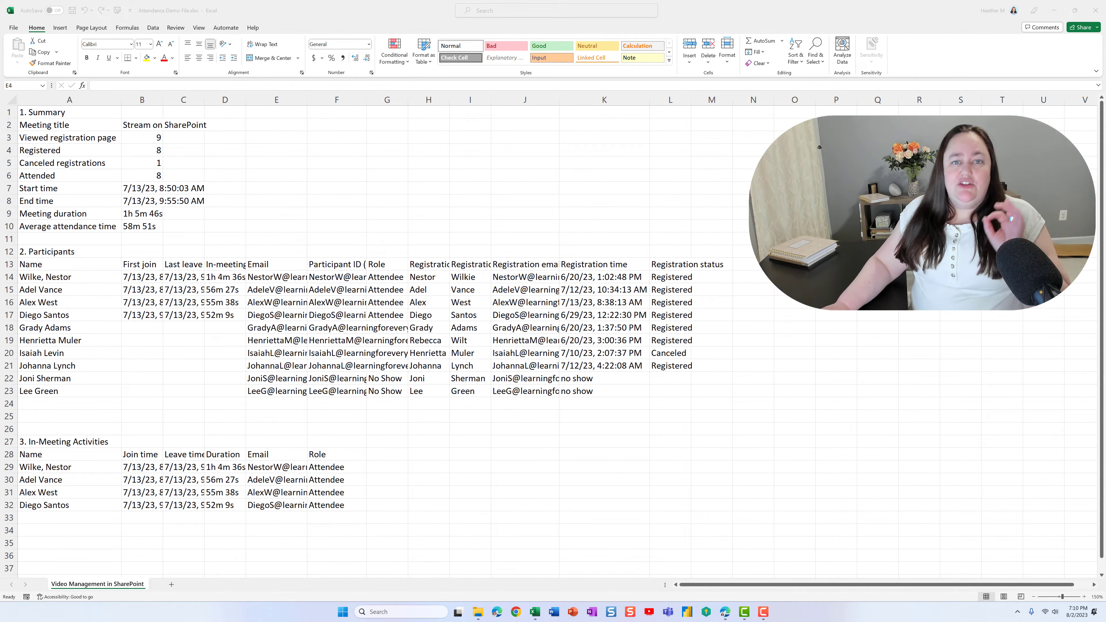
{"action": "mouse_move", "coordinate": [298, 323]}
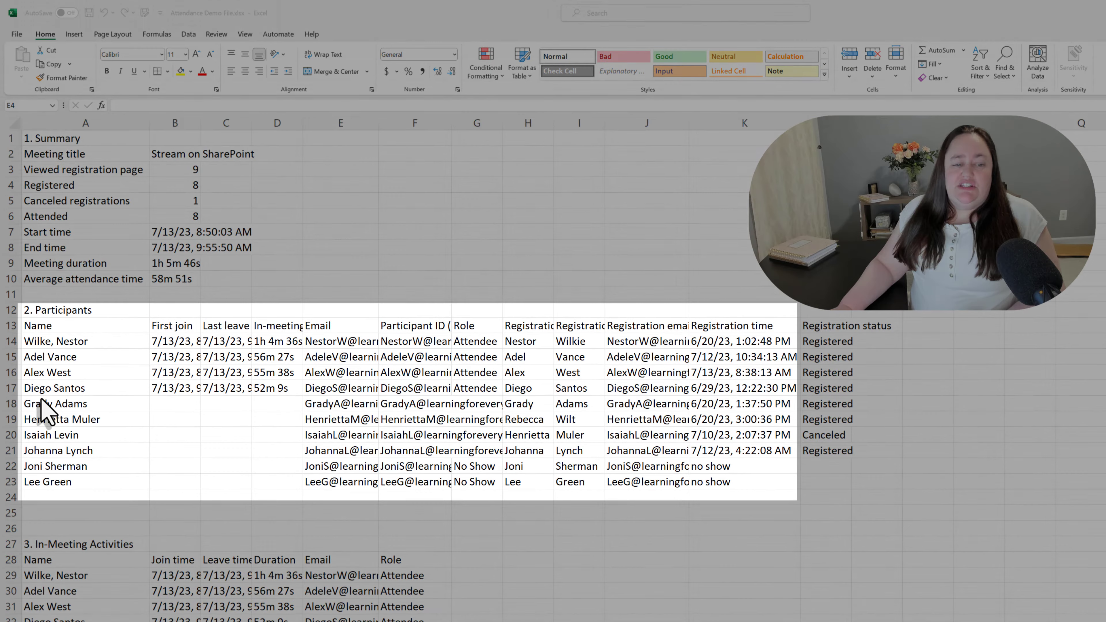
{"action": "mouse_move", "coordinate": [345, 512]}
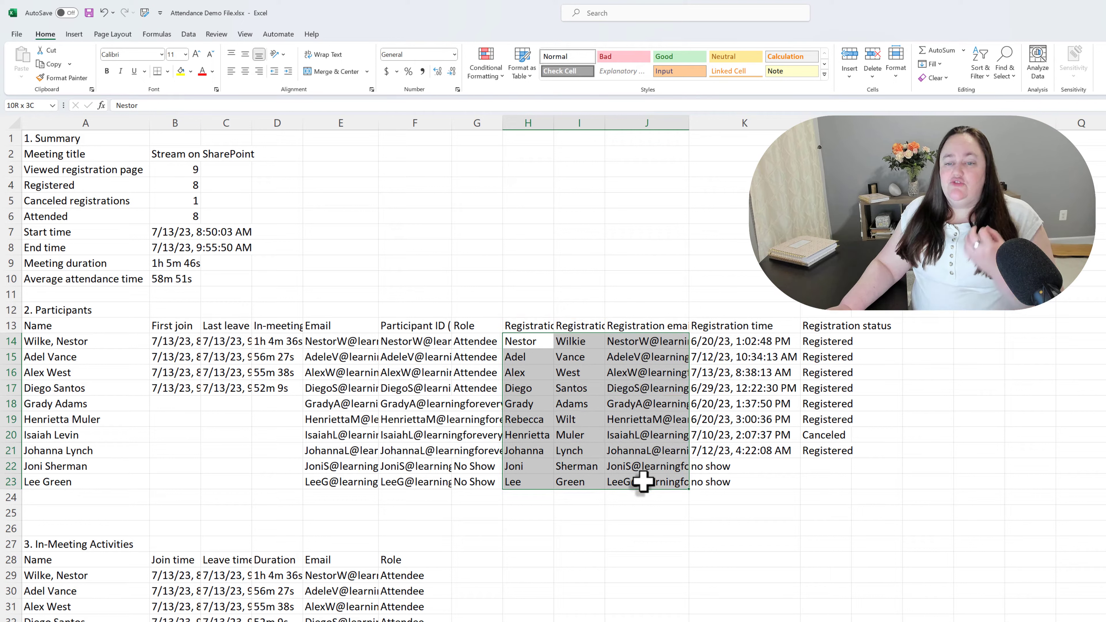
Format the selected registration range H13:J23 as a table with 'My table has headers' ticked.
{"action": "left_click", "coordinate": [527, 324]}
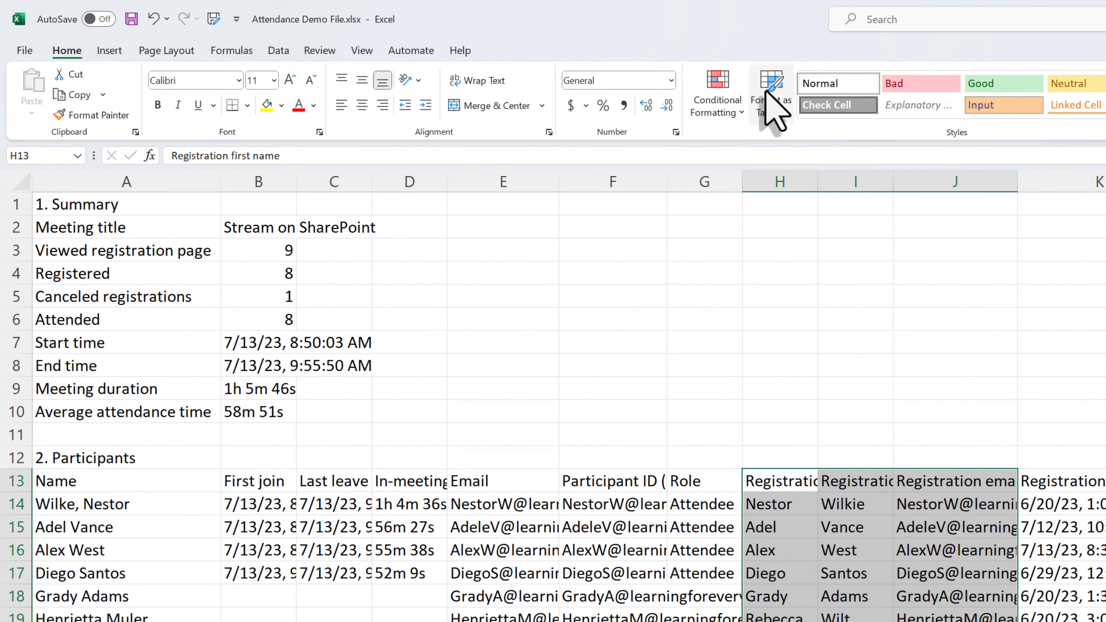
{"action": "mouse_move", "coordinate": [769, 95]}
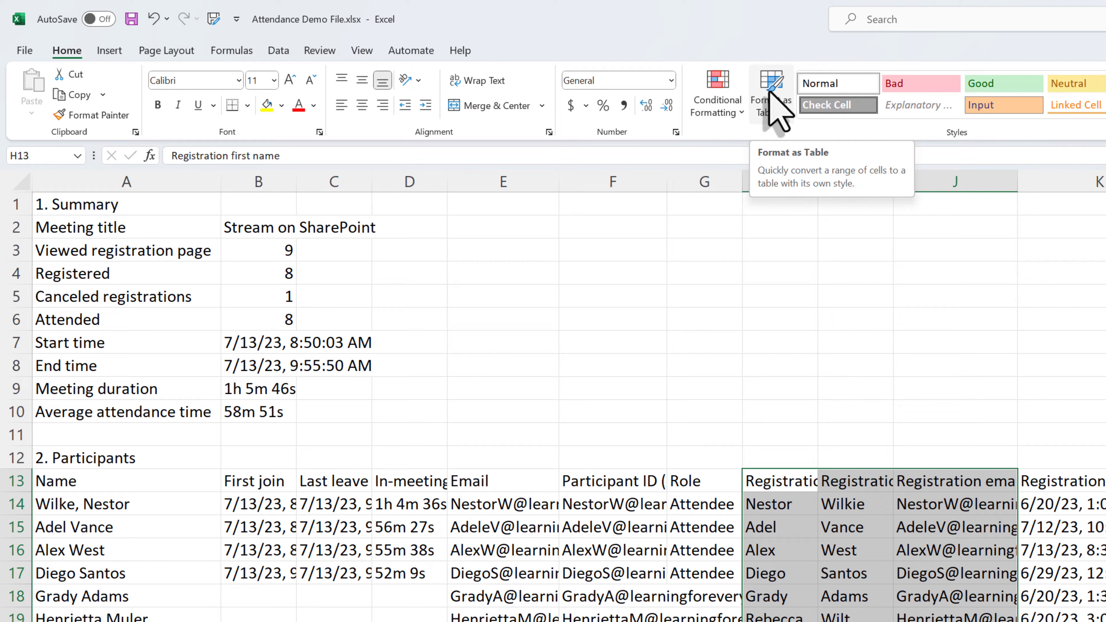
{"action": "left_click", "coordinate": [768, 95]}
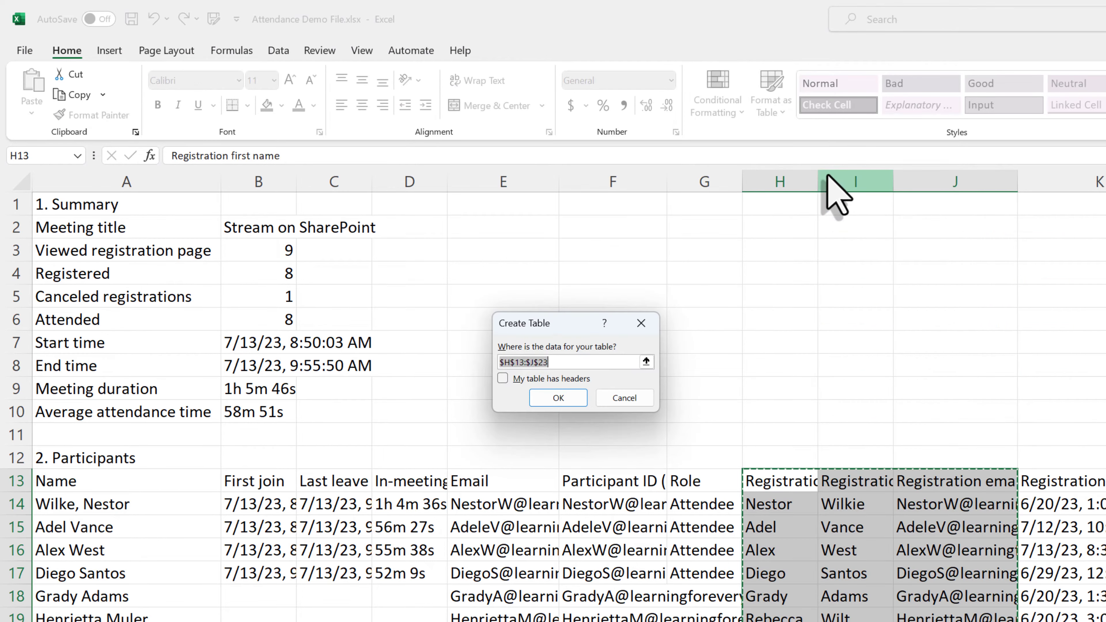
{"action": "mouse_move", "coordinate": [509, 412]}
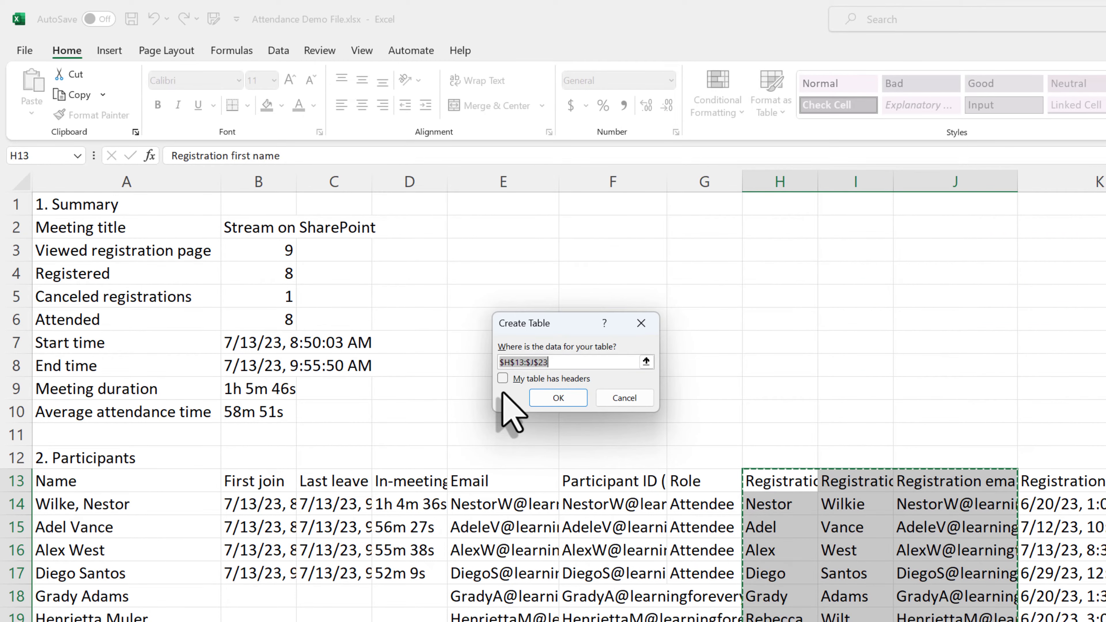
{"action": "left_click", "coordinate": [503, 378]}
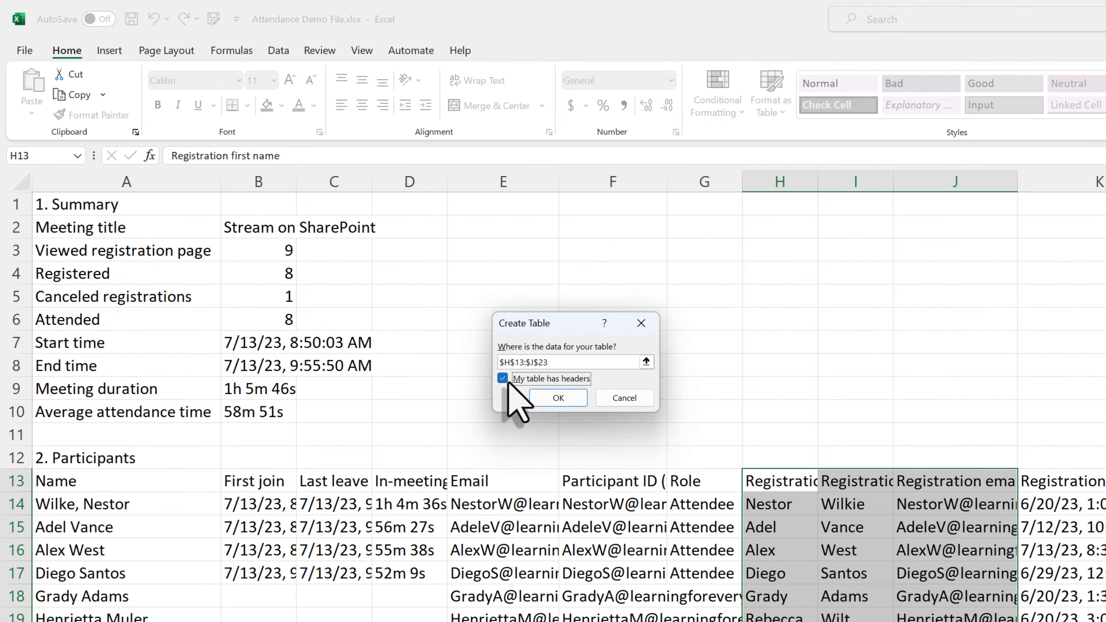
{"action": "mouse_move", "coordinate": [557, 396]}
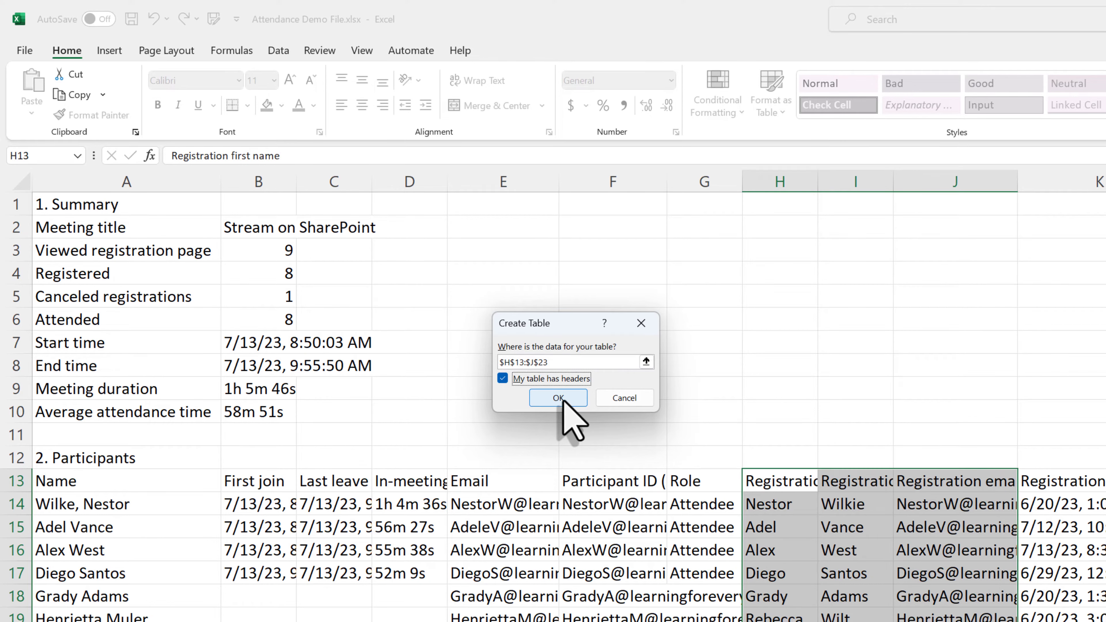
{"action": "left_click", "coordinate": [557, 397]}
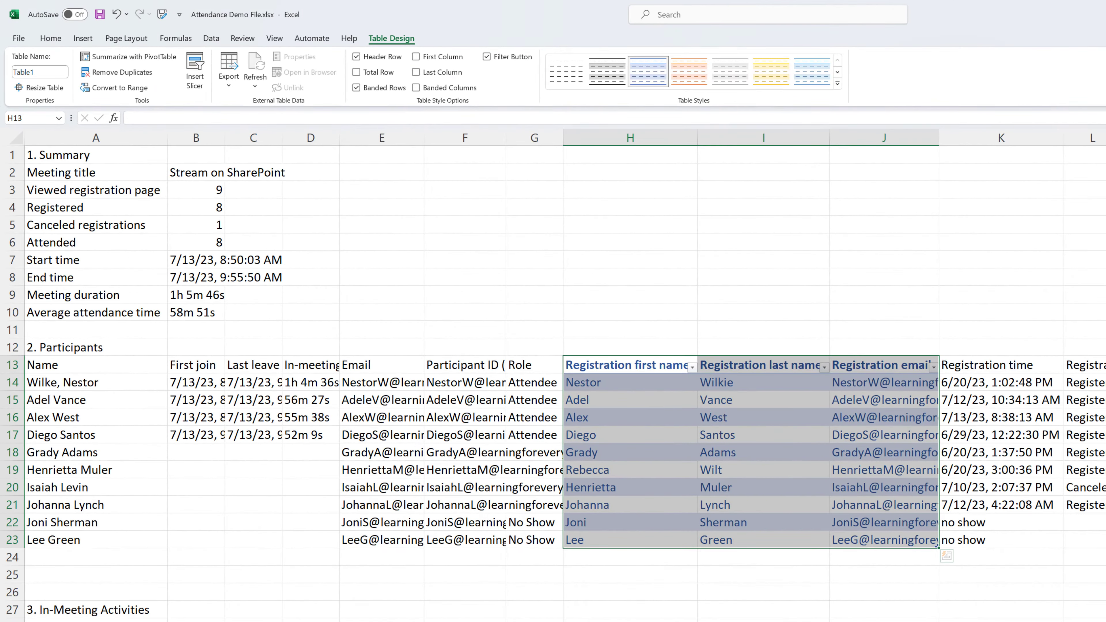
{"action": "mouse_move", "coordinate": [807, 603]}
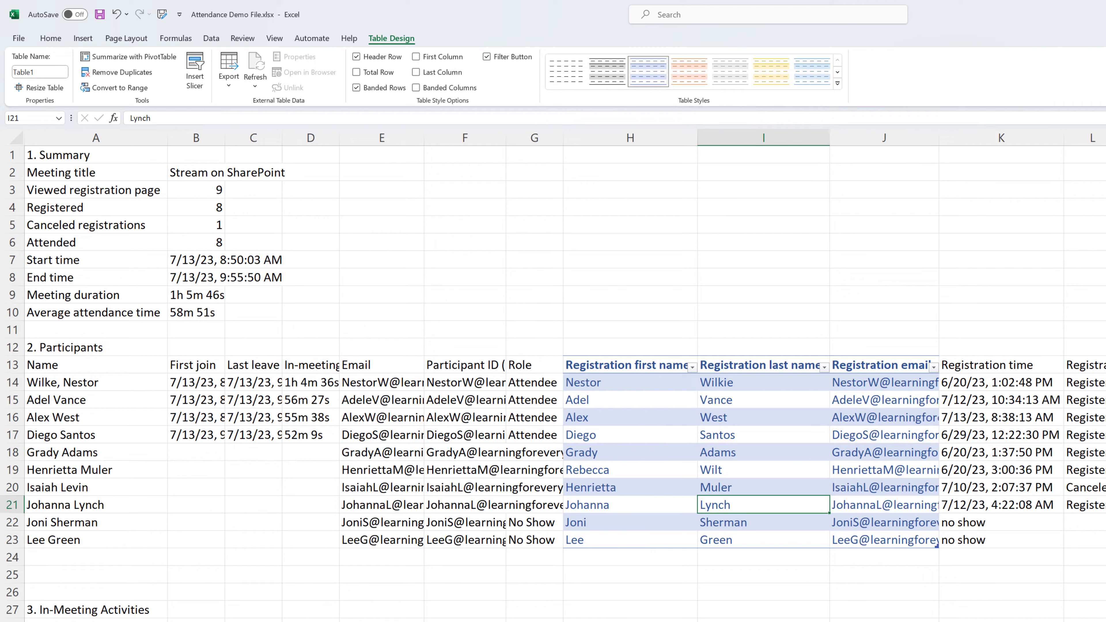
Rename Table1 to Attendance in the Table Design name box and commit it.
{"action": "left_click", "coordinate": [392, 38]}
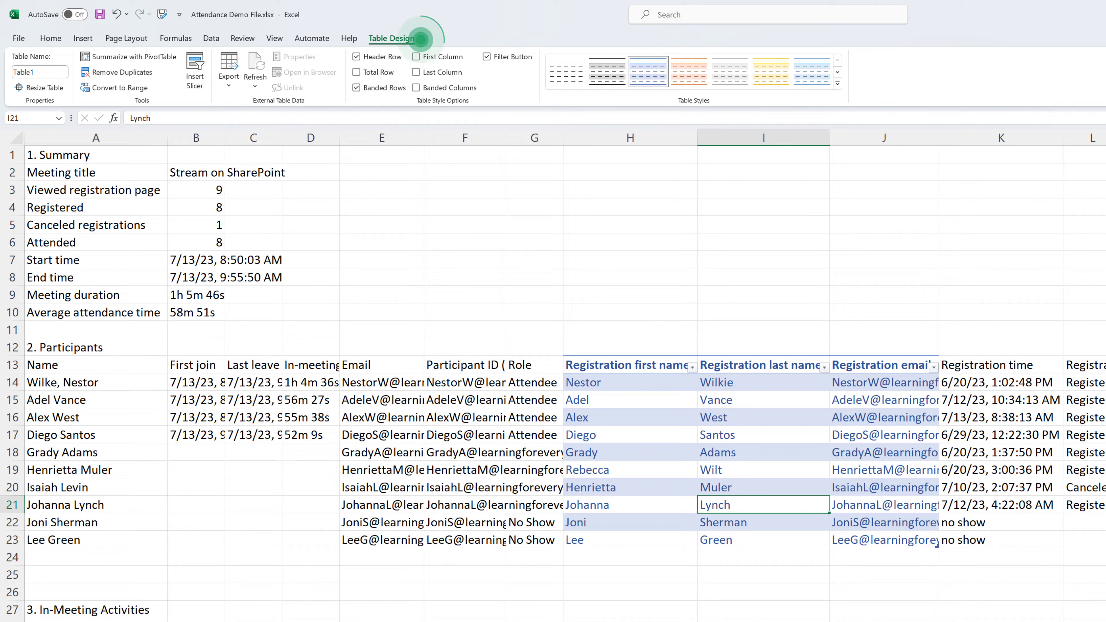
{"action": "left_click", "coordinate": [391, 38]}
{"action": "type", "text": "Attendance"}
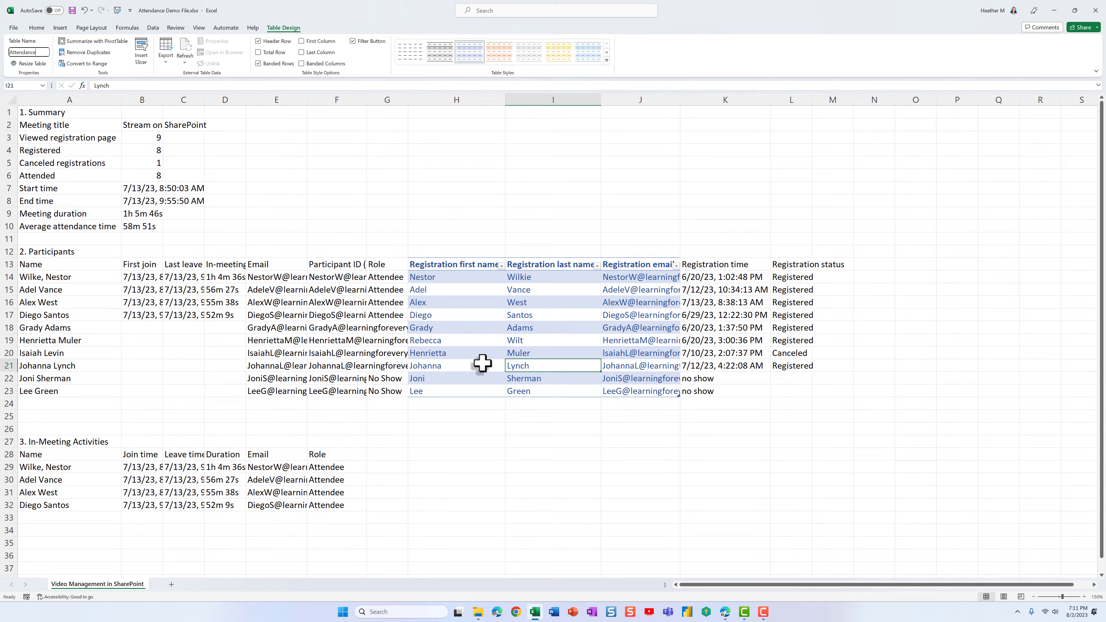
{"action": "left_click", "coordinate": [553, 415]}
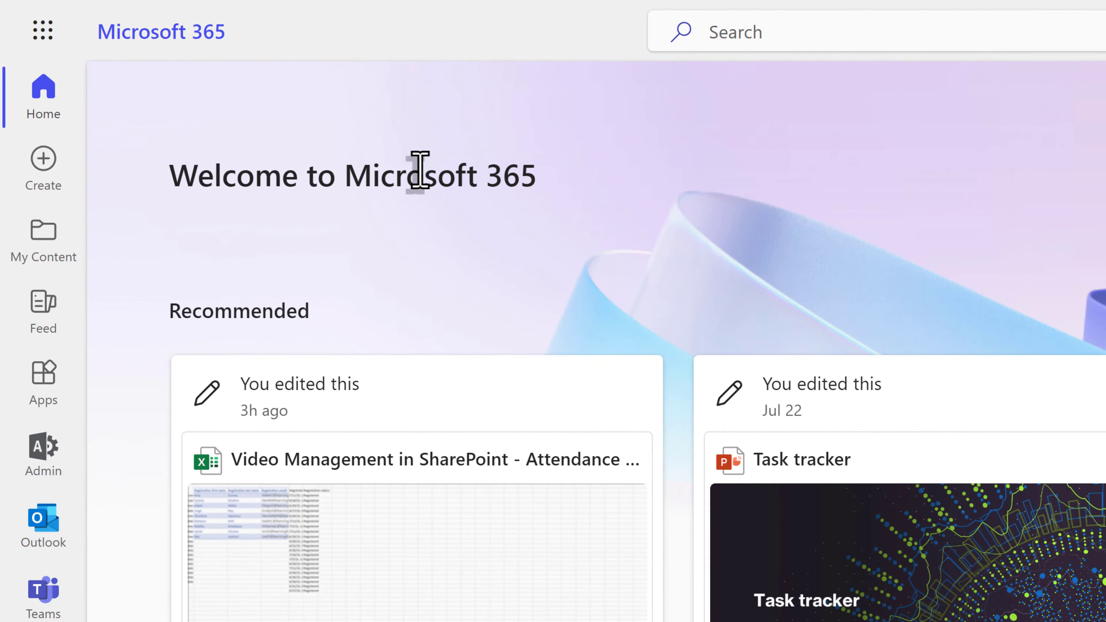
{"action": "mouse_move", "coordinate": [459, 160]}
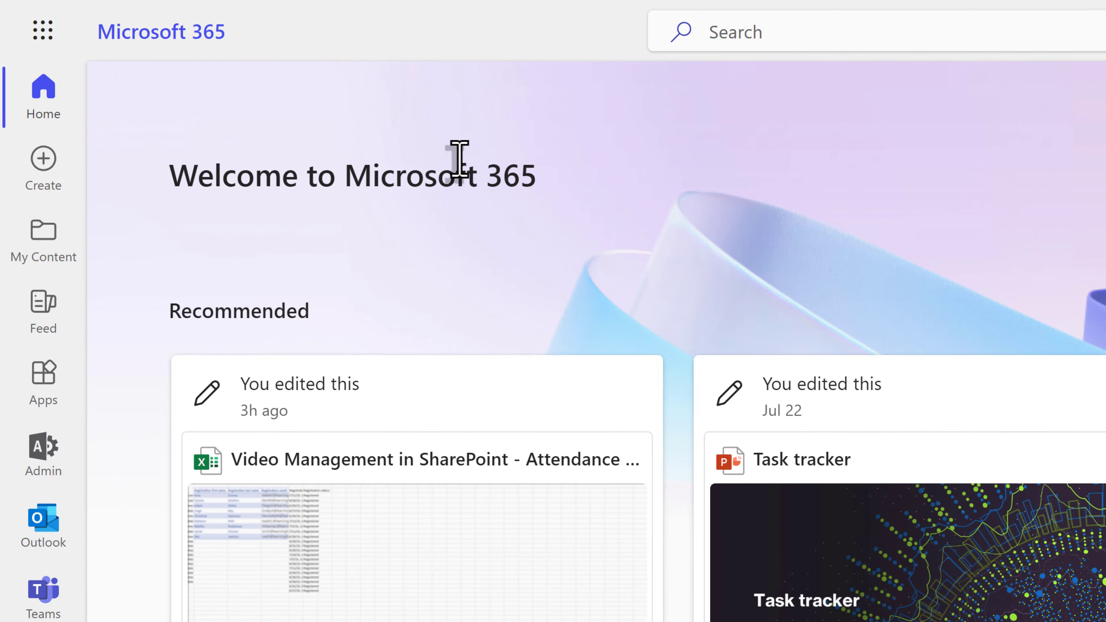
Launch Power Automate from the Microsoft 365 app launcher.
{"action": "left_click", "coordinate": [42, 31]}
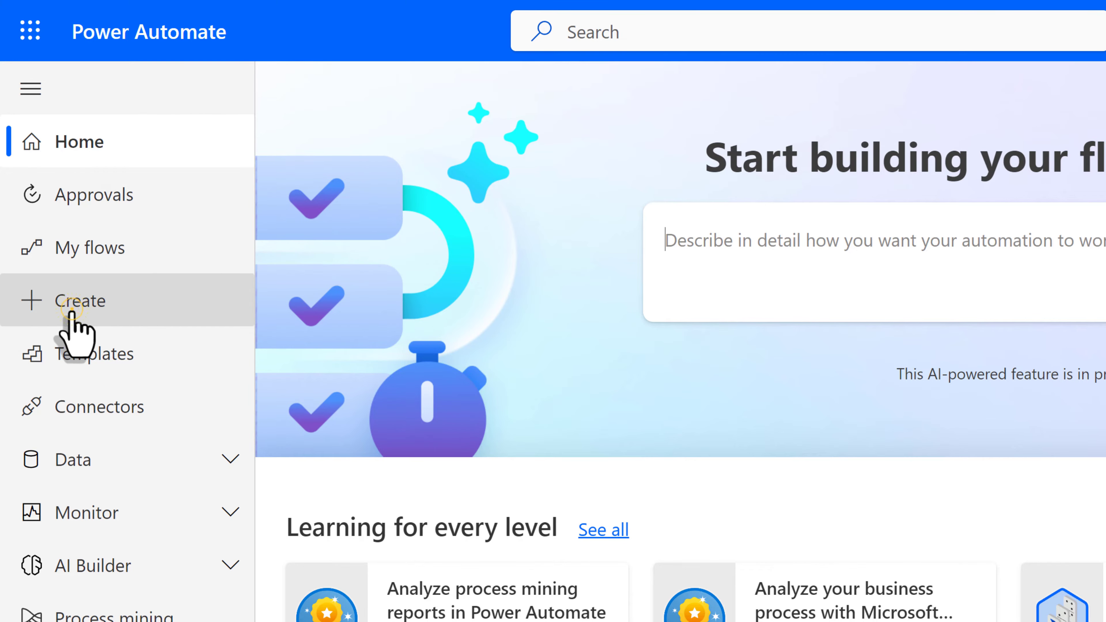
Create an instant cloud flow named 'Excel to Outlook' with the 'Manually trigger a flow' trigger.
{"action": "left_click", "coordinate": [80, 301]}
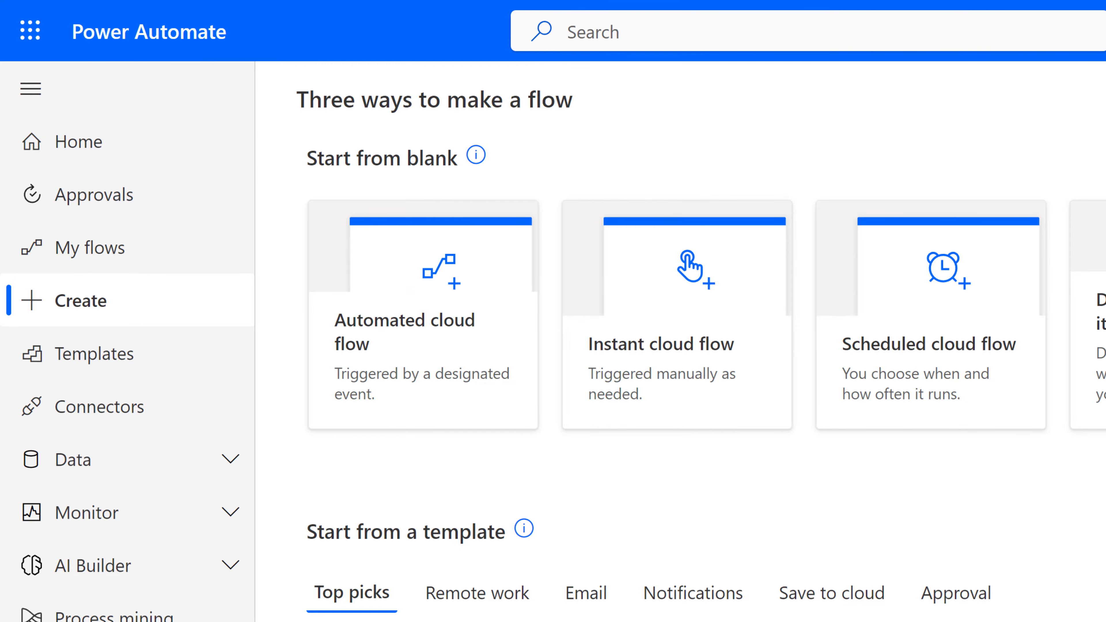
{"action": "mouse_move", "coordinate": [661, 345]}
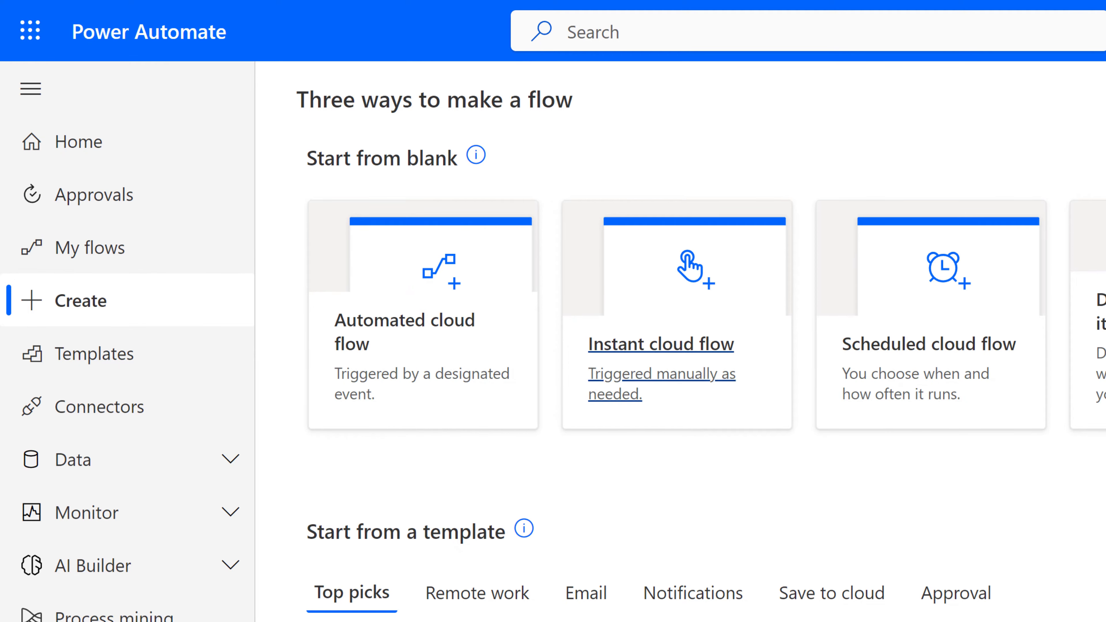
{"action": "left_click", "coordinate": [660, 344]}
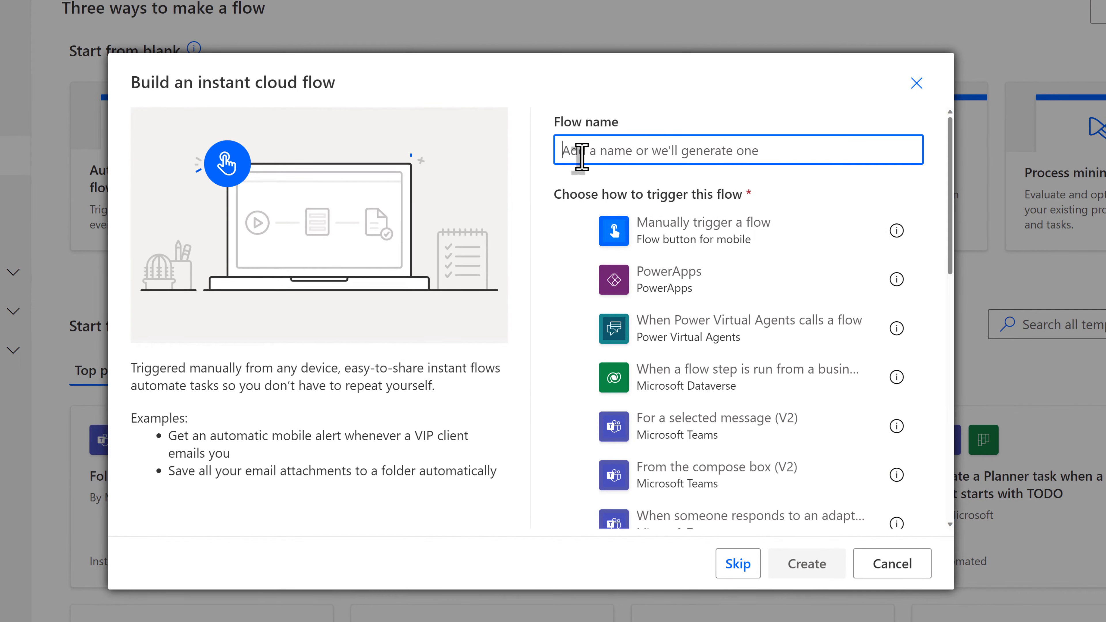
{"action": "type", "text": "E"}
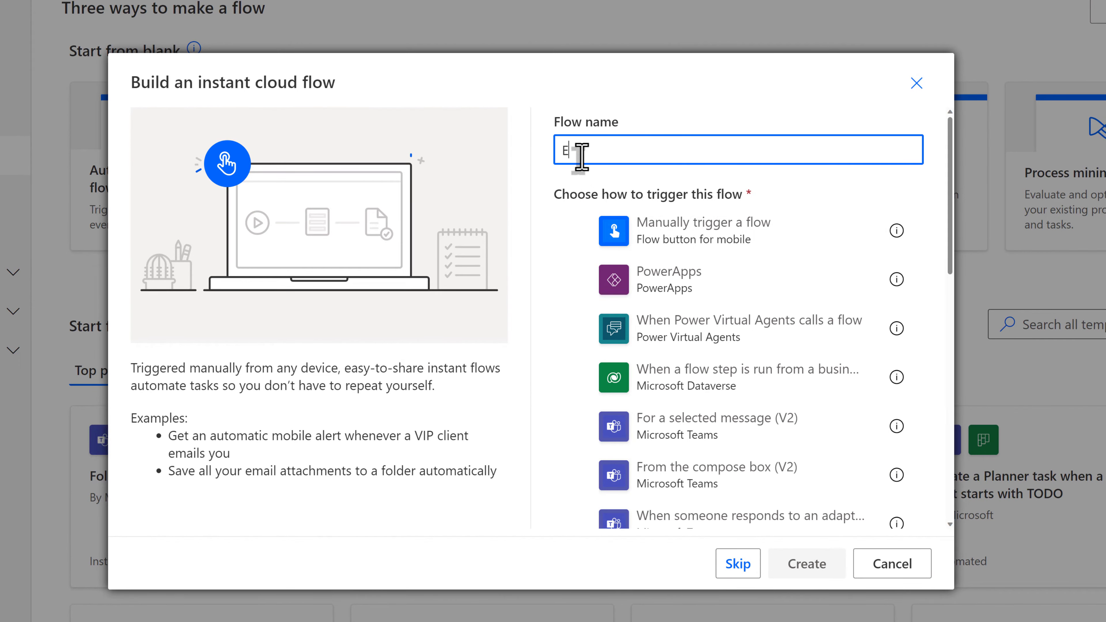
{"action": "type", "text": "Excel to"}
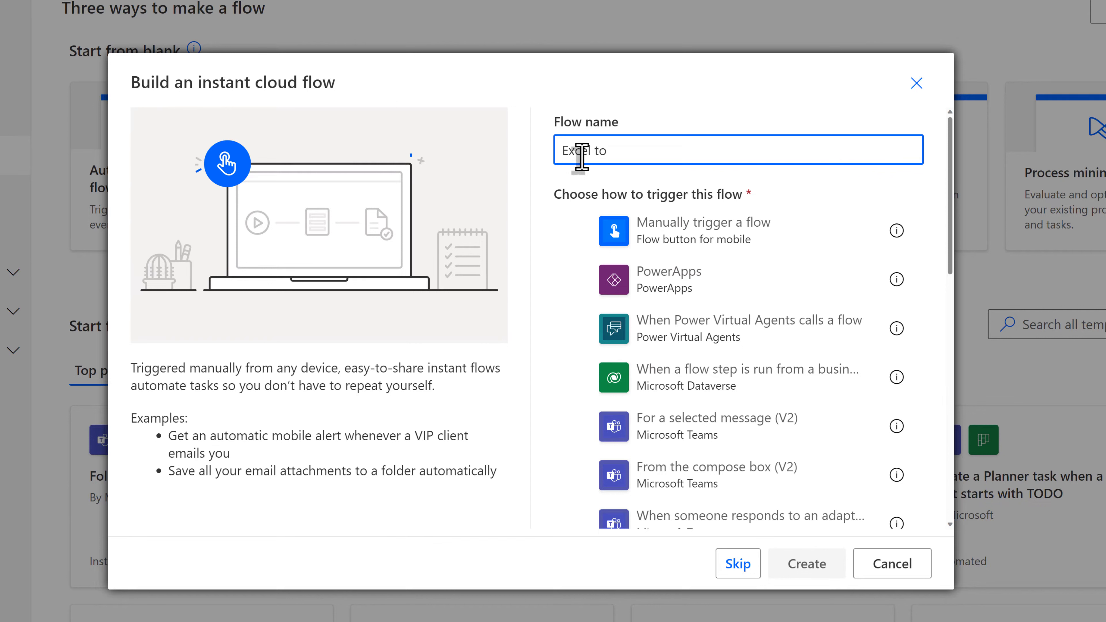
{"action": "type", "text": "Outlook"}
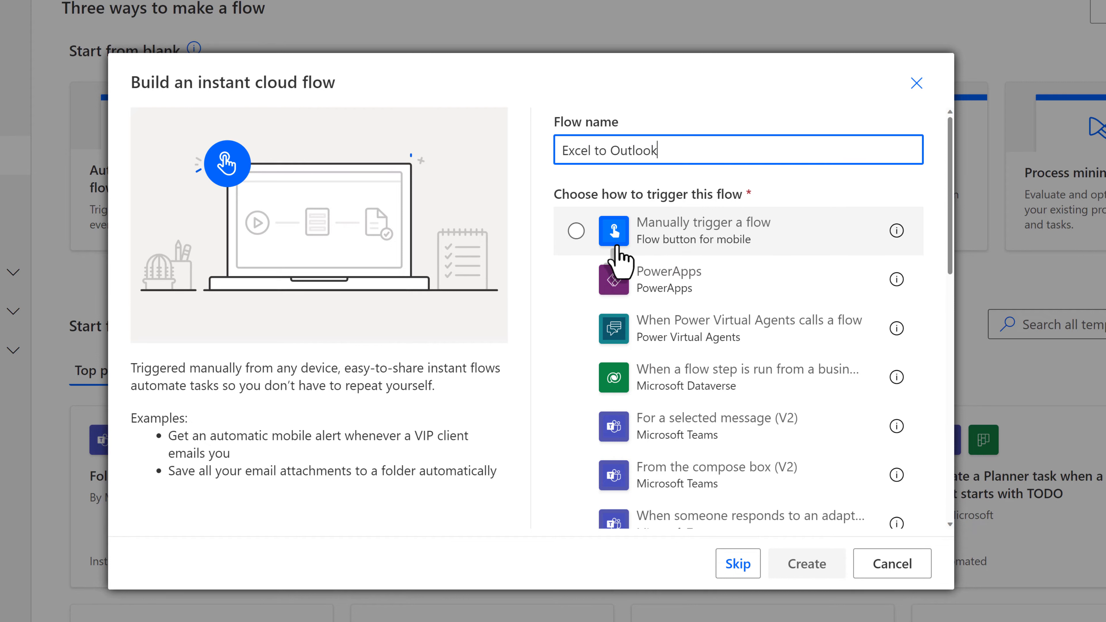
{"action": "left_click", "coordinate": [576, 230]}
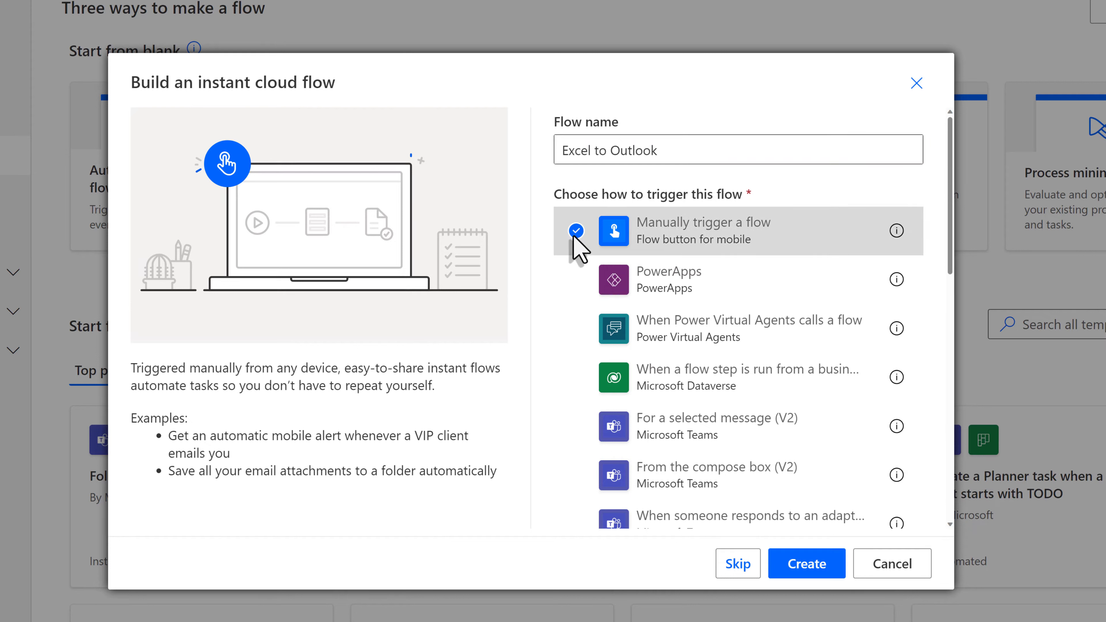
{"action": "mouse_move", "coordinate": [659, 536]}
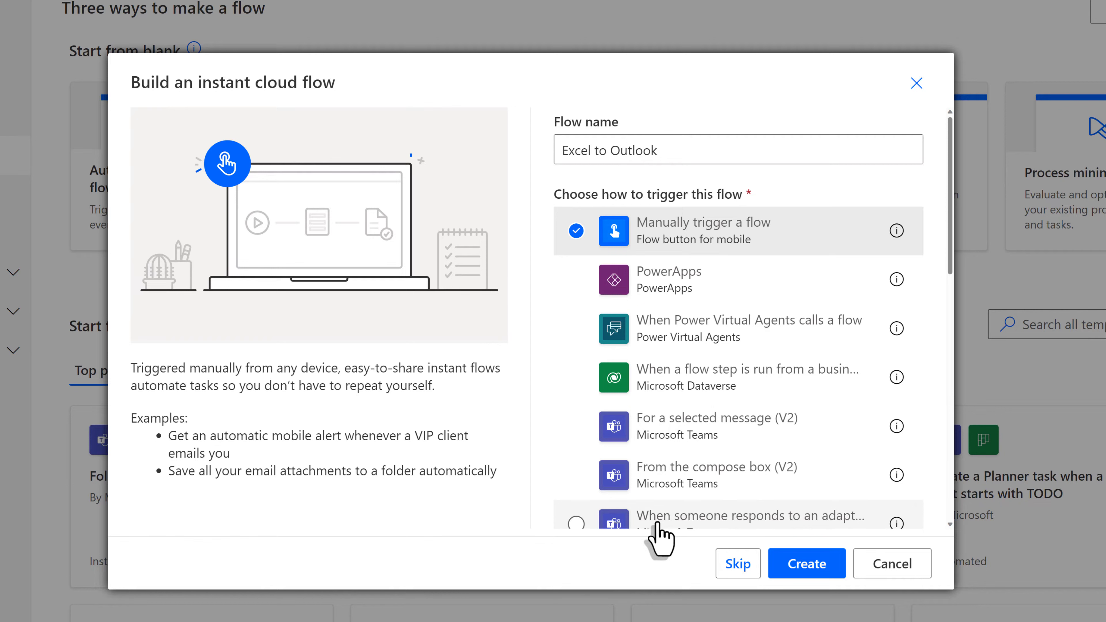
{"action": "mouse_move", "coordinate": [628, 550]}
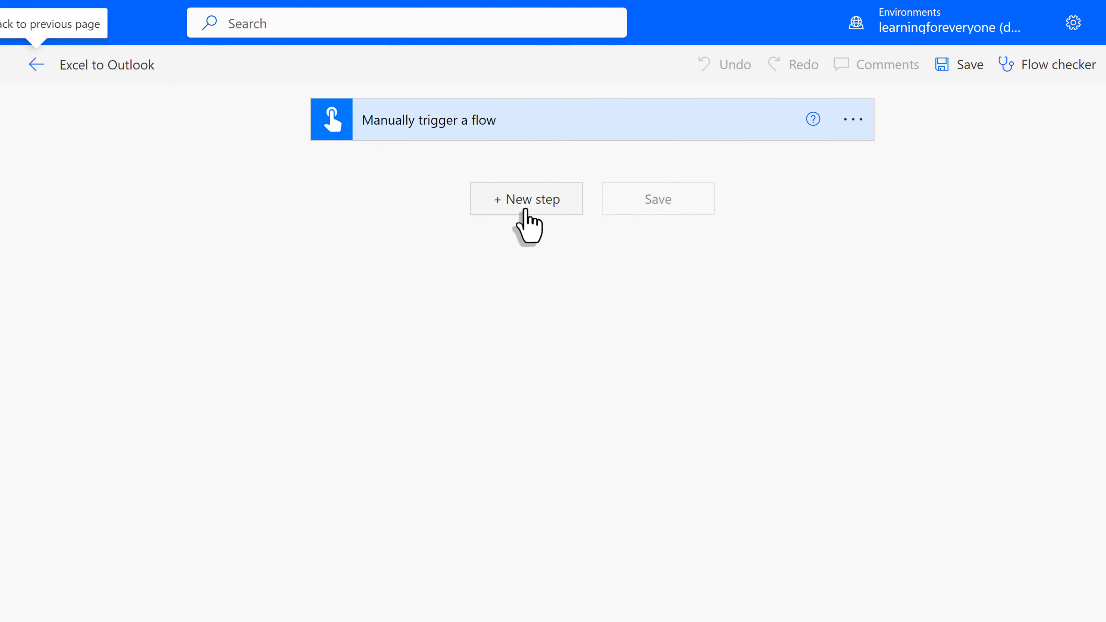
Add an Excel Online (Business) 'List rows present in a table' action after the manual trigger.
{"action": "left_click", "coordinate": [525, 198]}
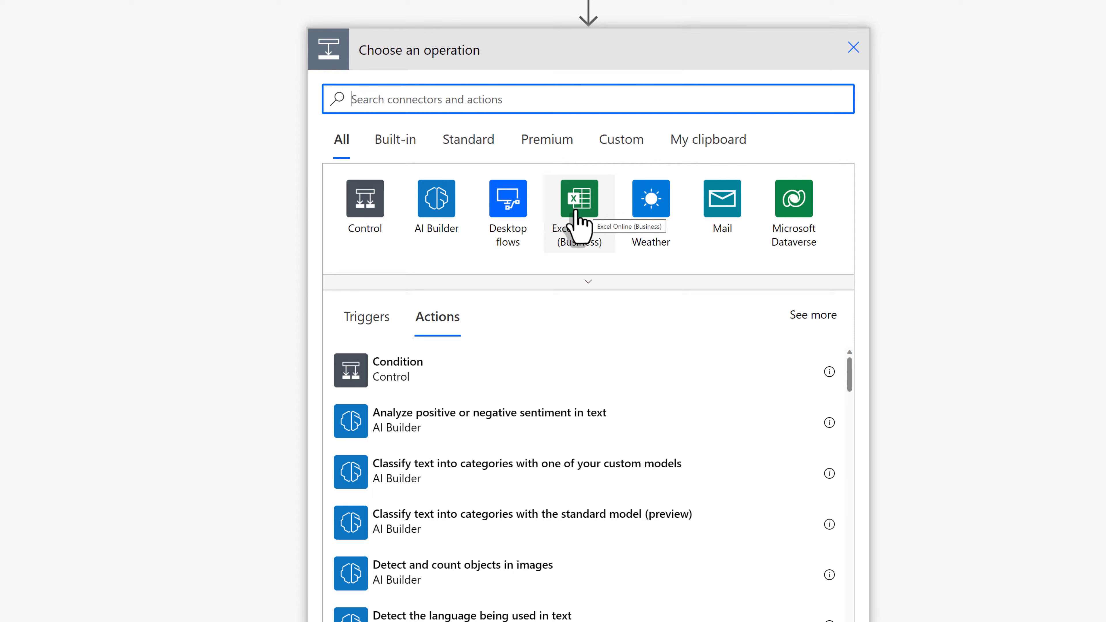
{"action": "left_click", "coordinate": [579, 198]}
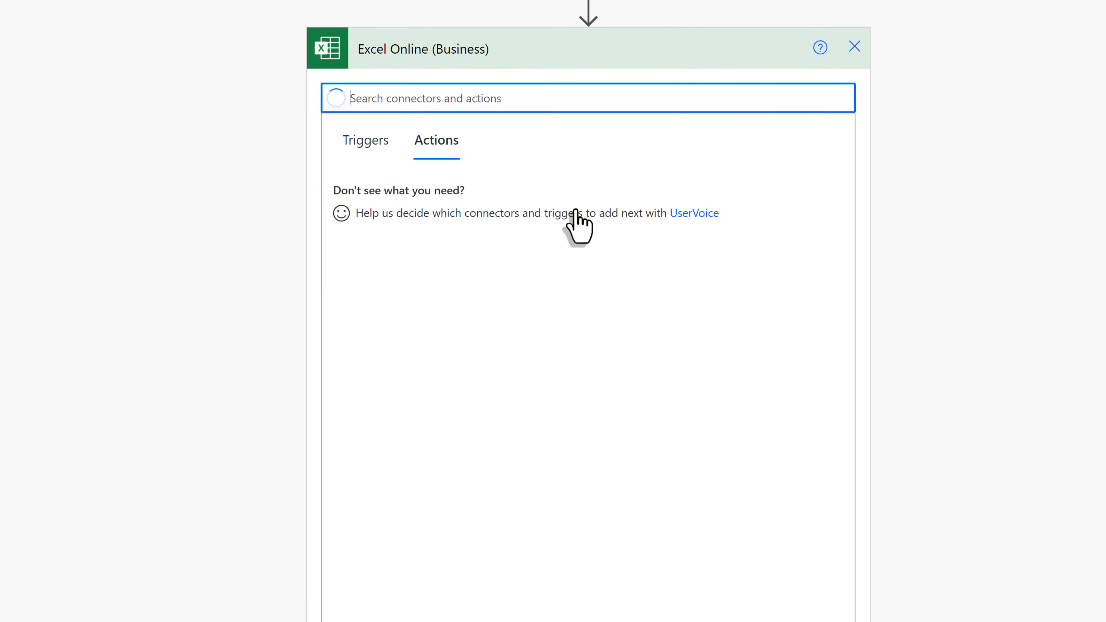
{"action": "left_click", "coordinate": [436, 139]}
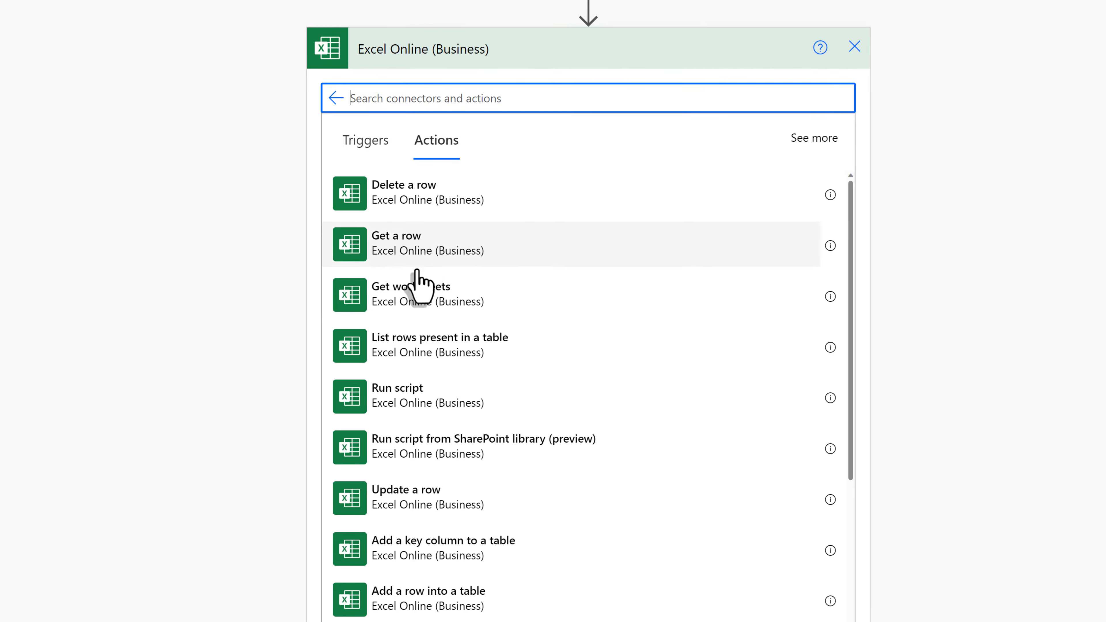
{"action": "mouse_move", "coordinate": [436, 355]}
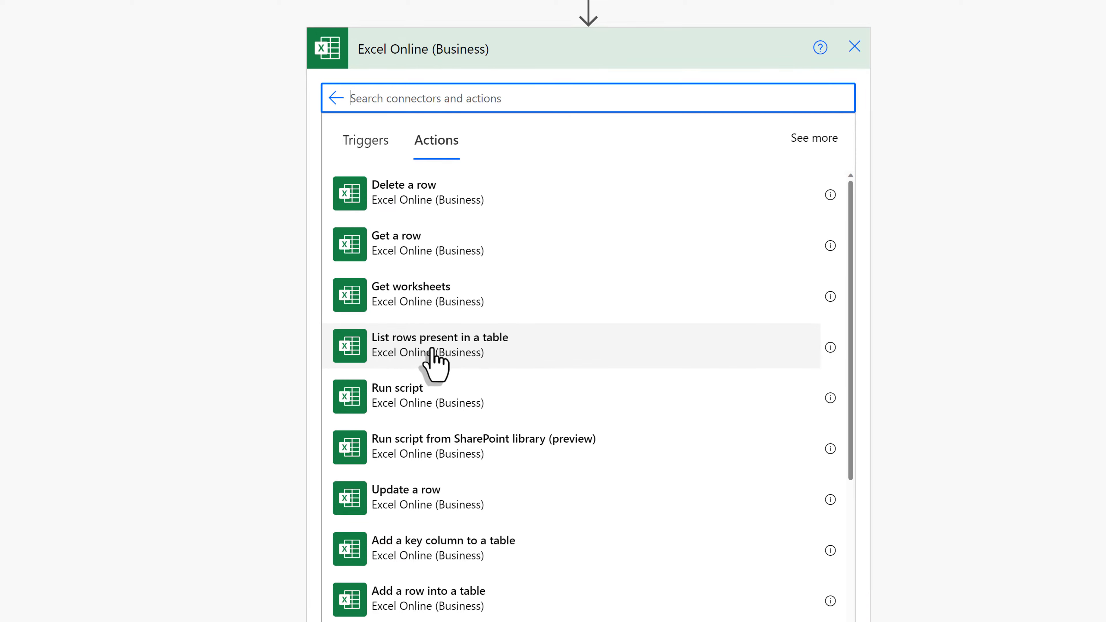
{"action": "left_click", "coordinate": [439, 346]}
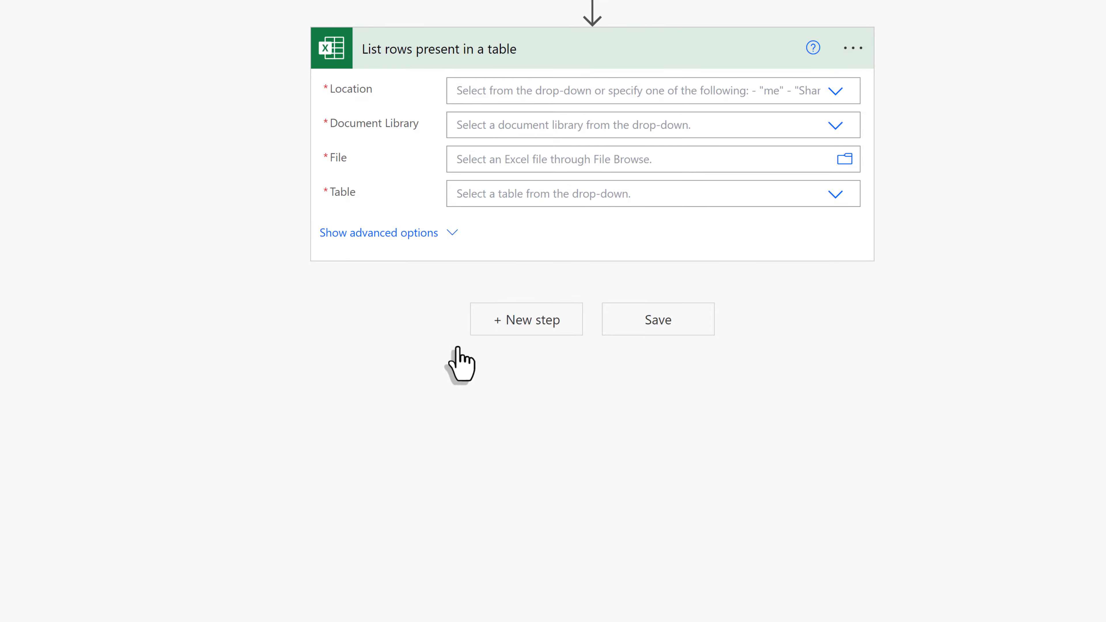
{"action": "mouse_move", "coordinate": [840, 120]}
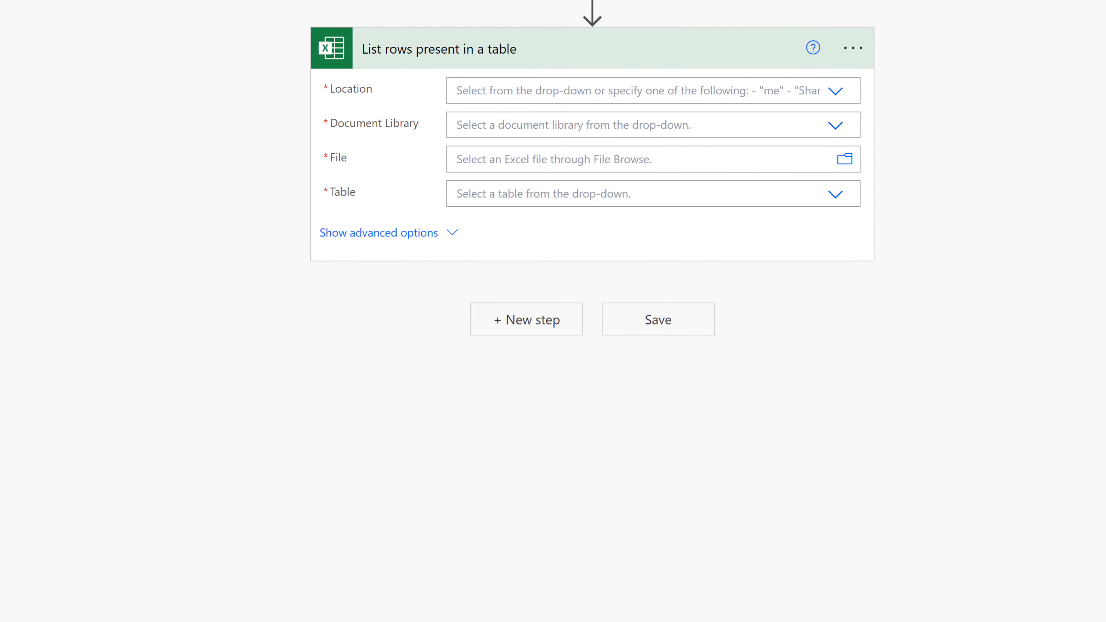
{"action": "mouse_move", "coordinate": [835, 90]}
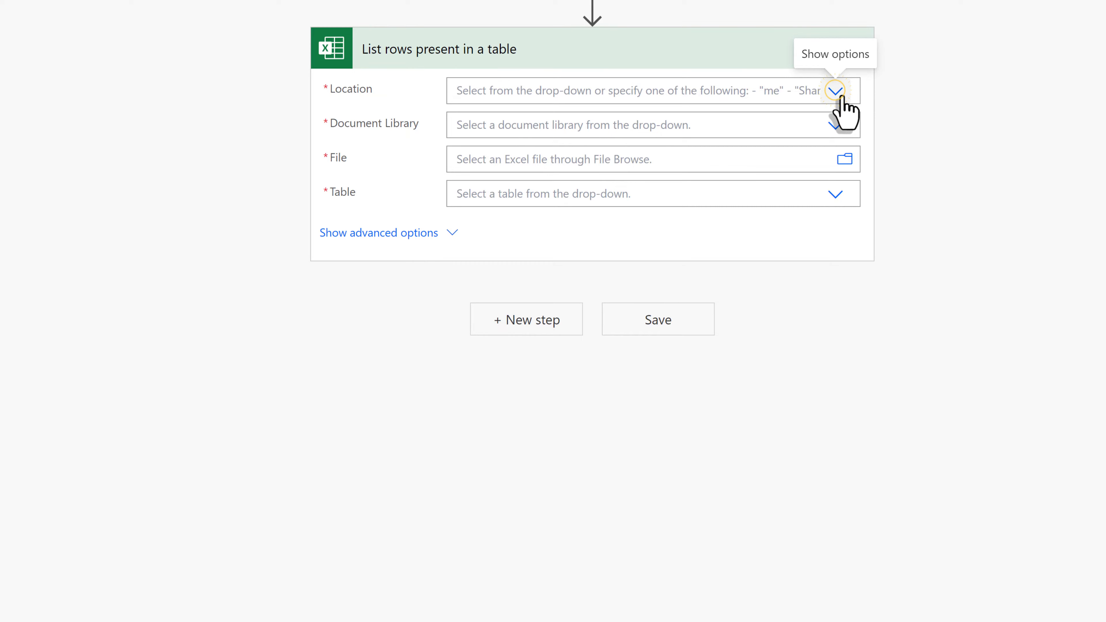
Point the list-rows step at OneDrive for Business, library OneDrive, and the attendance report workbook.
{"action": "left_click", "coordinate": [835, 90]}
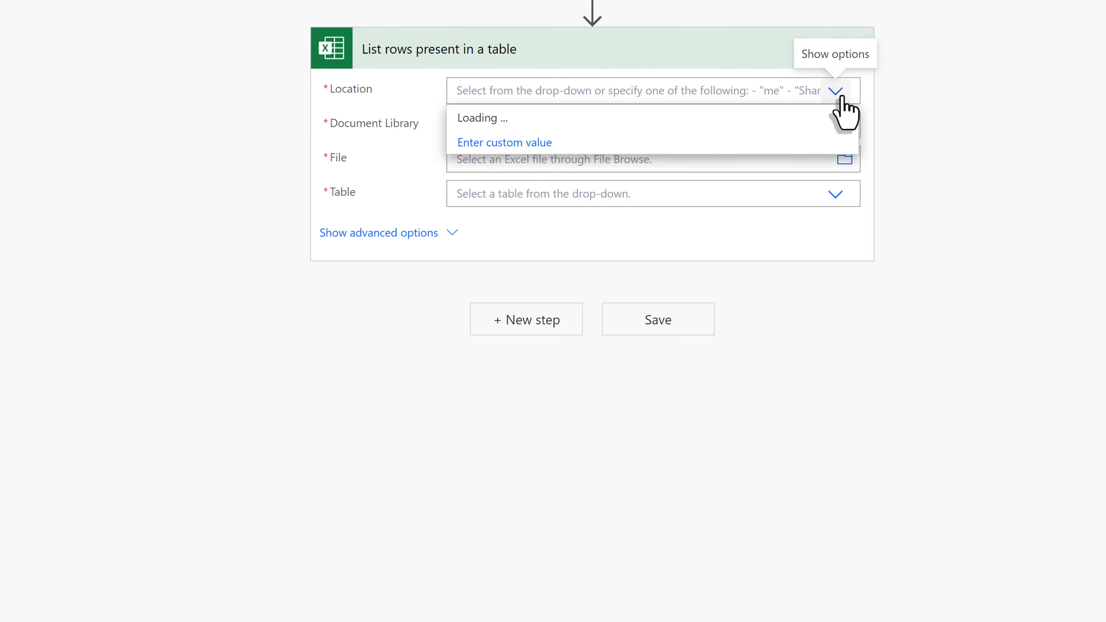
{"action": "mouse_move", "coordinate": [582, 138]}
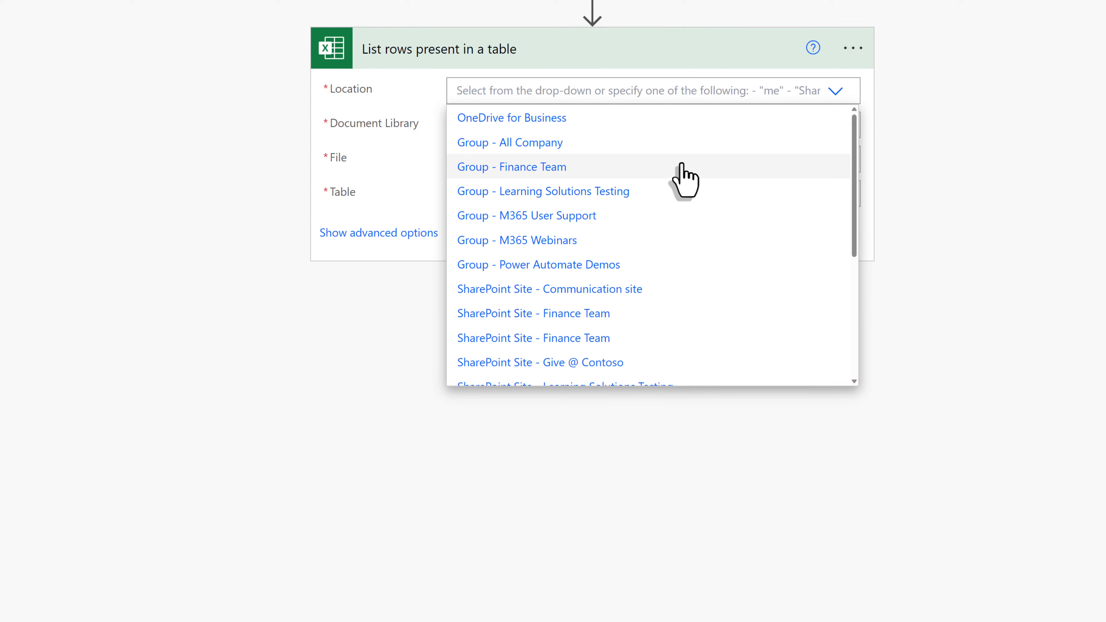
{"action": "mouse_move", "coordinate": [557, 141]}
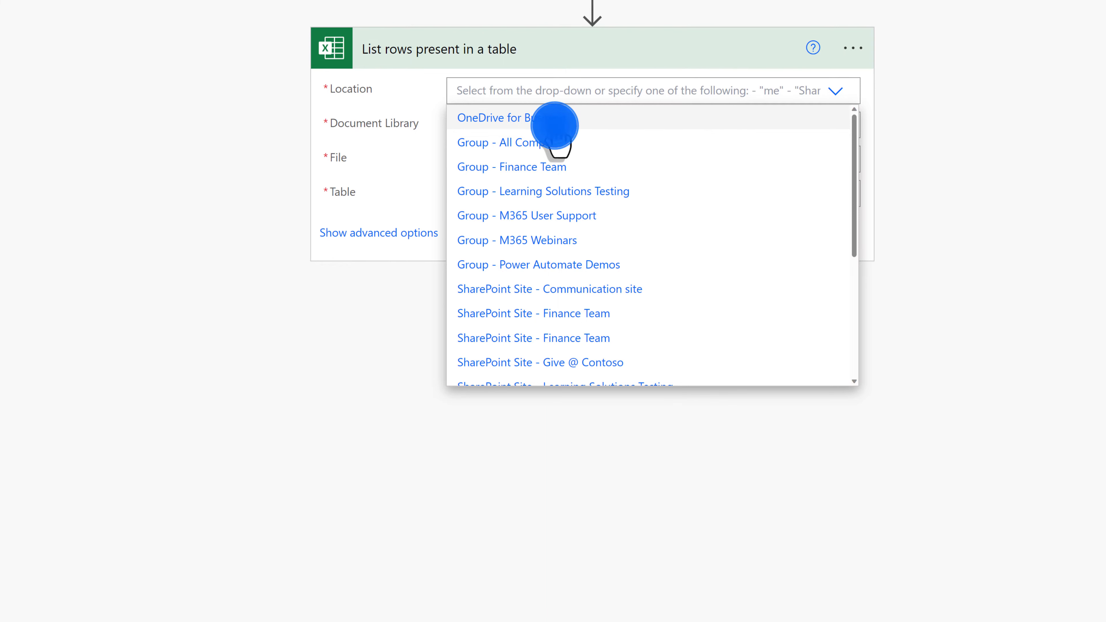
{"action": "left_click", "coordinate": [501, 118]}
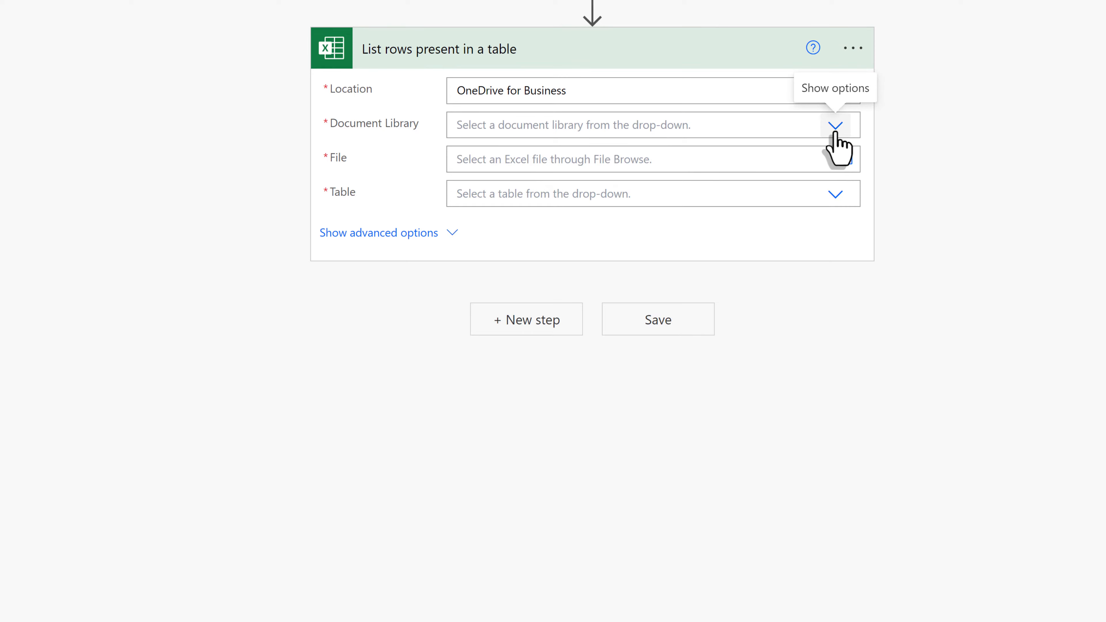
{"action": "left_click", "coordinate": [835, 125]}
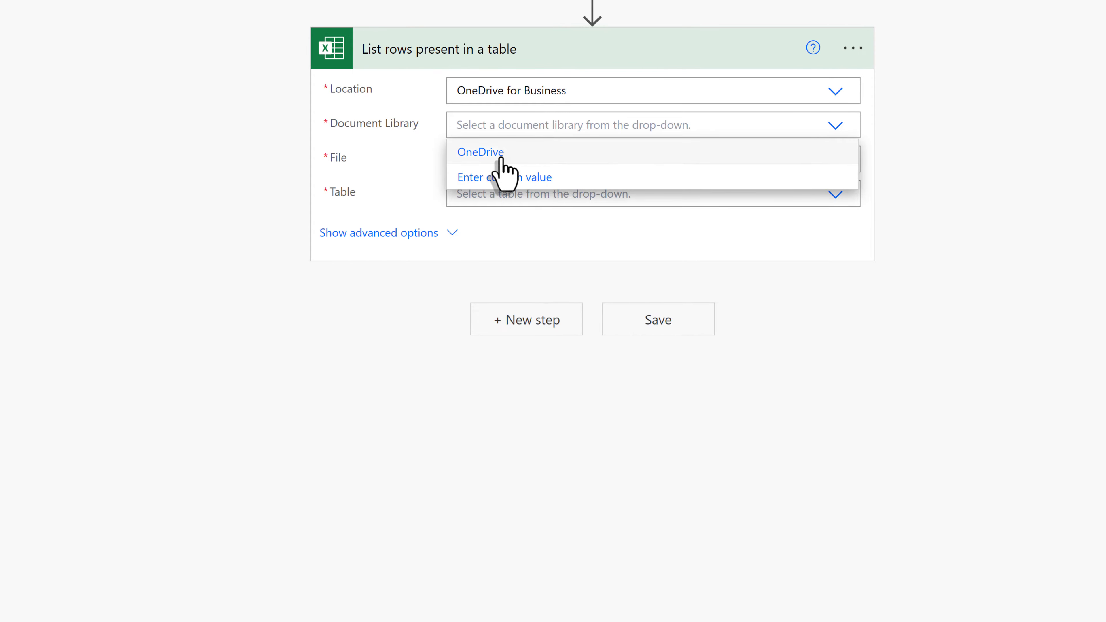
{"action": "left_click", "coordinate": [480, 151]}
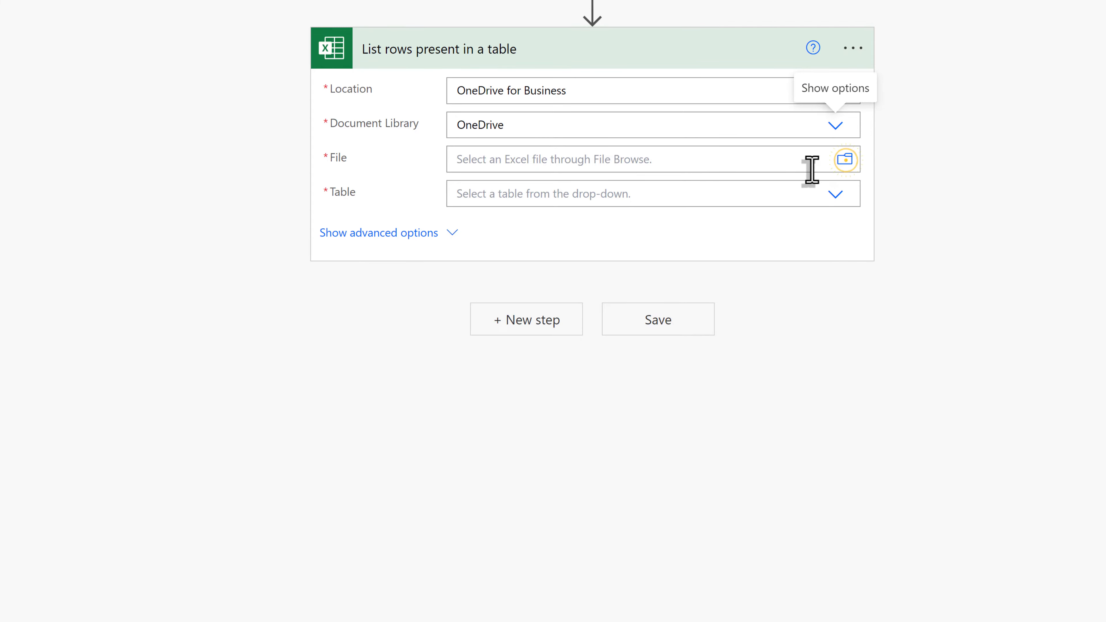
{"action": "left_click", "coordinate": [845, 160]}
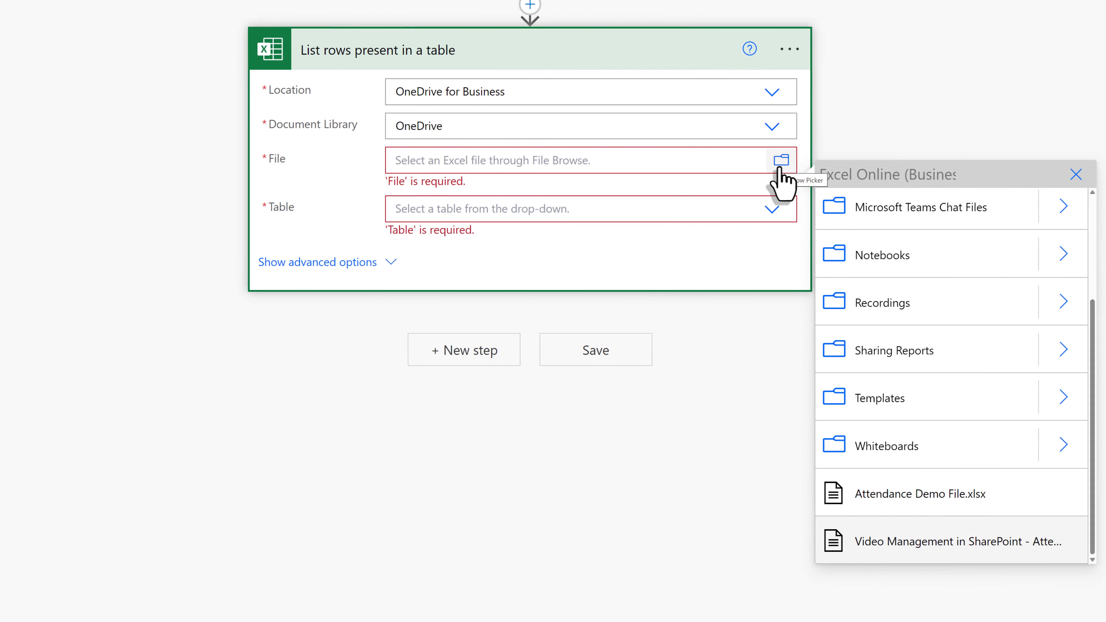
{"action": "left_click", "coordinate": [931, 541]}
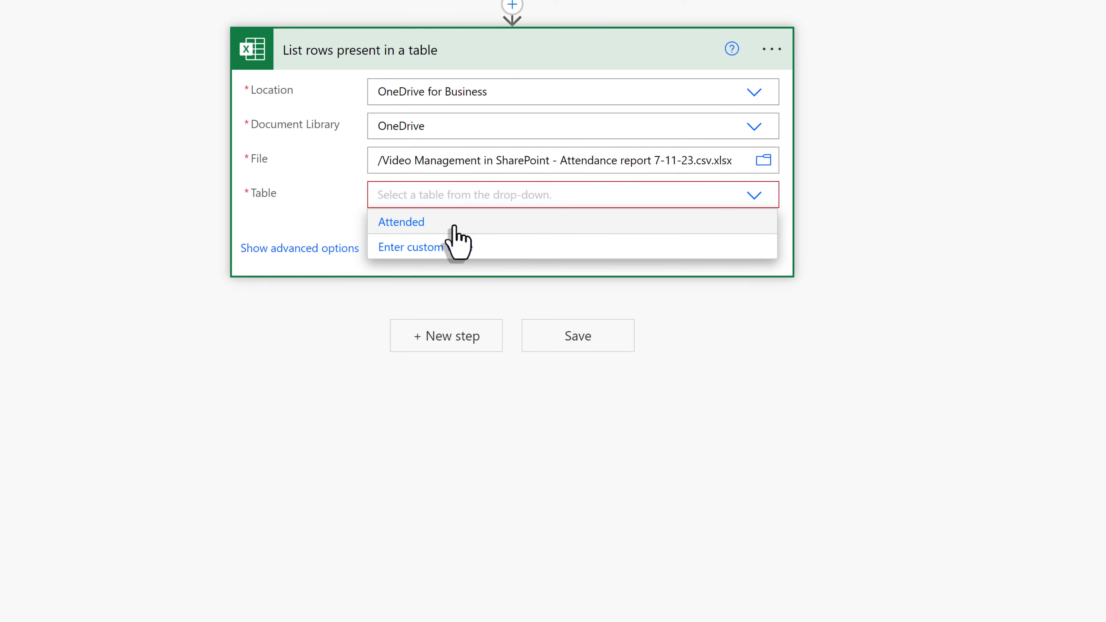
{"action": "mouse_move", "coordinate": [405, 251]}
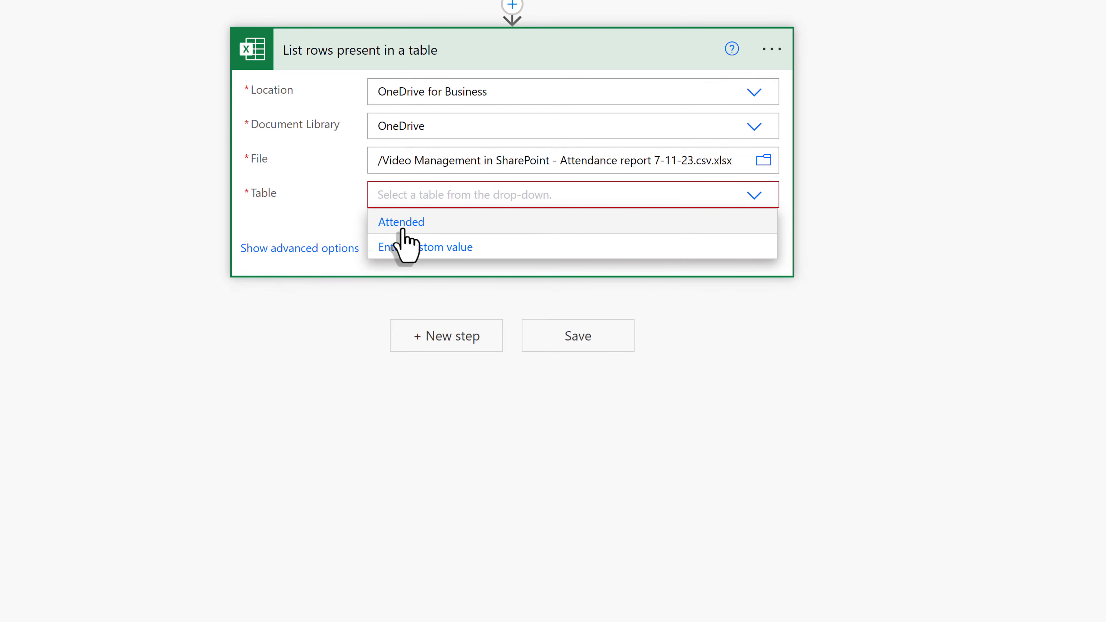
Choose the Attended table for the step and add a new step after it.
{"action": "left_click", "coordinate": [401, 221]}
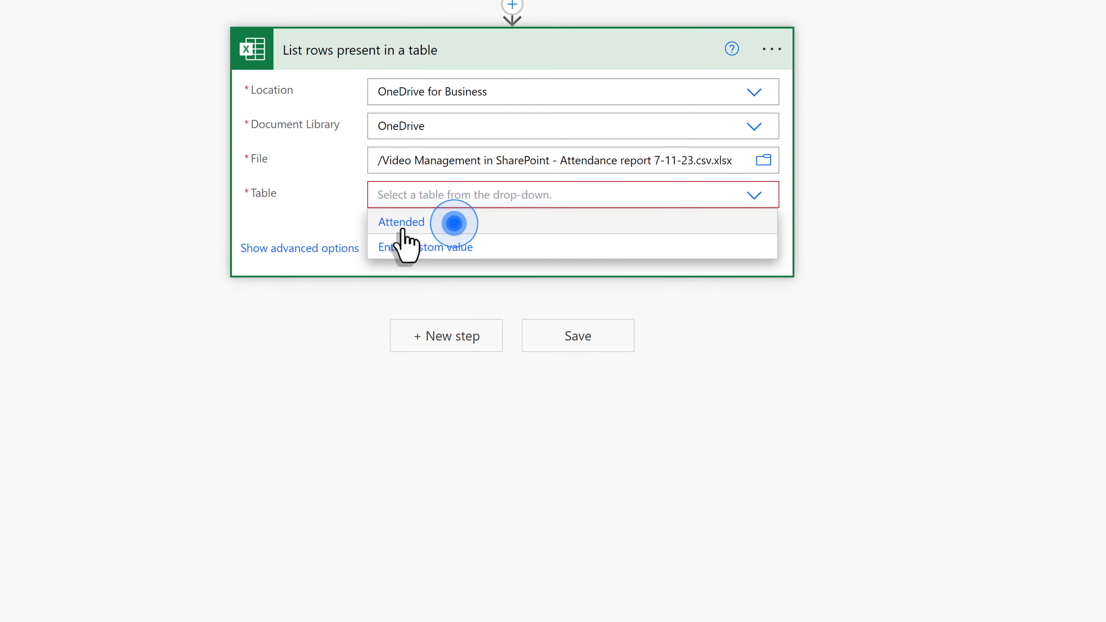
{"action": "left_click", "coordinate": [401, 221]}
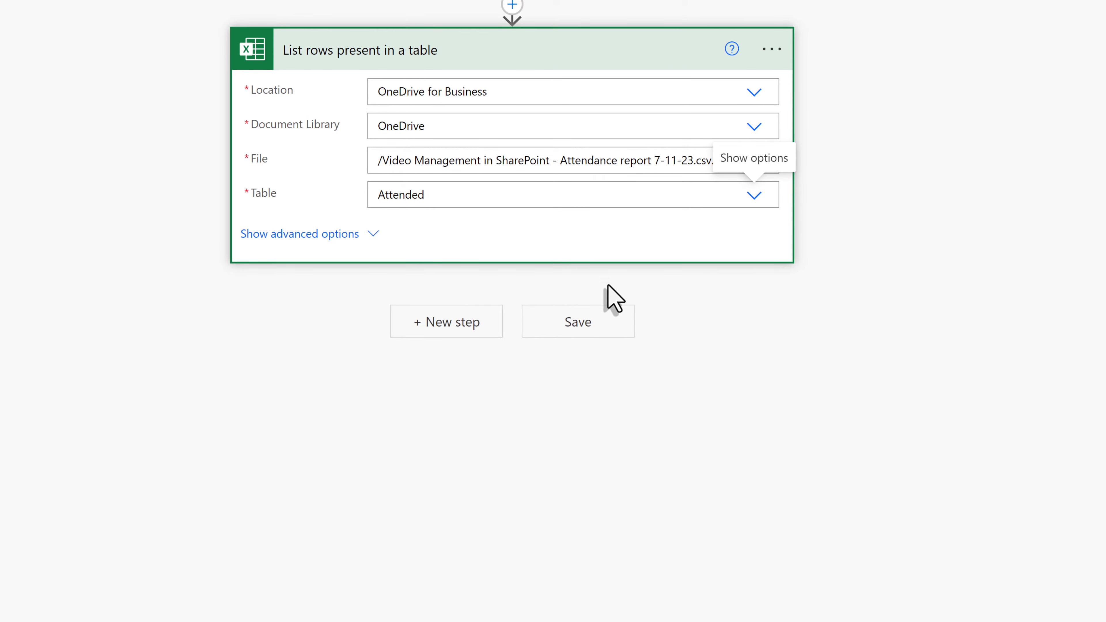
{"action": "mouse_move", "coordinate": [461, 351]}
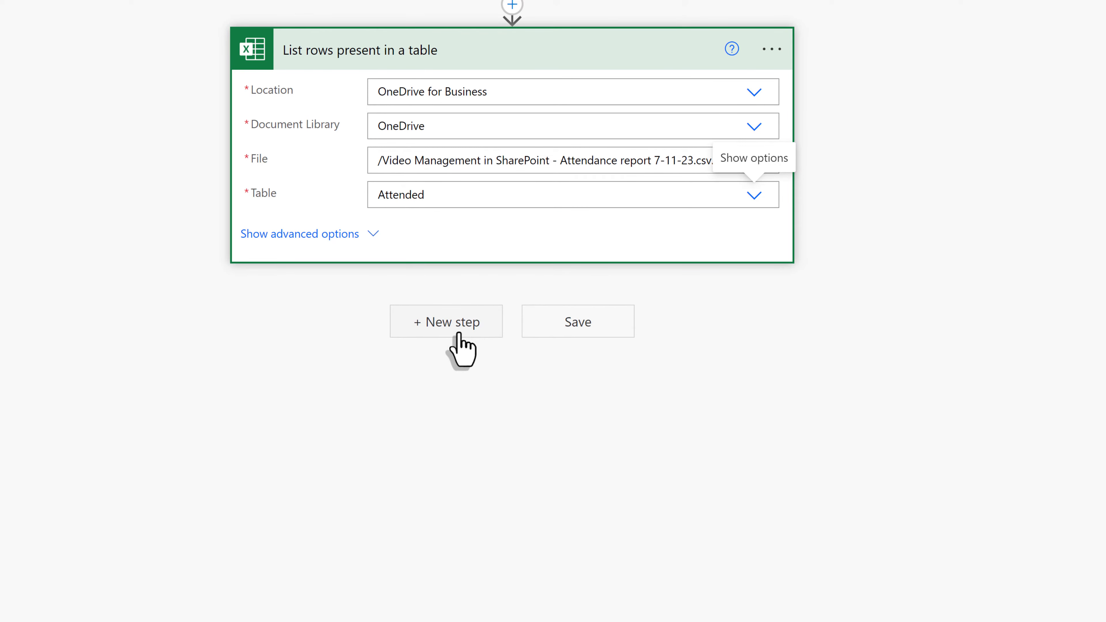
{"action": "left_click", "coordinate": [447, 321]}
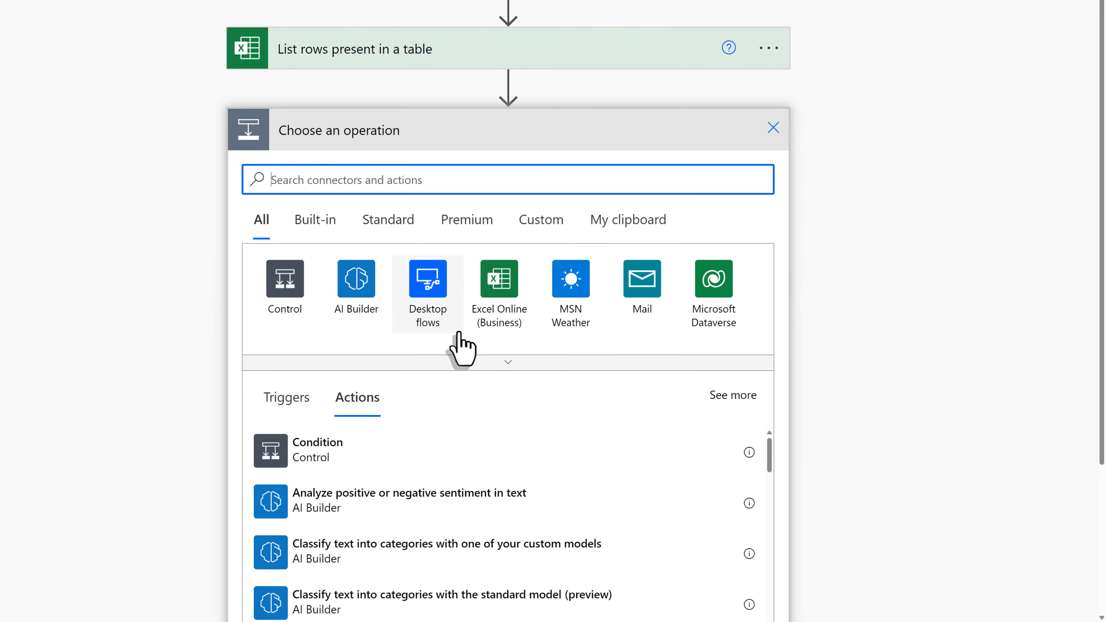
{"action": "mouse_move", "coordinate": [335, 207]}
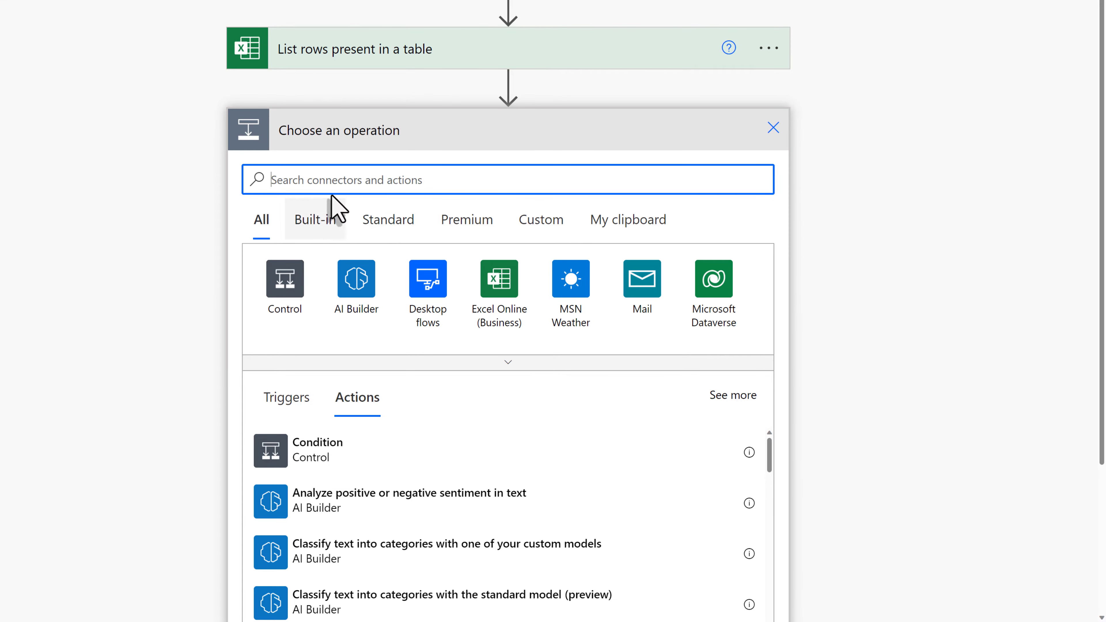
Search 'office 365' and add the Office 365 Outlook 'Send an email (V2)' action.
{"action": "type", "text": "office"}
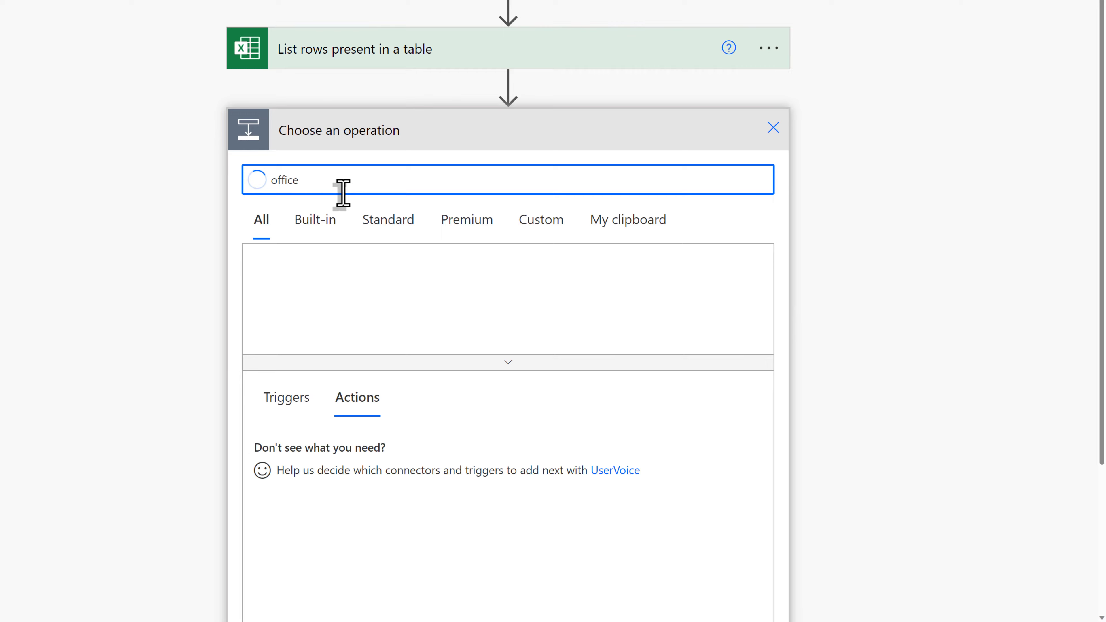
{"action": "type", "text": "365"}
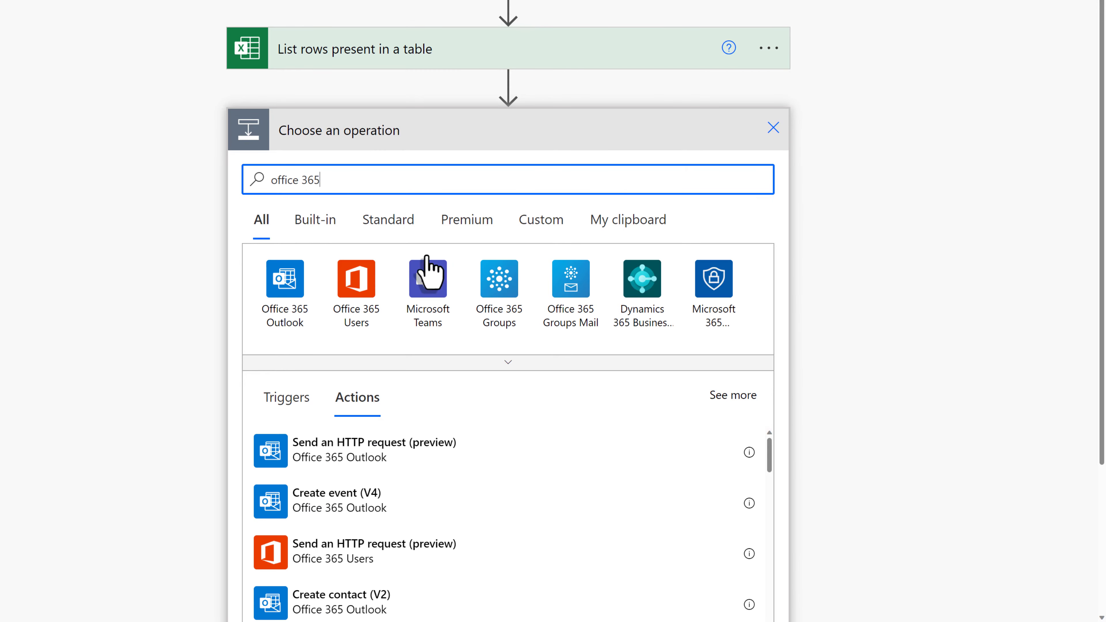
{"action": "mouse_move", "coordinate": [284, 296]}
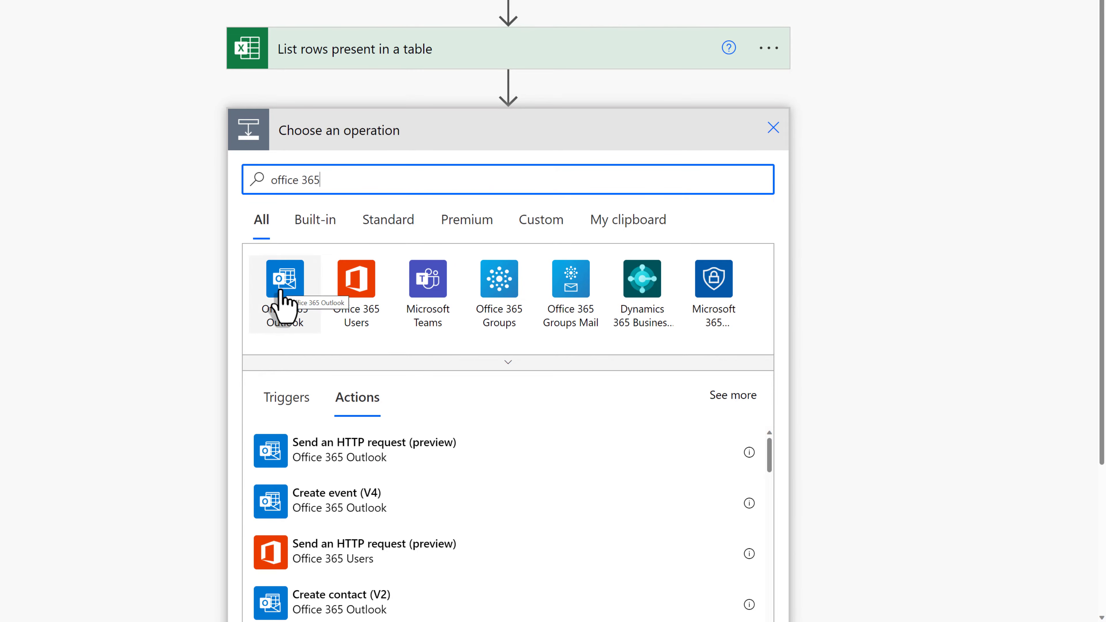
{"action": "left_click", "coordinate": [283, 294]}
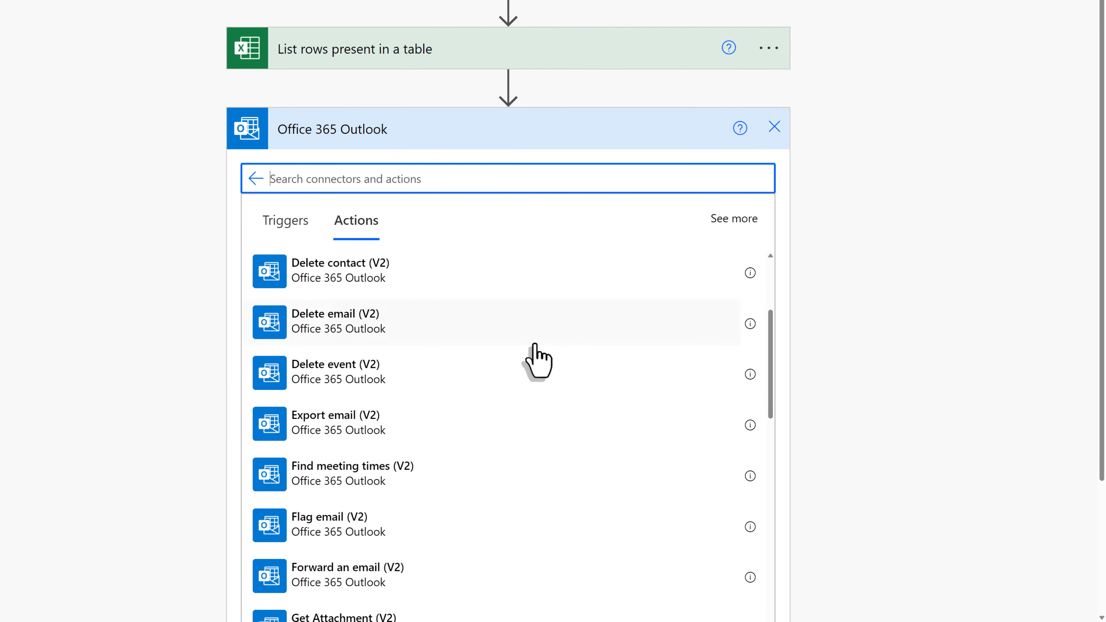
{"action": "scroll", "scroll_direction": "up", "scroll_amount": 3}
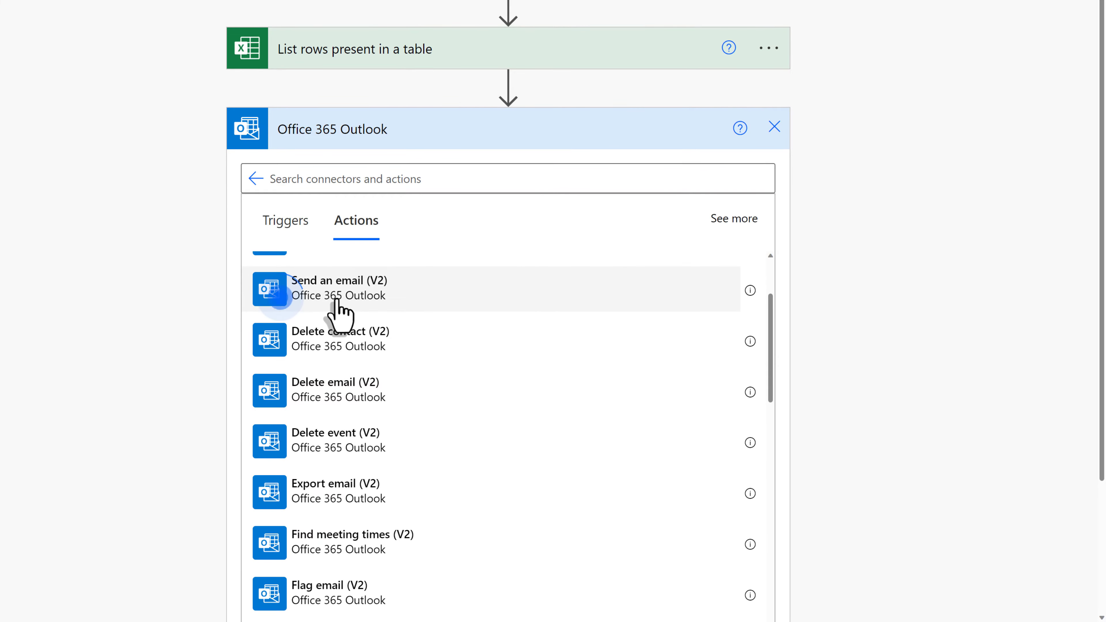
{"action": "left_click", "coordinate": [339, 288]}
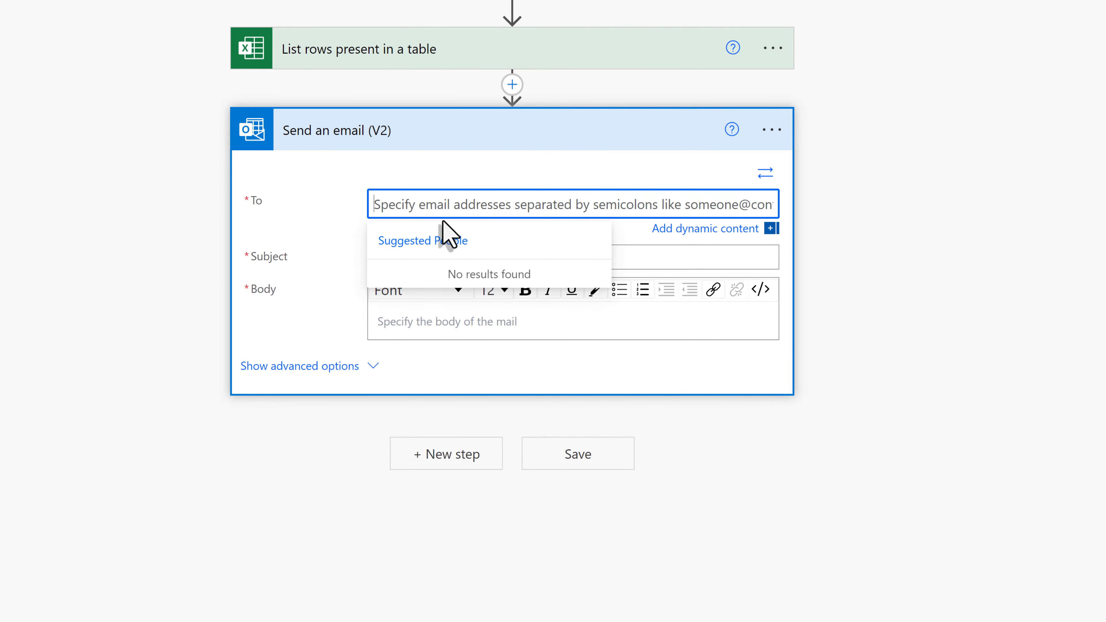
{"action": "mouse_move", "coordinate": [740, 222]}
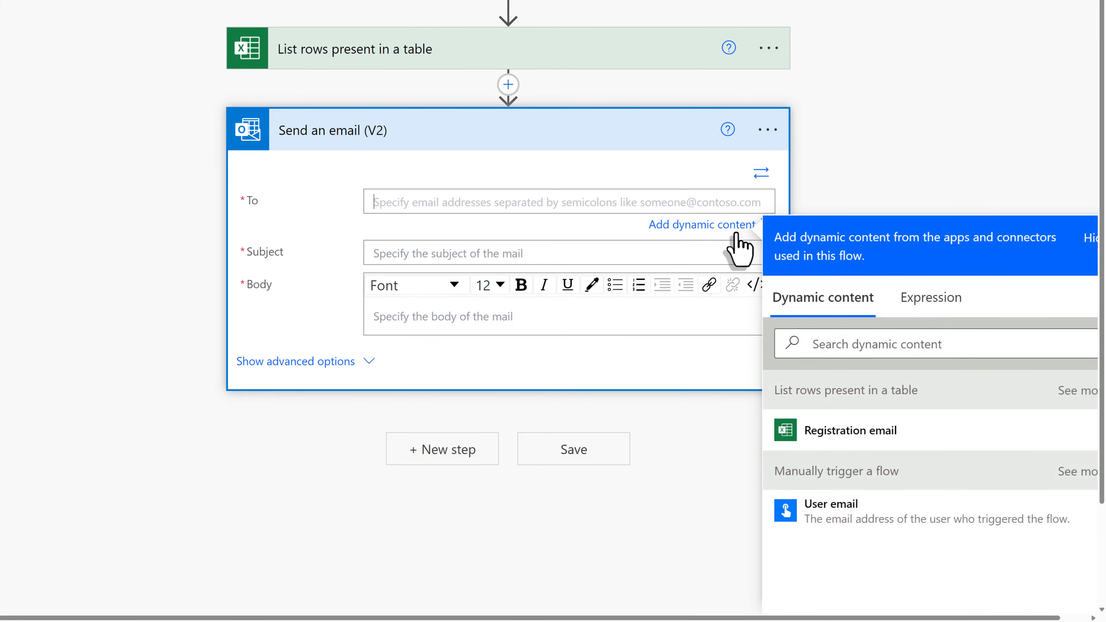
{"action": "mouse_move", "coordinate": [849, 430]}
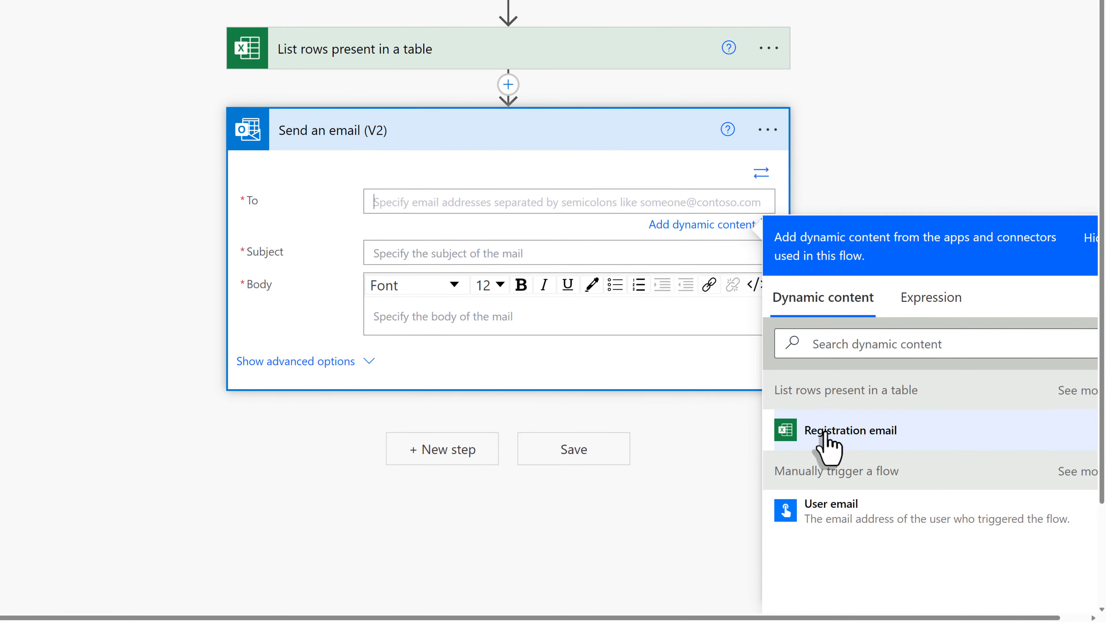
{"action": "mouse_move", "coordinate": [854, 444]}
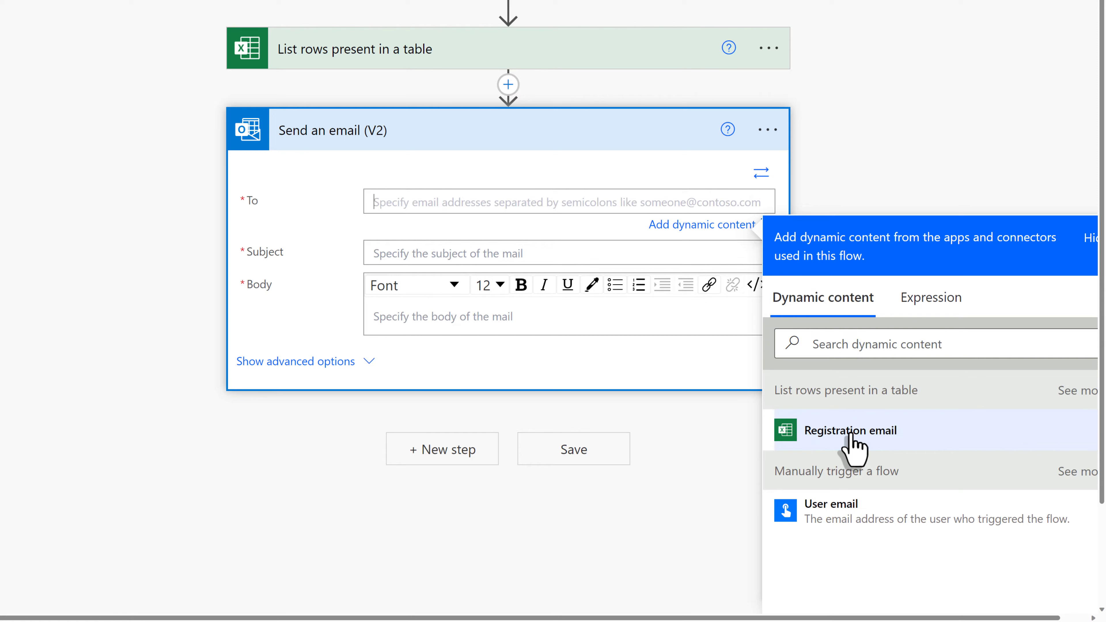
Set the To field to the Registration email dynamic content, wrapping the step in Apply to each.
{"action": "left_click", "coordinate": [853, 434]}
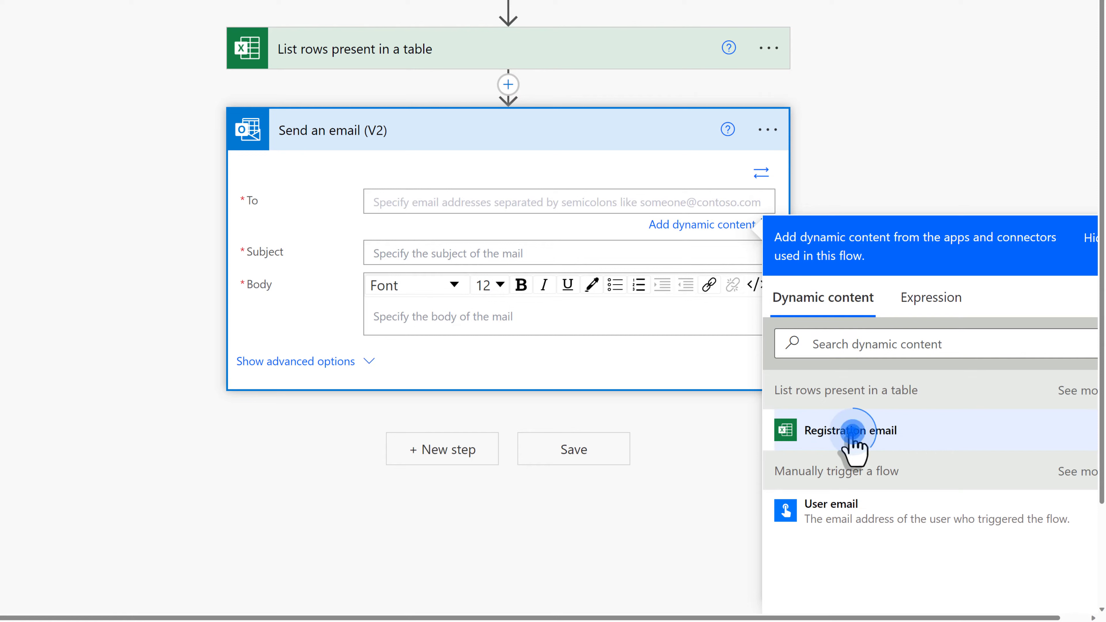
{"action": "left_click", "coordinate": [849, 430]}
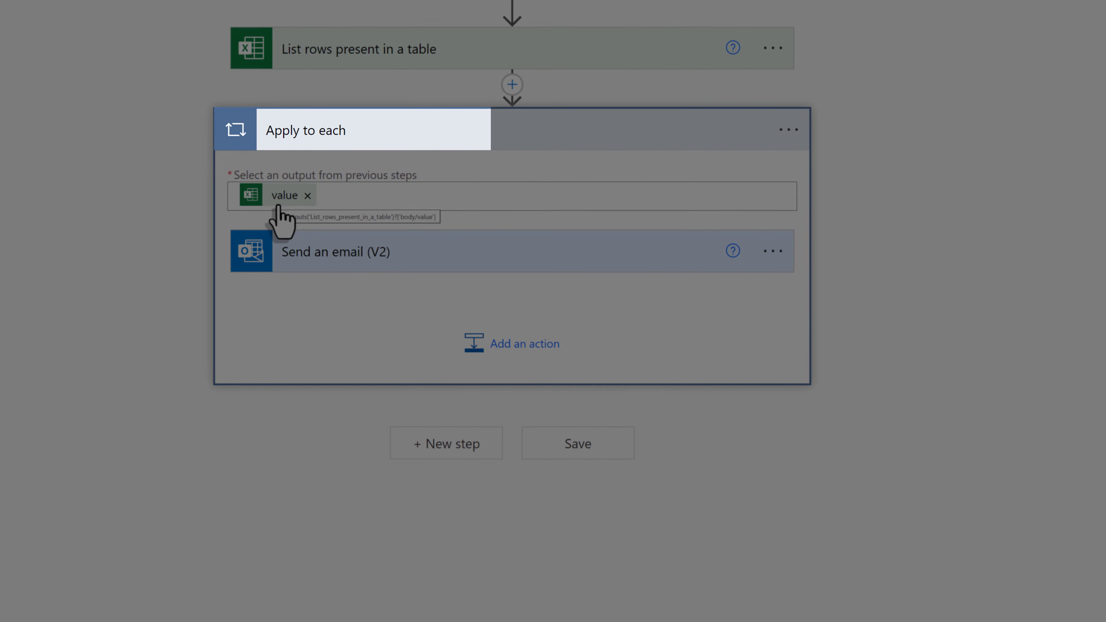
{"action": "mouse_move", "coordinate": [339, 157]}
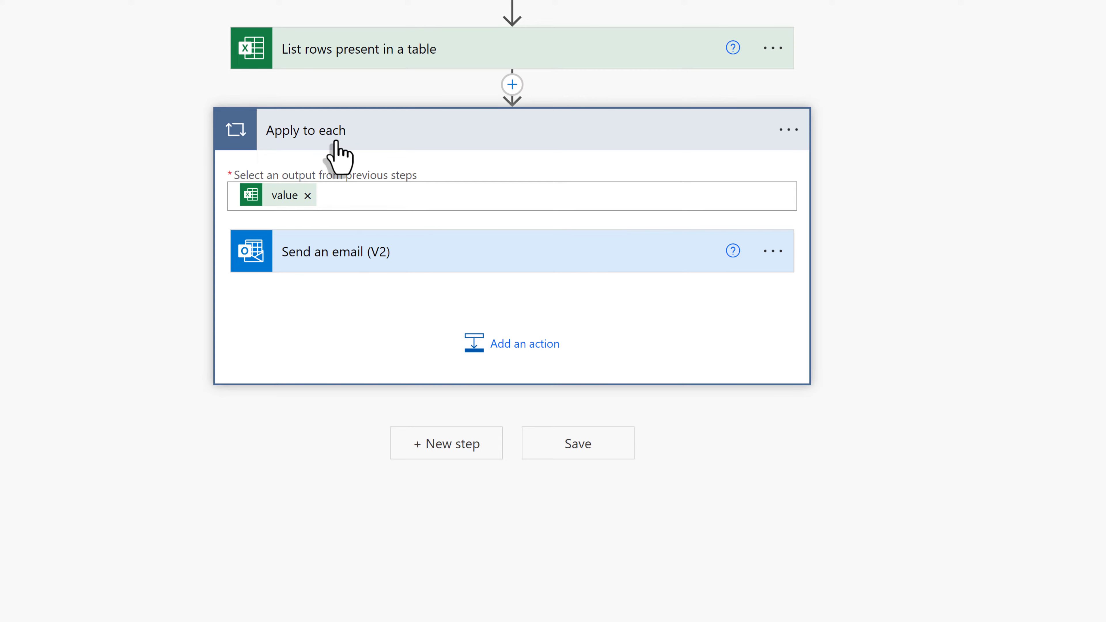
{"action": "mouse_move", "coordinate": [332, 288]}
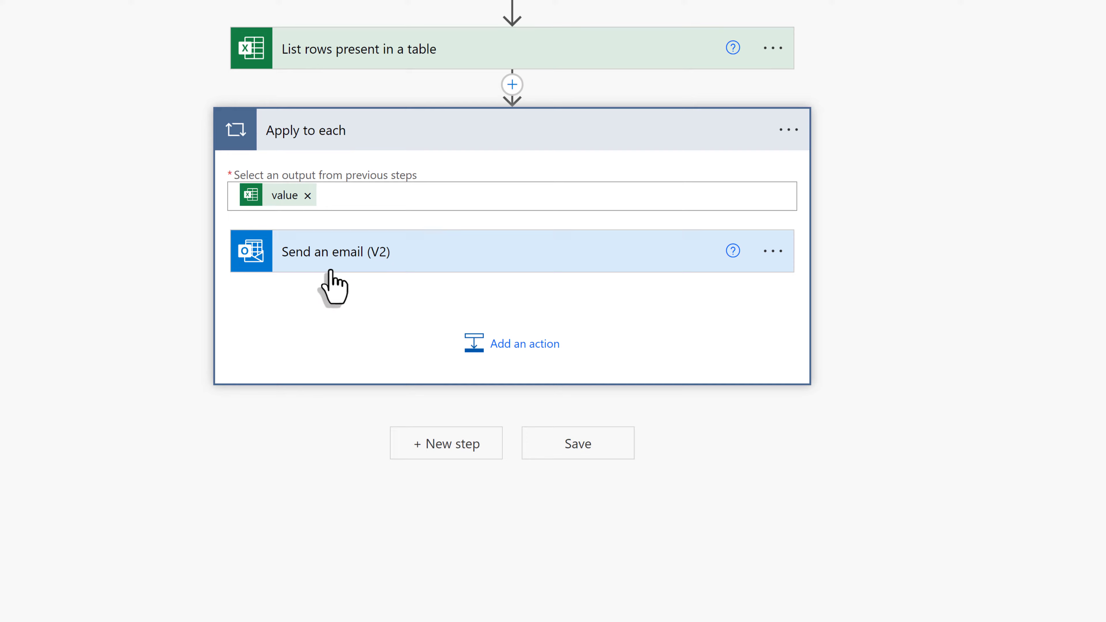
{"action": "mouse_move", "coordinate": [337, 281]}
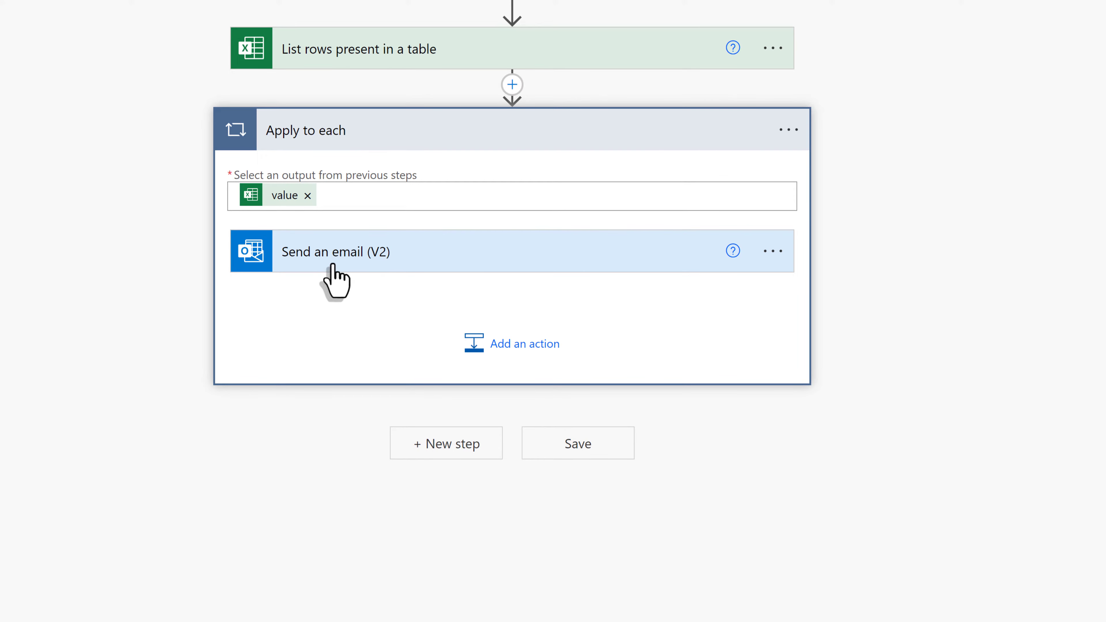
Expand the Send an email (V2) card inside the Apply to each loop.
{"action": "left_click", "coordinate": [335, 251]}
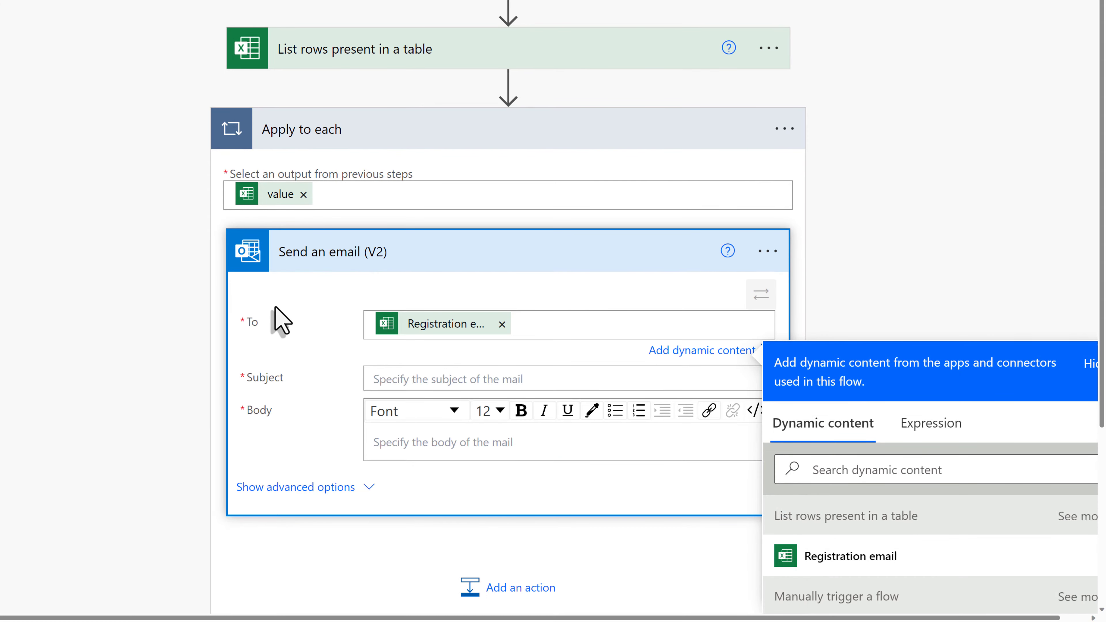
{"action": "mouse_move", "coordinate": [469, 286]}
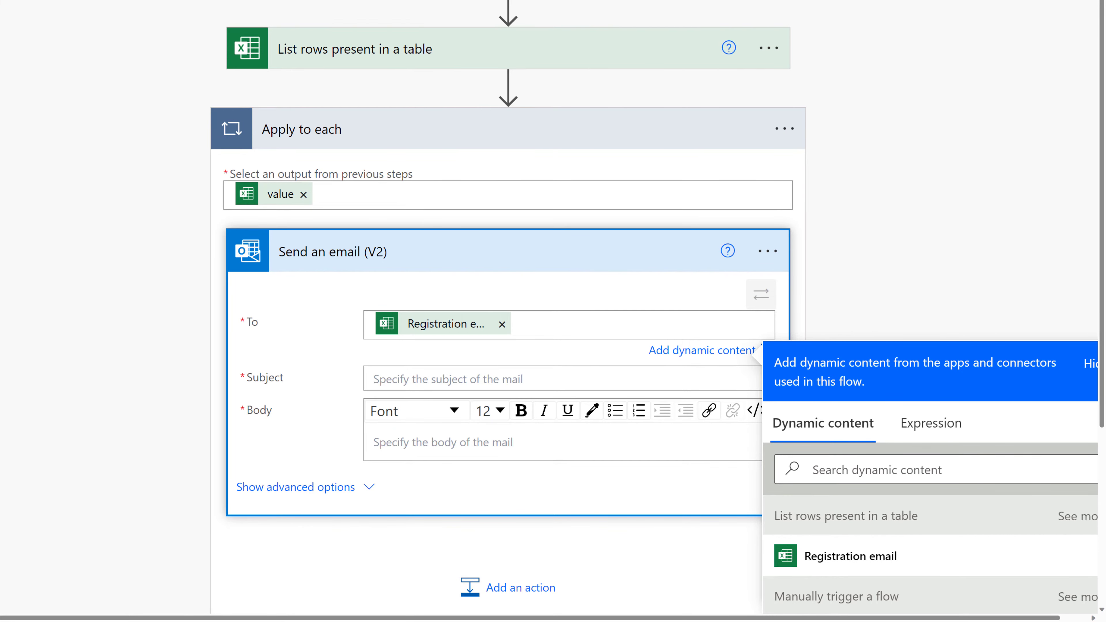
Enter subject 'Webinar Survey' and body 'Thank you for attending the webinar. Please fill out the survey'.
{"action": "scroll", "scroll_direction": "down", "scroll_amount": 3}
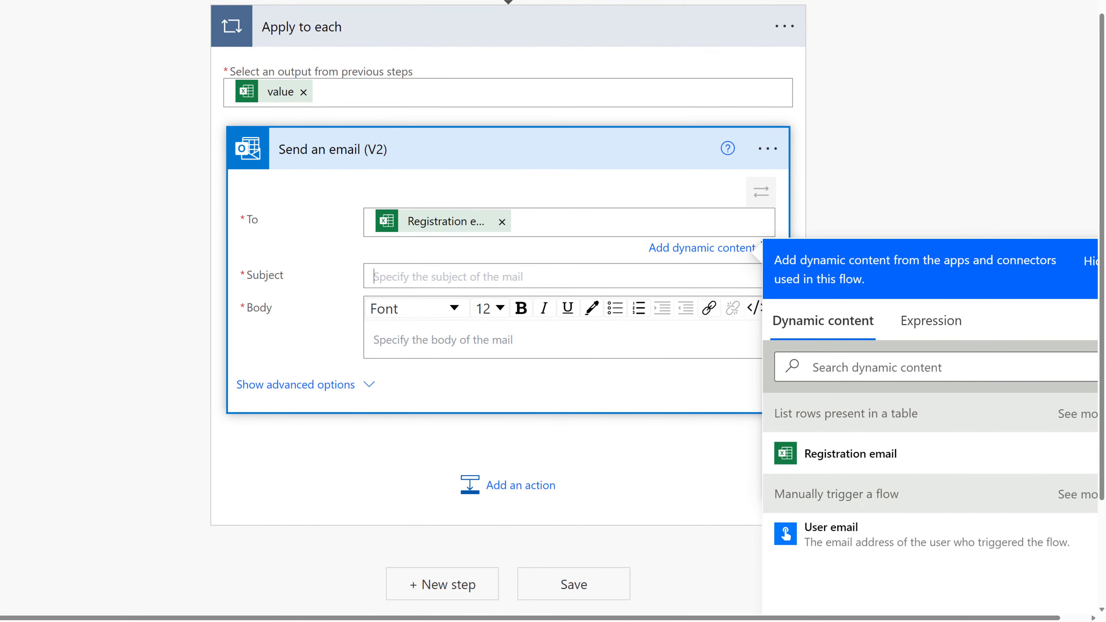
{"action": "scroll", "scroll_direction": "down", "scroll_amount": 3}
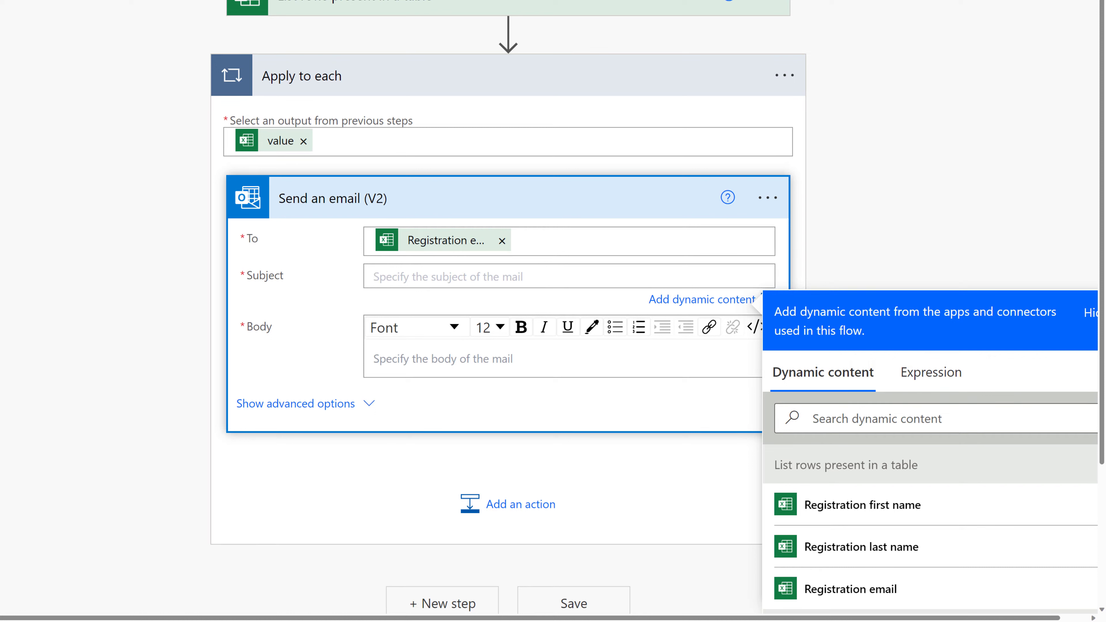
{"action": "type", "text": "Webinar"}
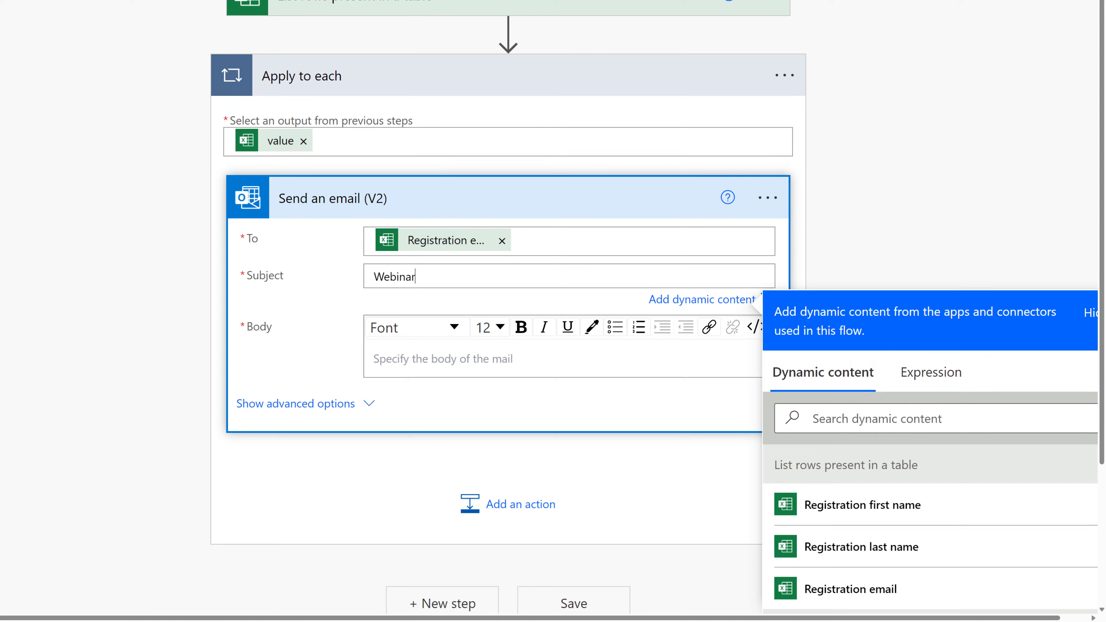
{"action": "type", "text": "Sur"}
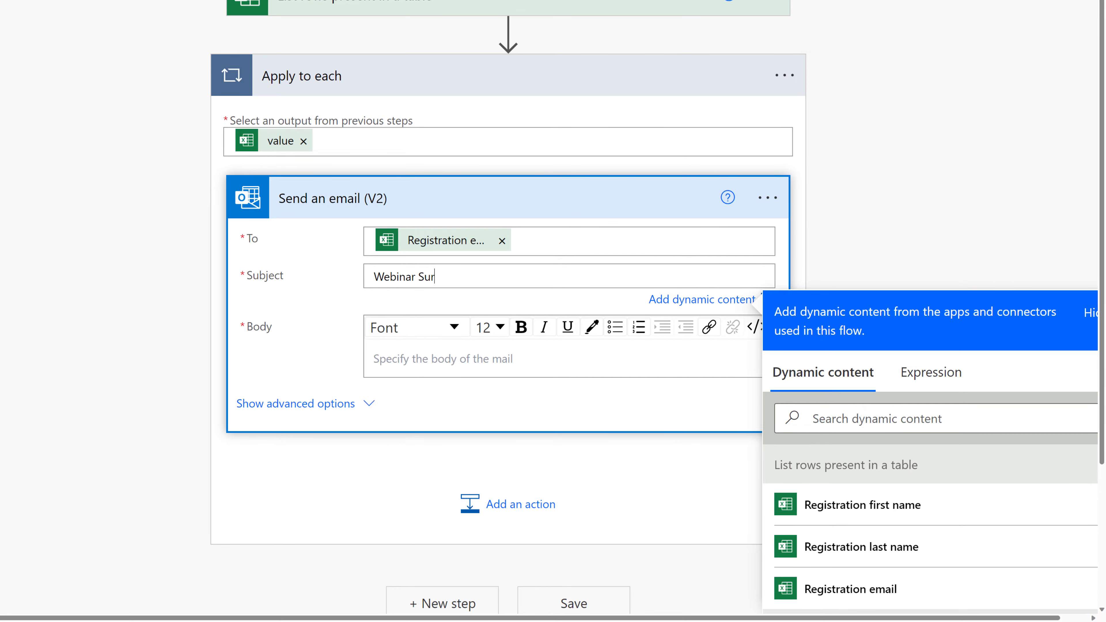
{"action": "type", "text": "vey"}
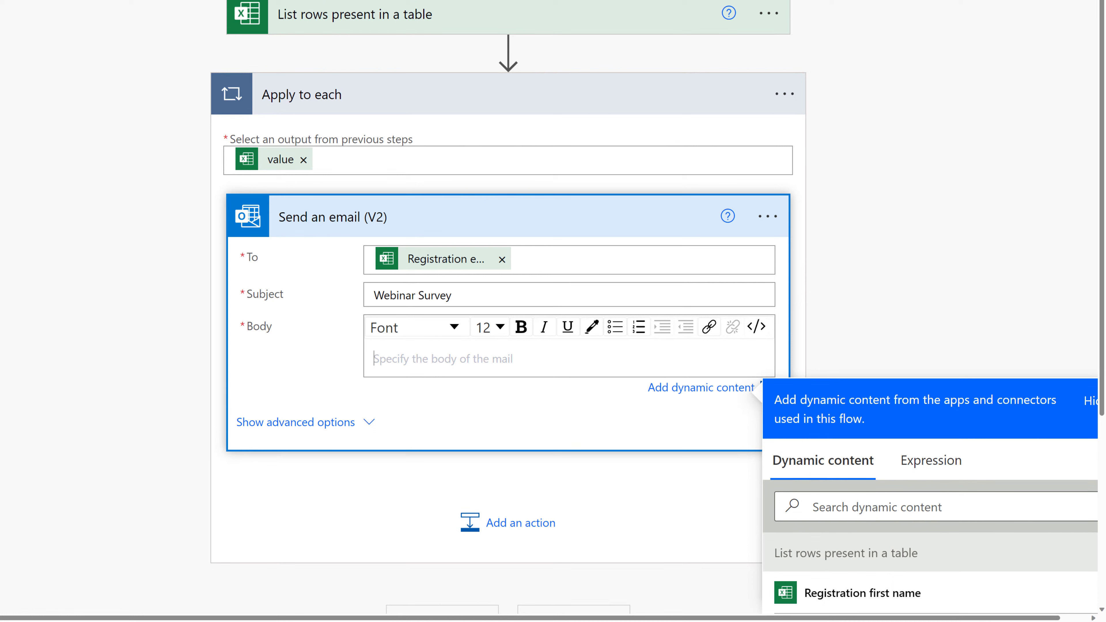
{"action": "type", "text": "THank"}
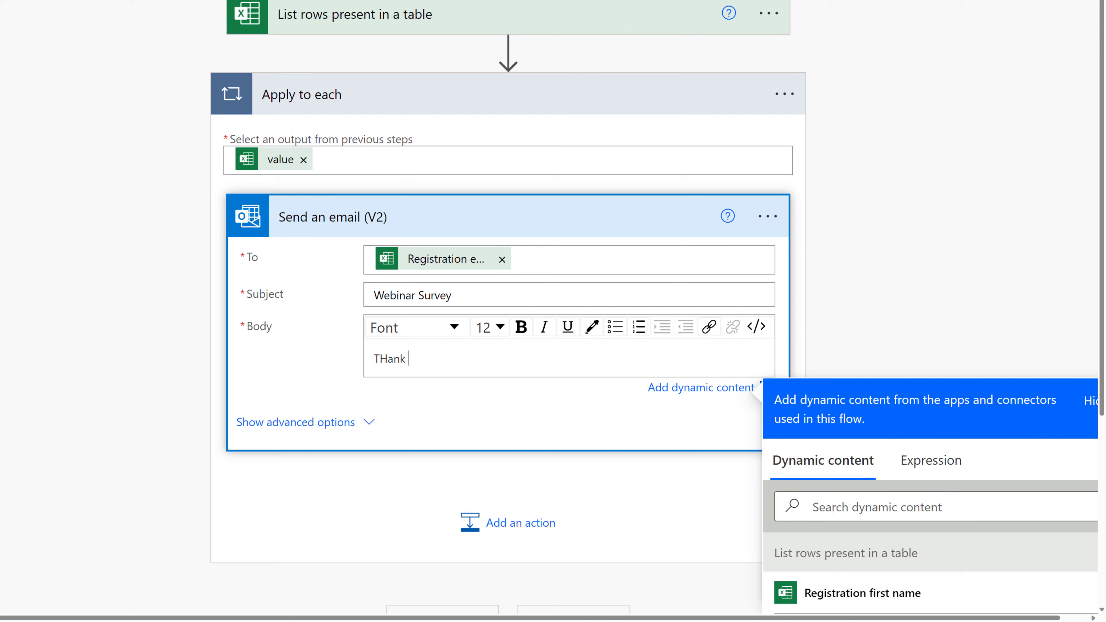
{"action": "type", "text": "Thank yo"}
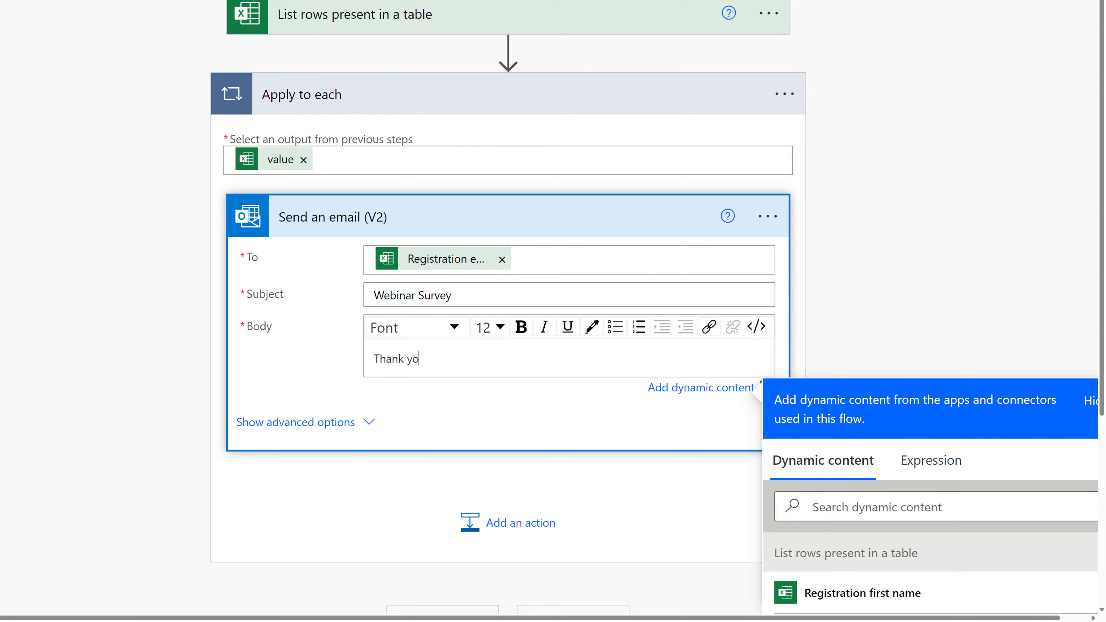
{"action": "type", "text": "u for atten"}
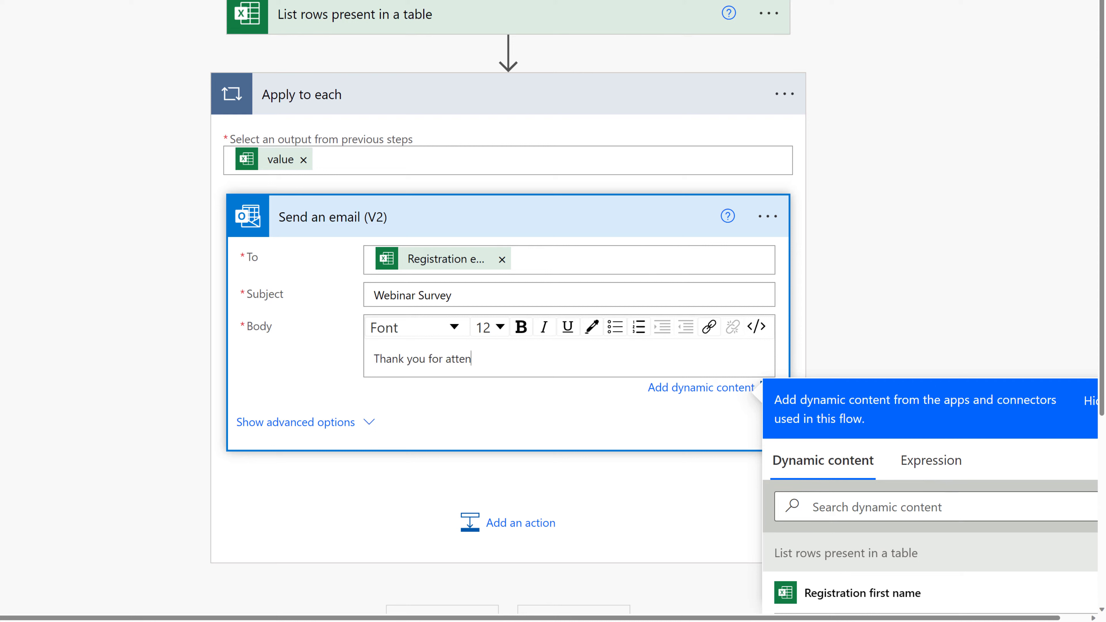
{"action": "type", "text": "ending"}
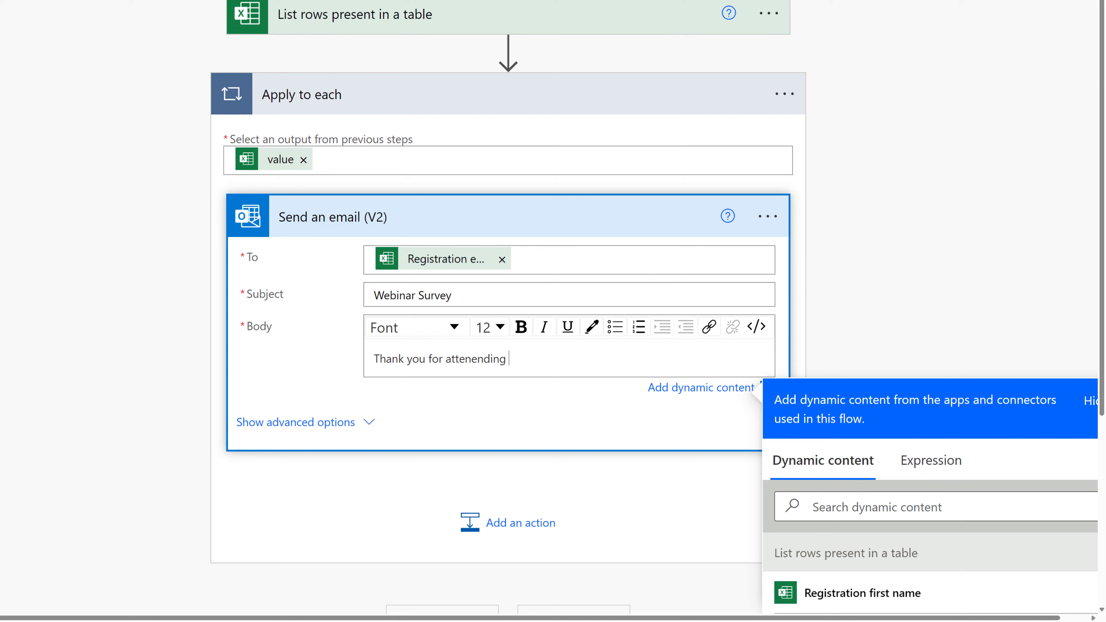
{"action": "type", "text": "the webinar"}
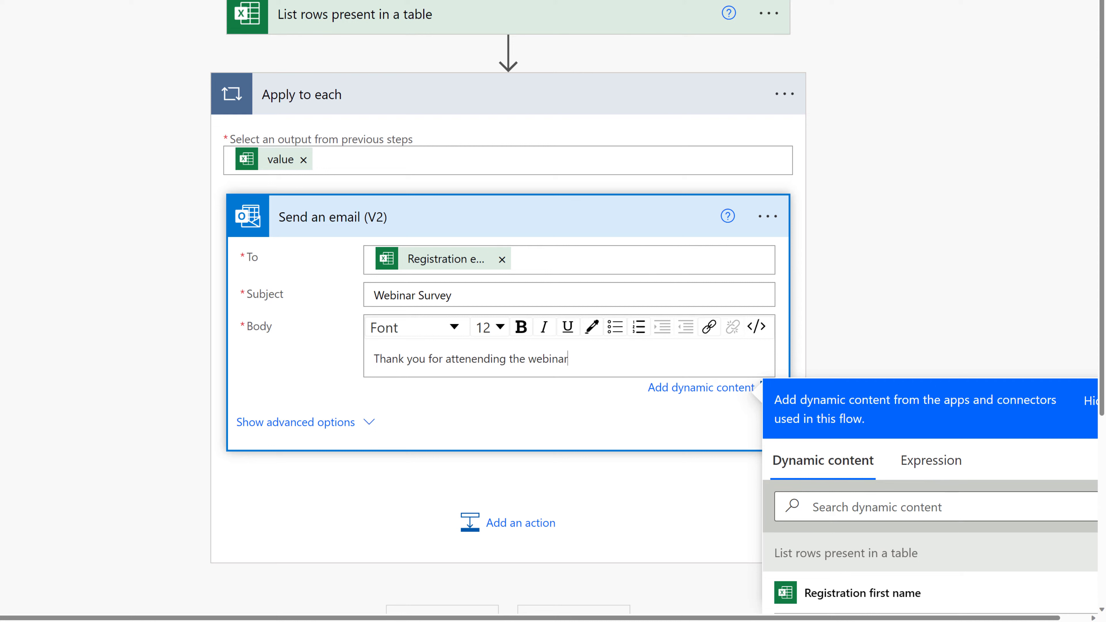
{"action": "type", "text": ". Please"}
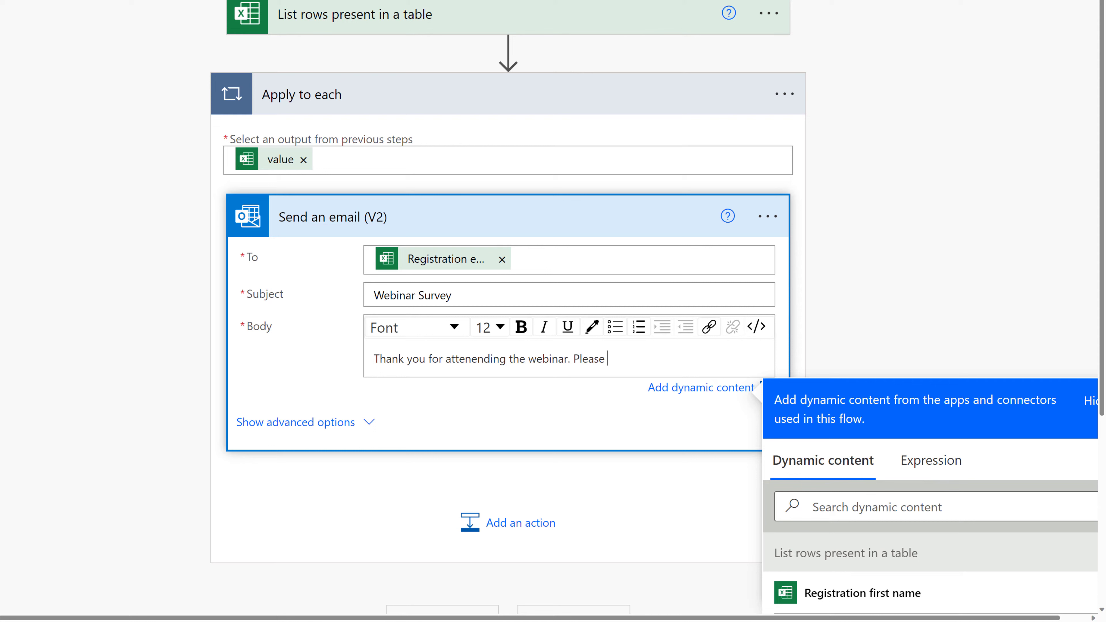
{"action": "type", "text": "fill out the sur"}
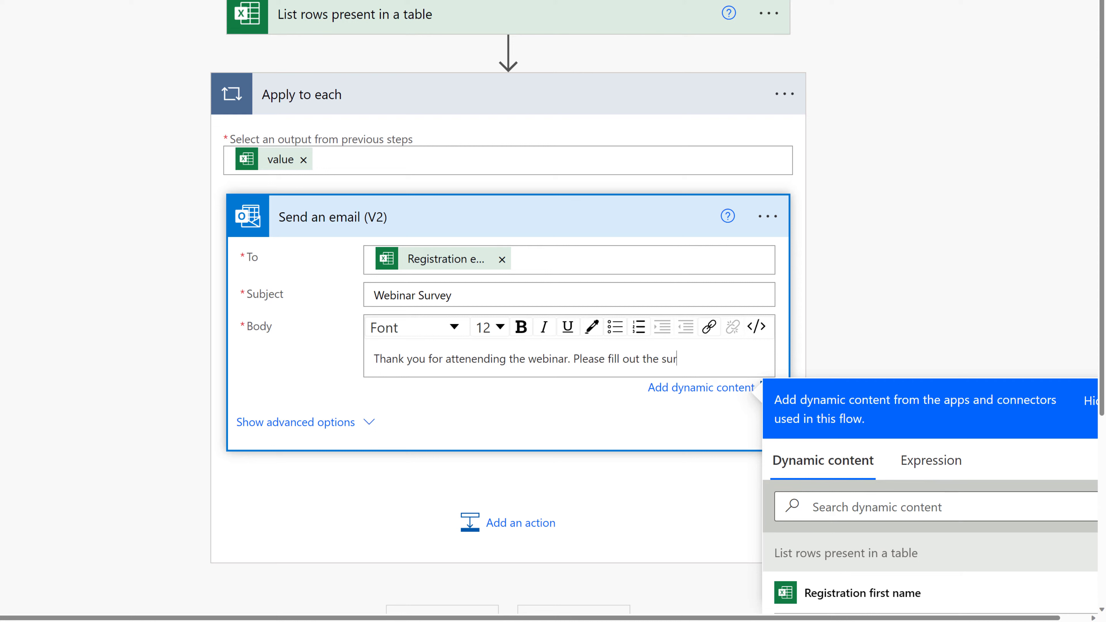
{"action": "type", "text": "vey"}
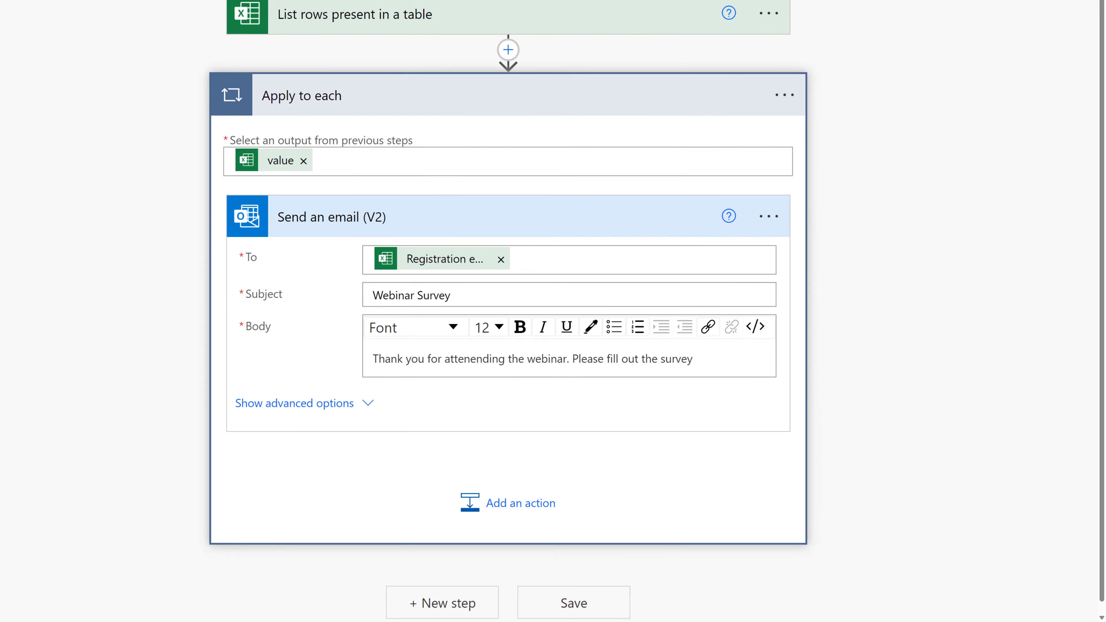
Save the edited Excel to Outlook flow from the editor toolbar.
{"action": "scroll", "scroll_direction": "up", "scroll_amount": 3}
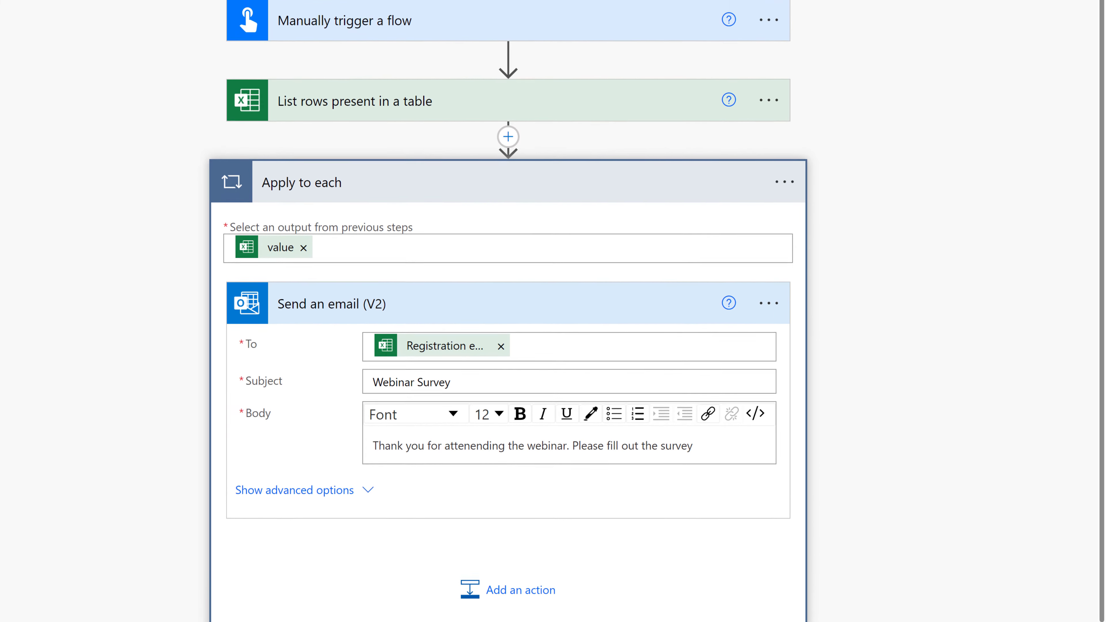
{"action": "scroll", "scroll_direction": "up", "scroll_amount": 3}
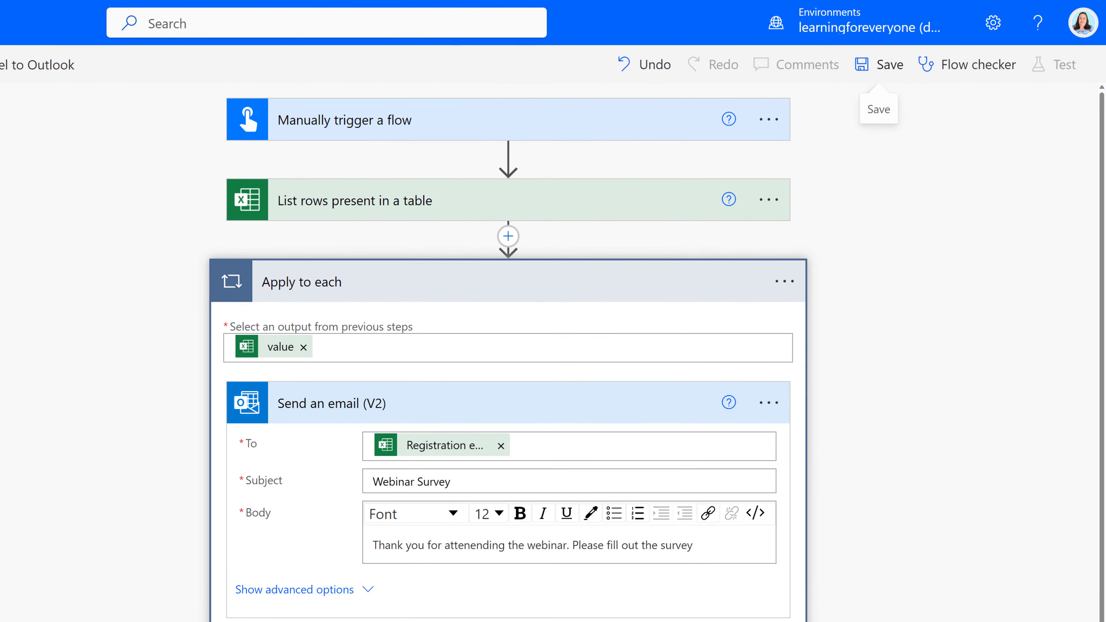
{"action": "left_click", "coordinate": [878, 64]}
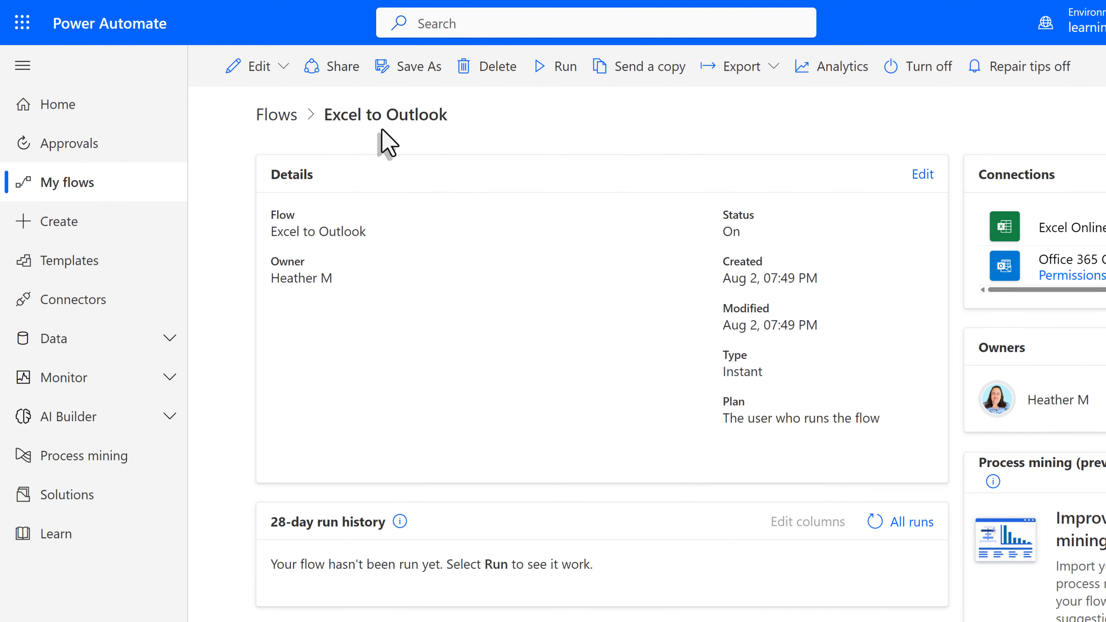
{"action": "mouse_move", "coordinate": [67, 191]}
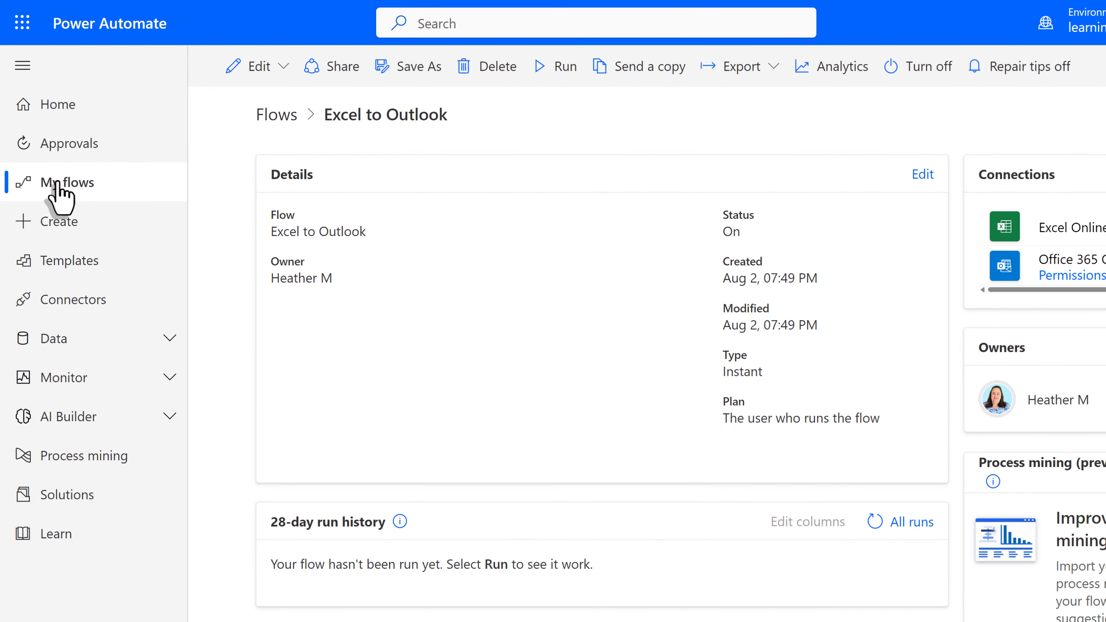
{"action": "mouse_move", "coordinate": [387, 130]}
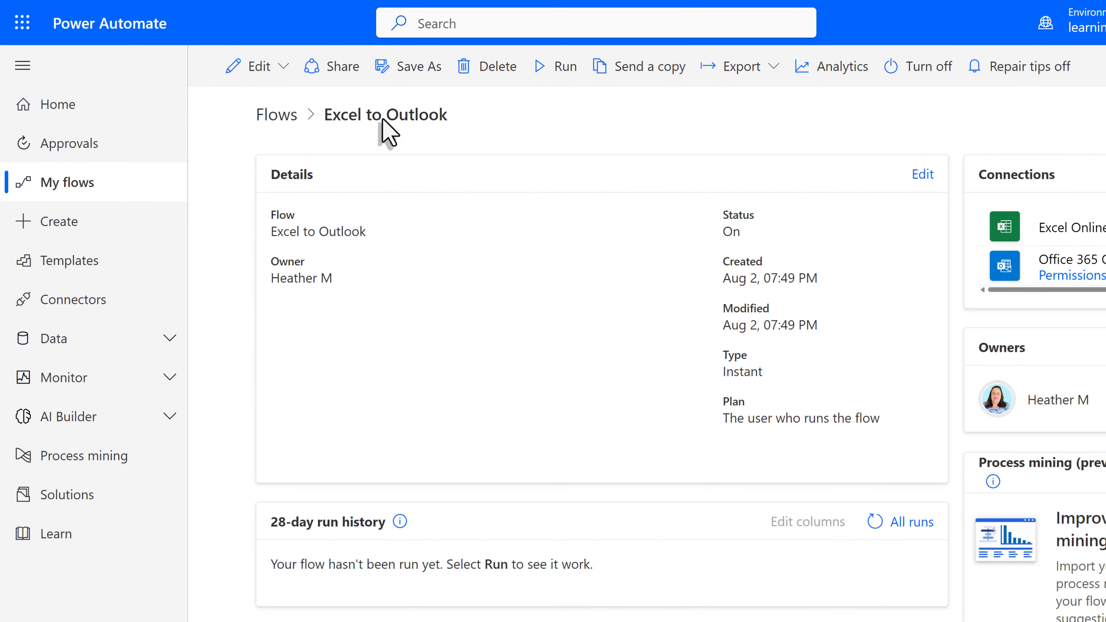
{"action": "mouse_move", "coordinate": [564, 65]}
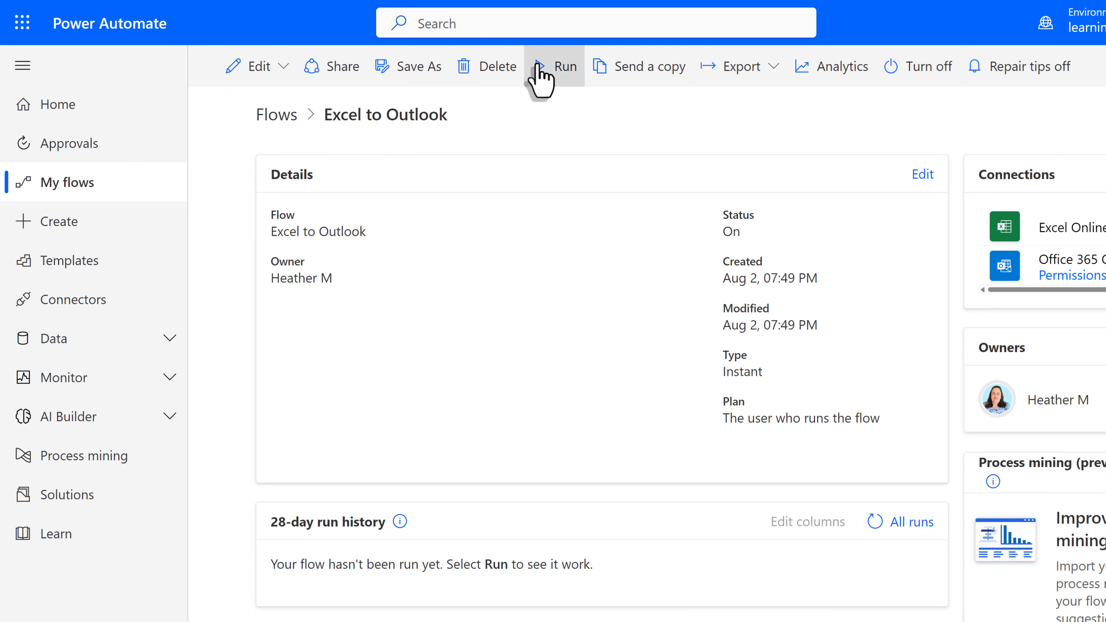
{"action": "mouse_move", "coordinate": [536, 70]}
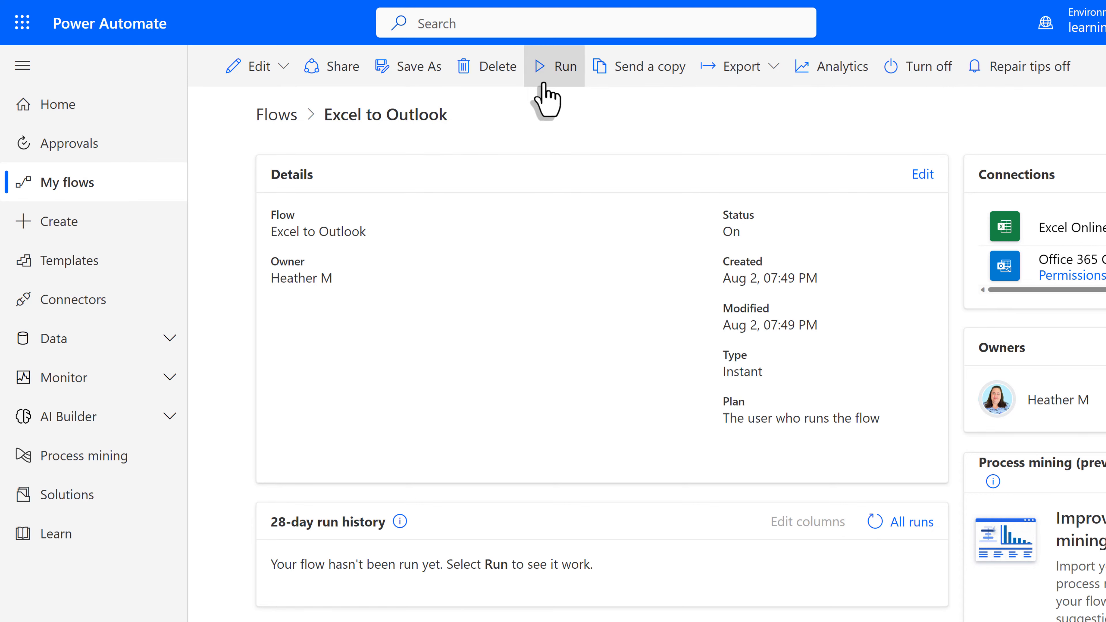
Start a manual run of the flow, confirming connections and closing the run-started notice.
{"action": "left_click", "coordinate": [554, 65]}
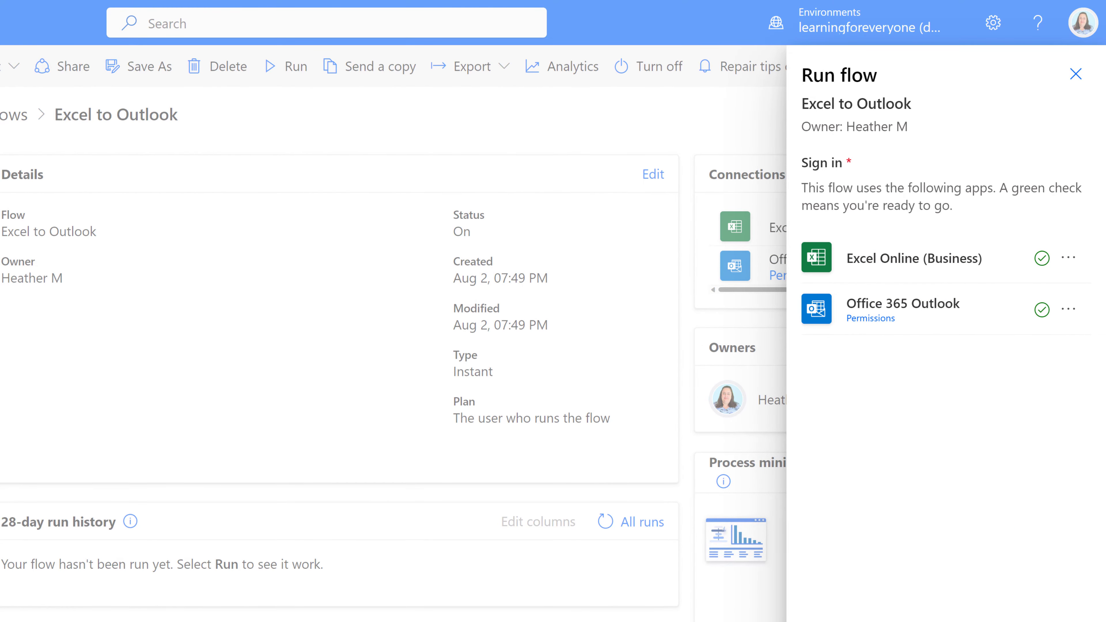
{"action": "scroll", "scroll_direction": "down", "scroll_amount": 3}
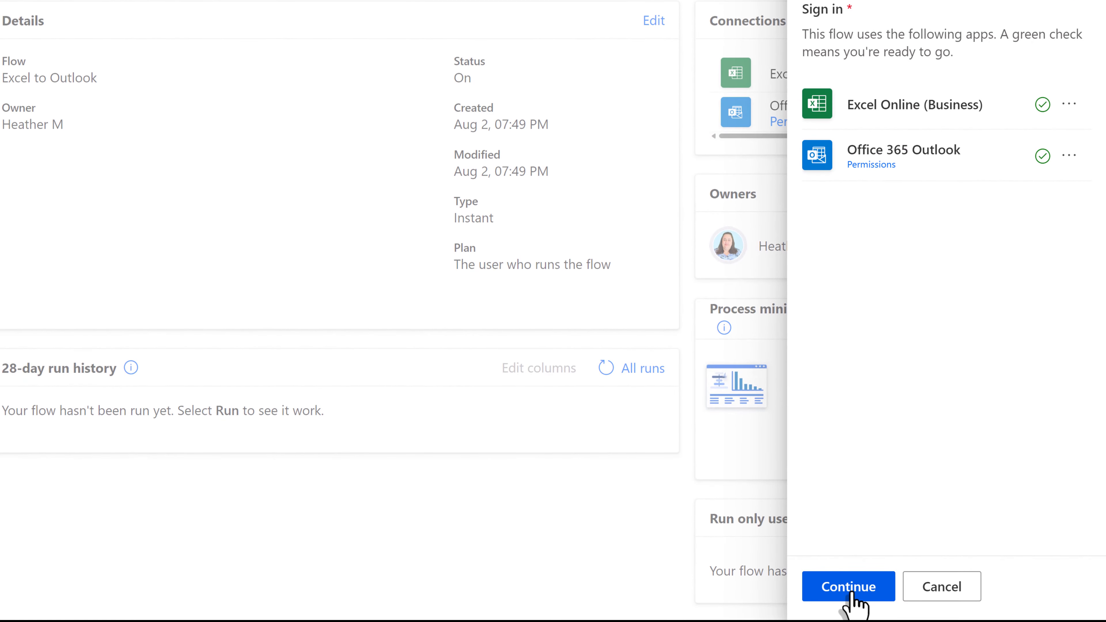
{"action": "left_click", "coordinate": [848, 586]}
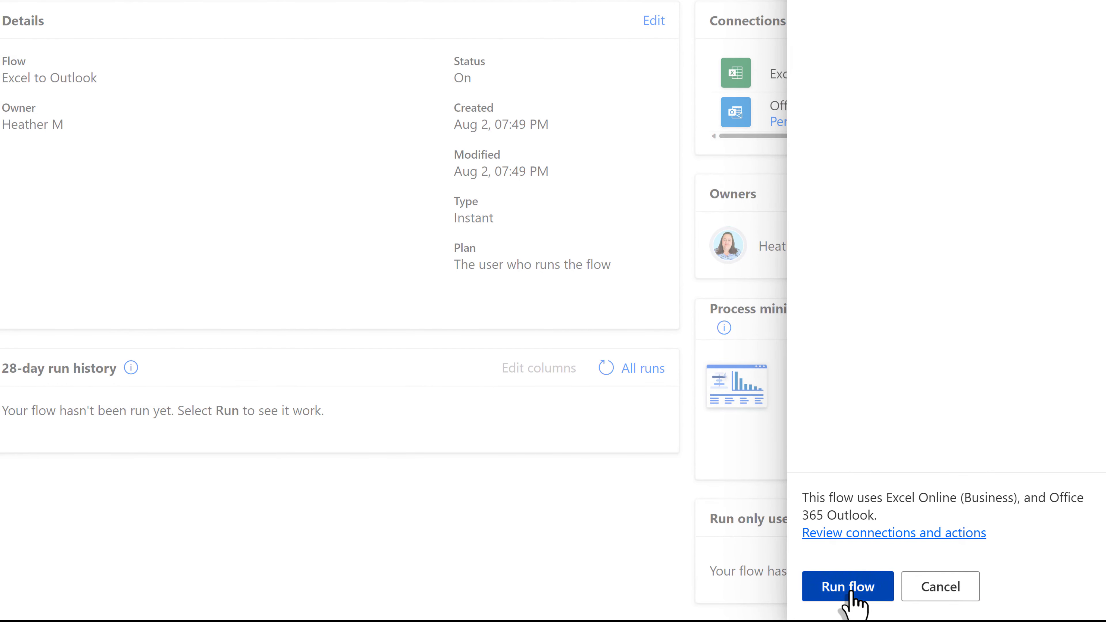
{"action": "left_click", "coordinate": [847, 586]}
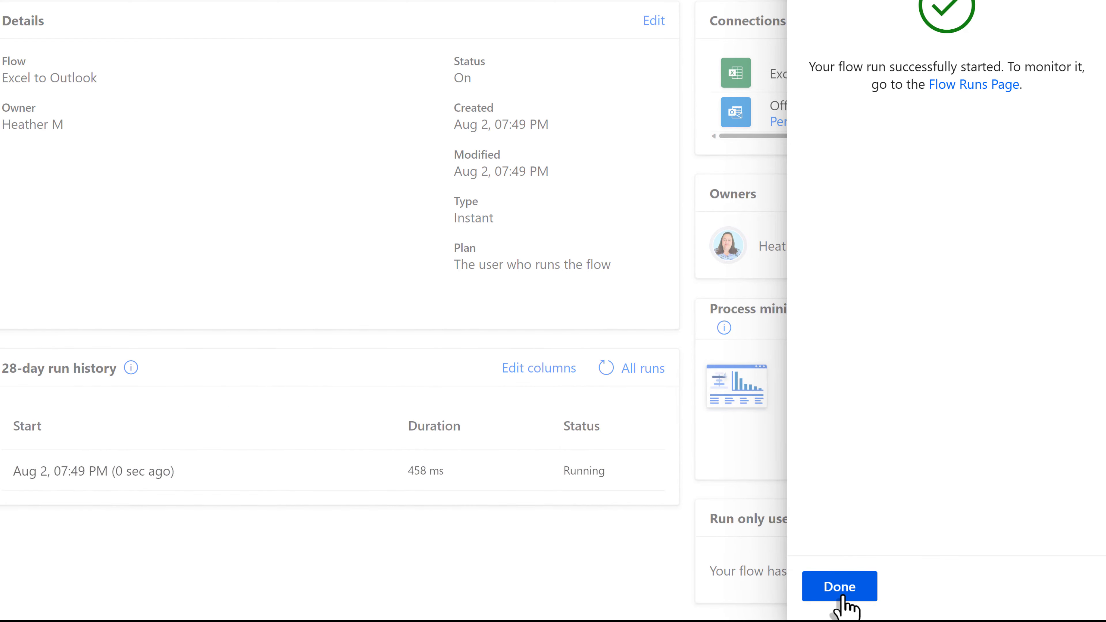
{"action": "left_click", "coordinate": [839, 586]}
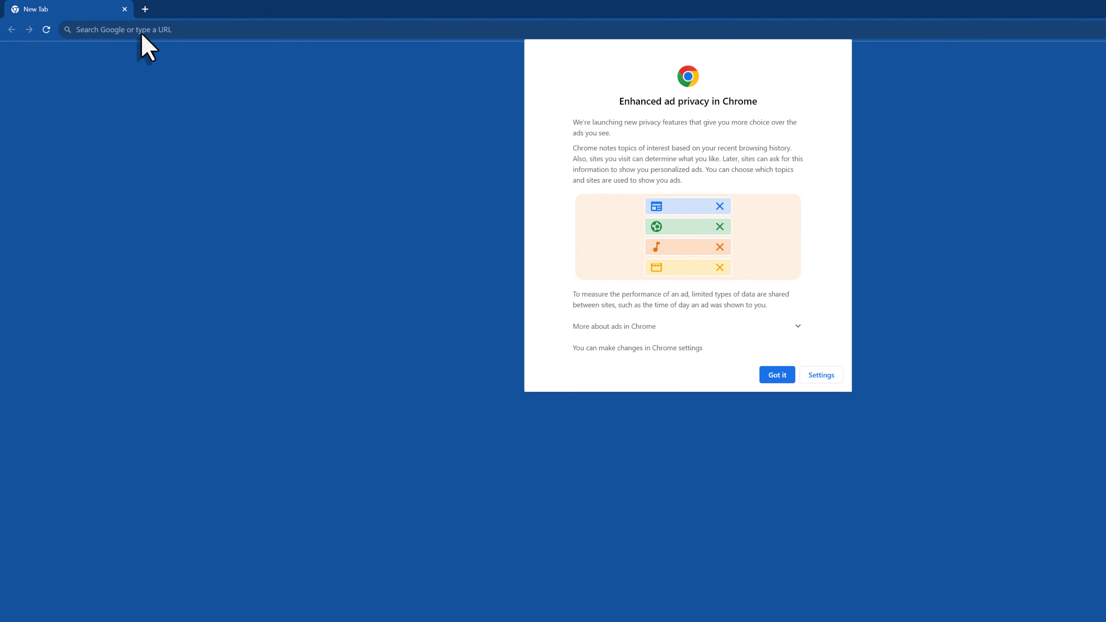
Go to office.com and dismiss the Microsoft Feed introduction on the Microsoft 365 home page.
{"action": "left_click", "coordinate": [776, 375]}
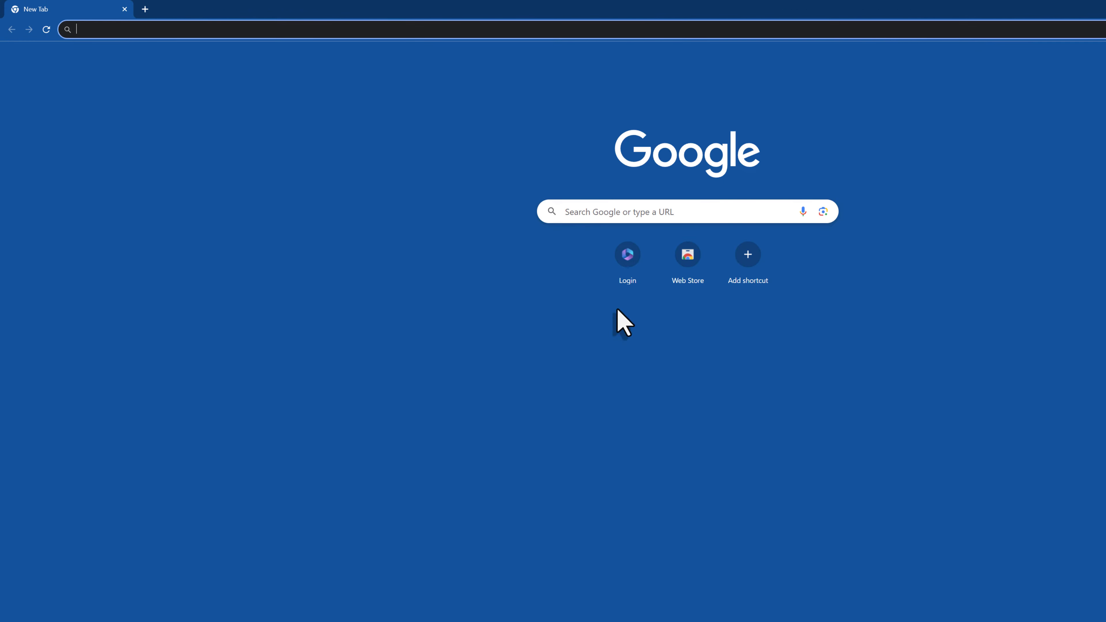
{"action": "left_click", "coordinate": [282, 29]}
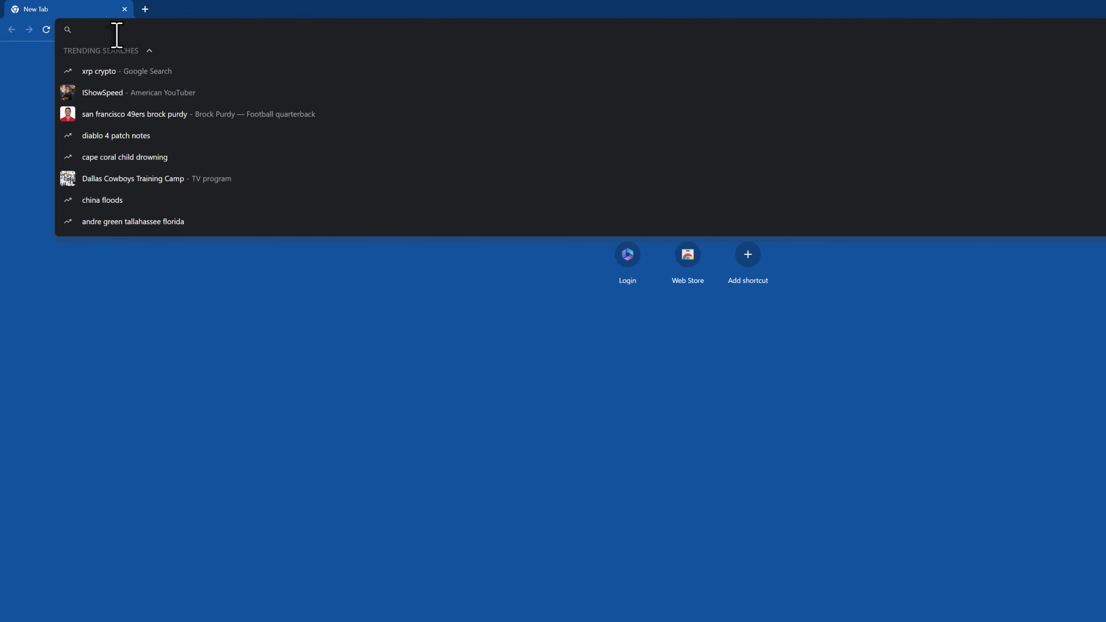
{"action": "type", "text": "ofice.com/?auth=2"}
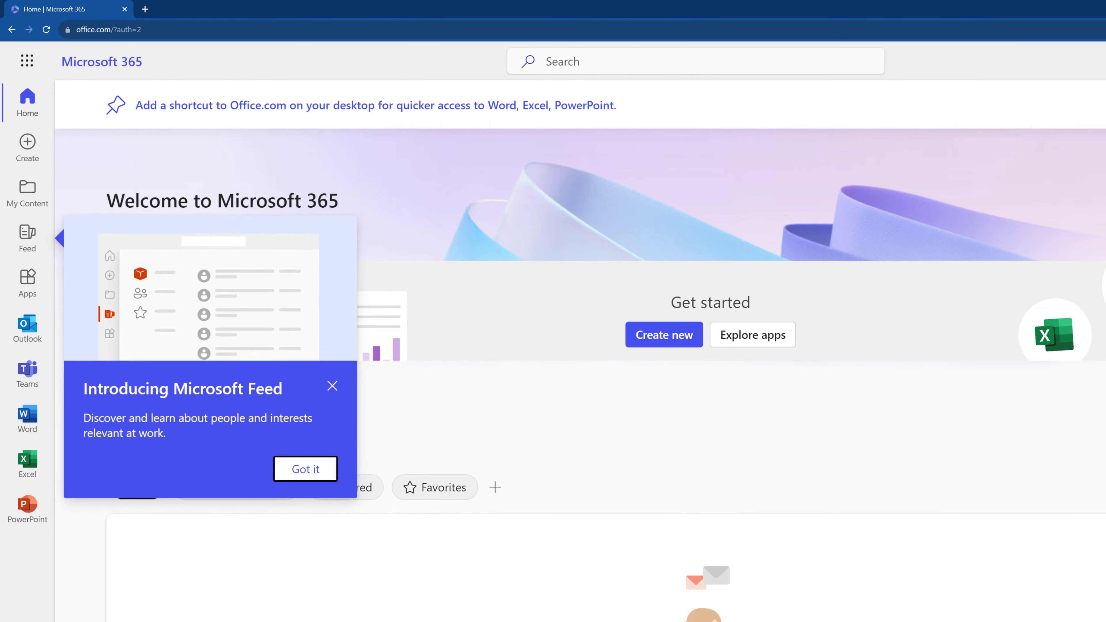
{"action": "mouse_move", "coordinate": [333, 386]}
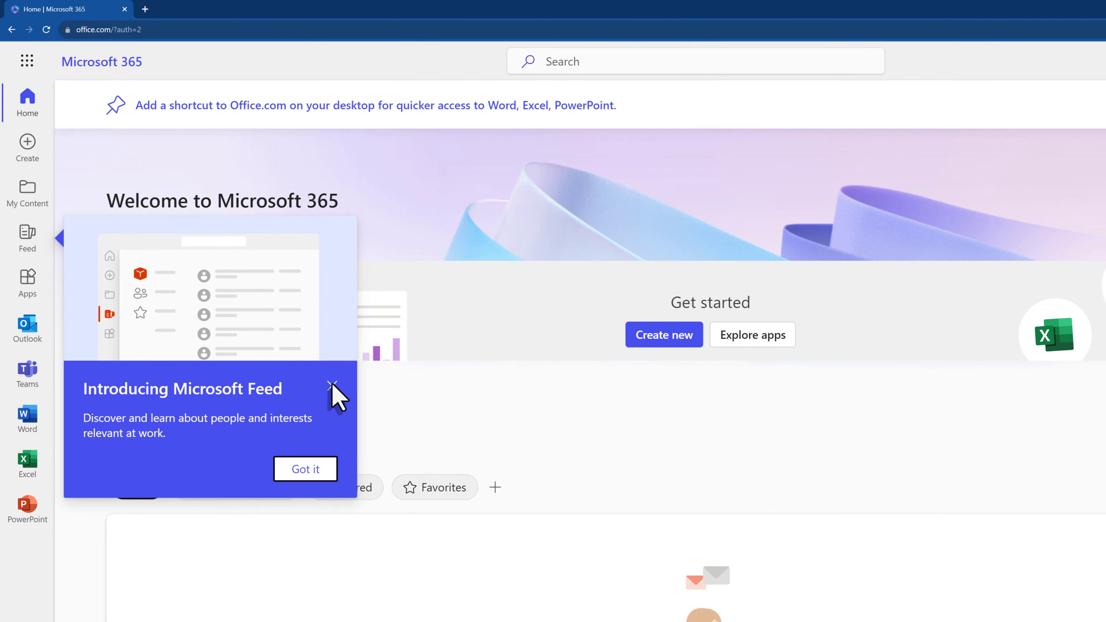
{"action": "left_click", "coordinate": [333, 386]}
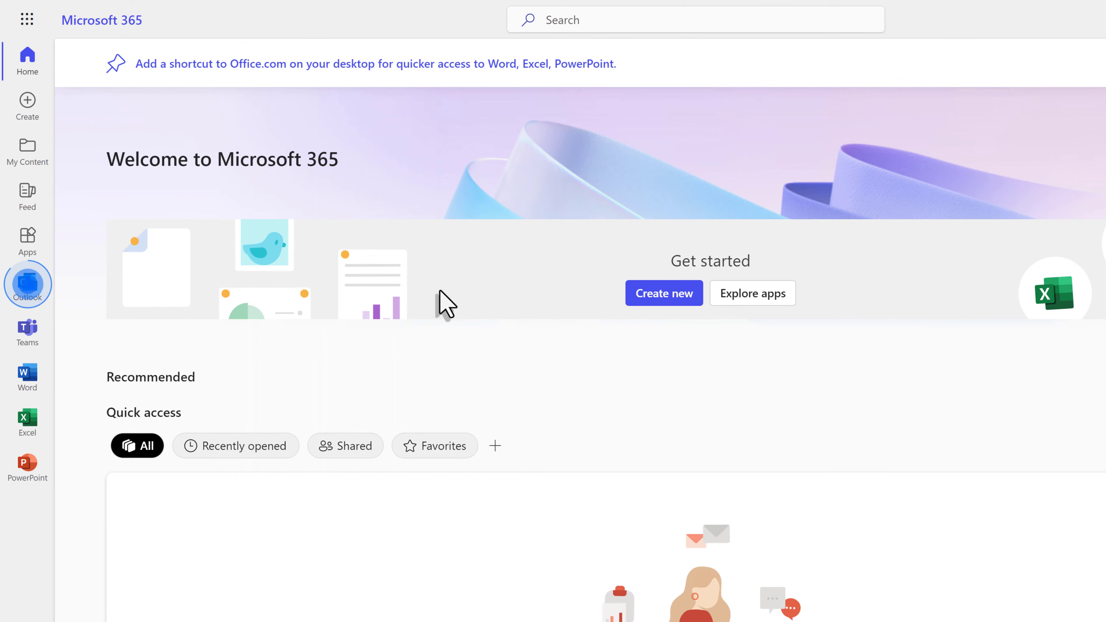
{"action": "left_click", "coordinate": [27, 284]}
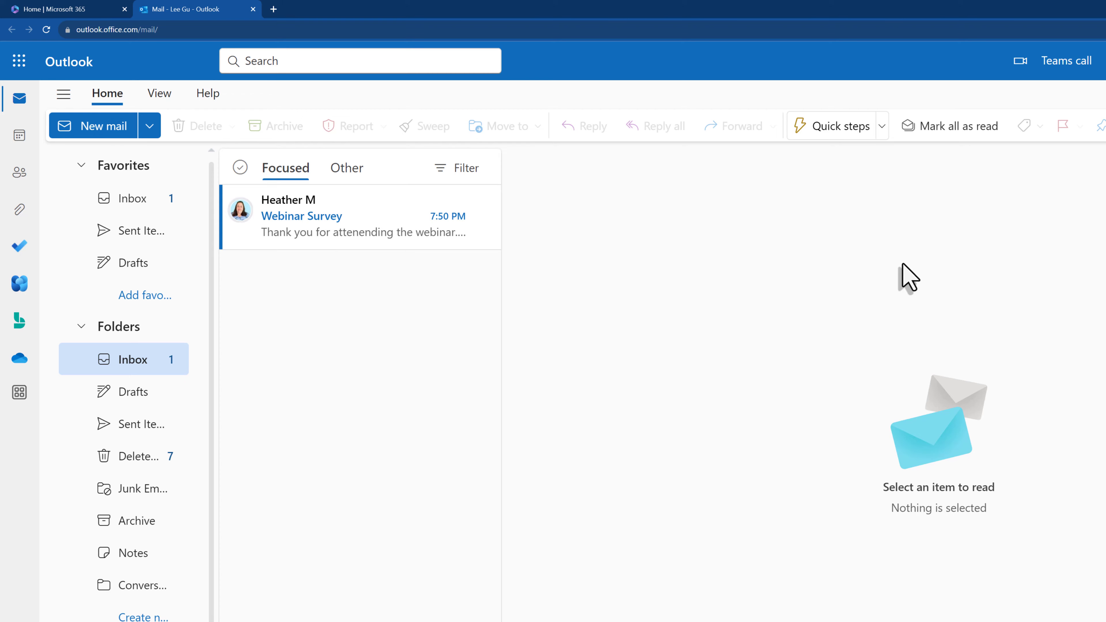
{"action": "key", "text": "f11"}
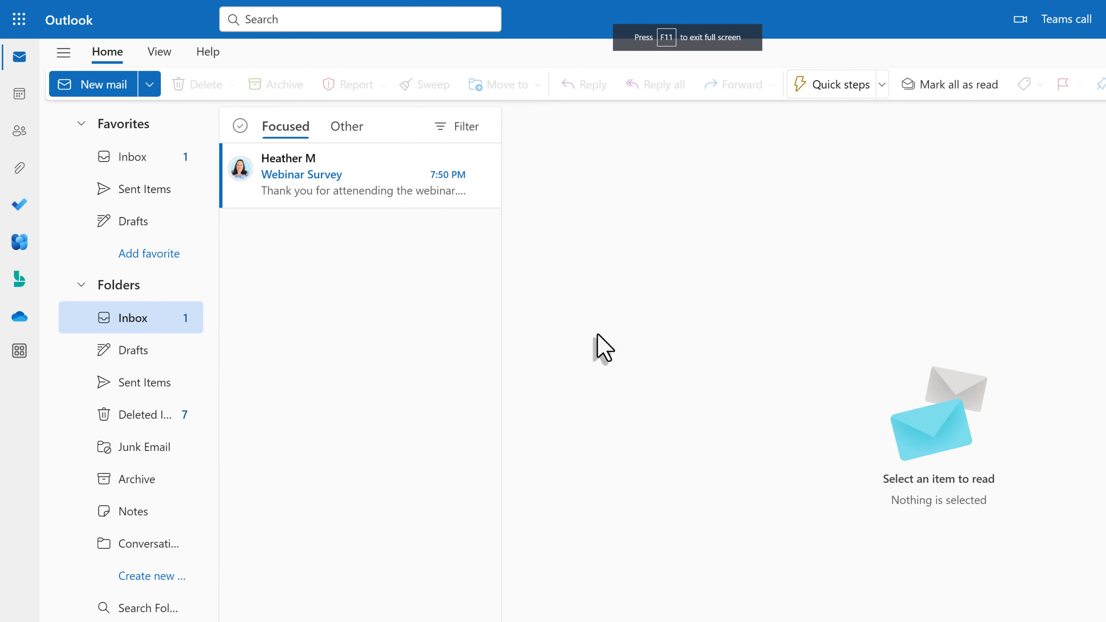
{"action": "mouse_move", "coordinate": [163, 349]}
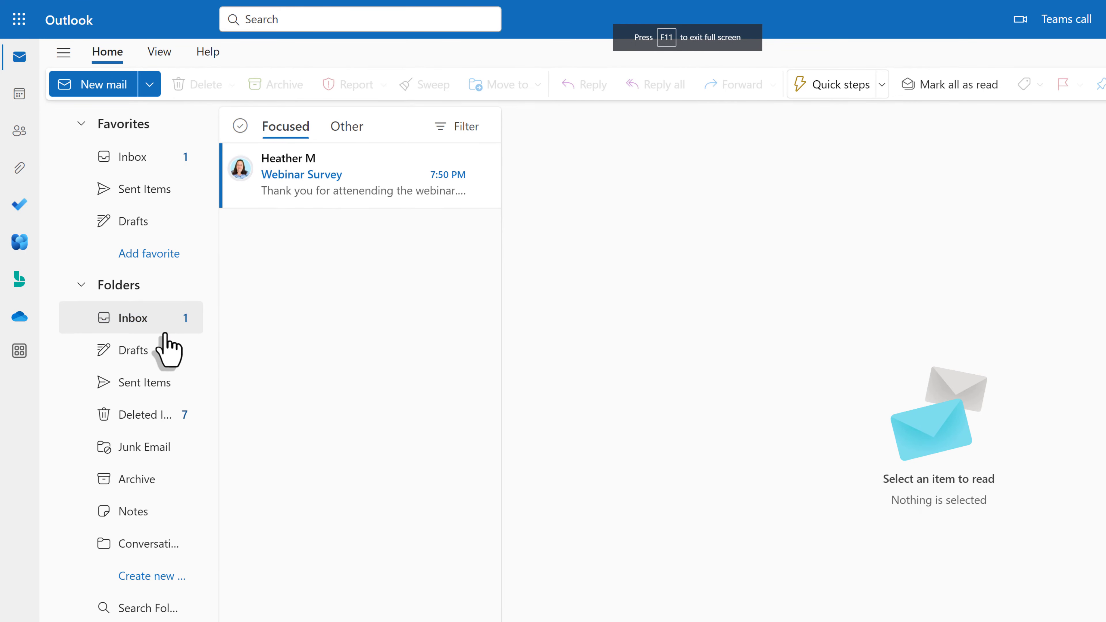
{"action": "mouse_move", "coordinate": [335, 201]}
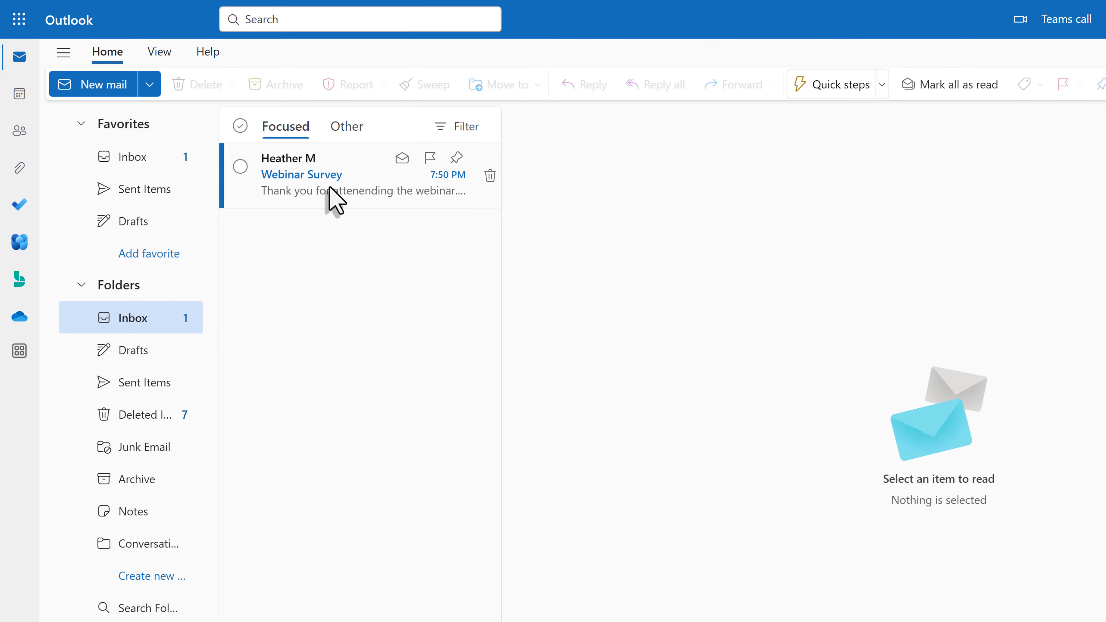
{"action": "left_click", "coordinate": [352, 174]}
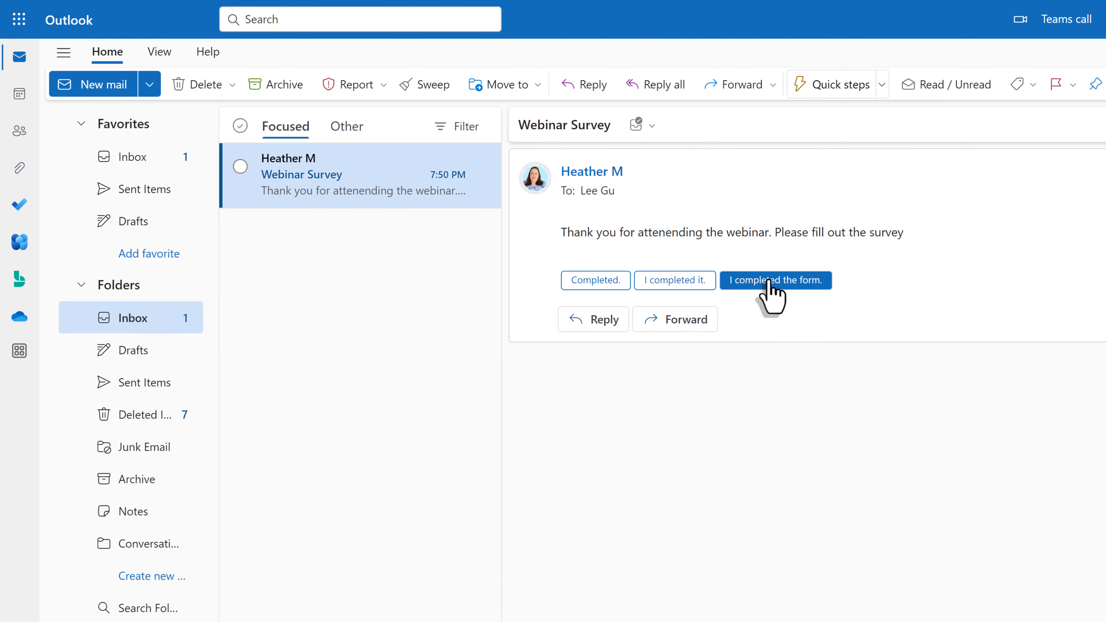
{"action": "mouse_move", "coordinate": [776, 280]}
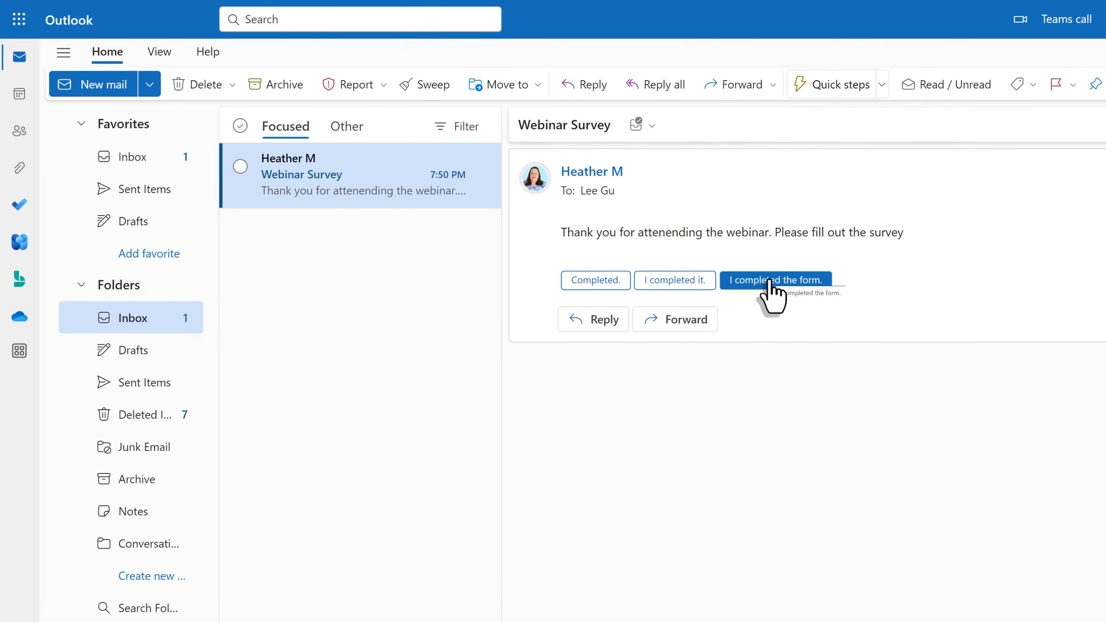
{"action": "mouse_move", "coordinate": [543, 350]}
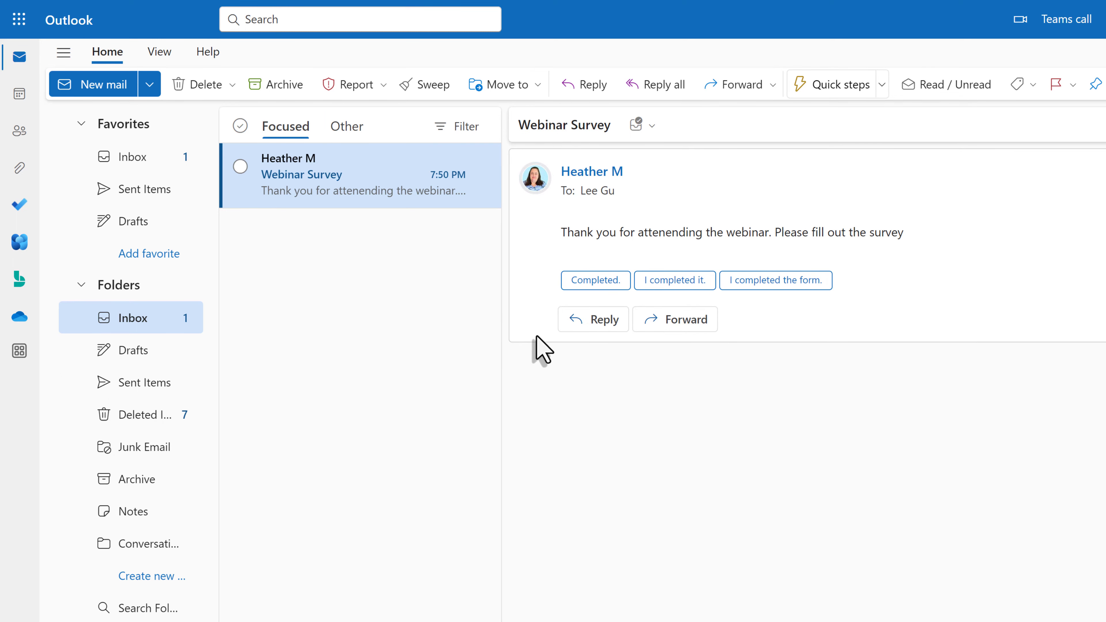
{"action": "mouse_move", "coordinate": [543, 345]}
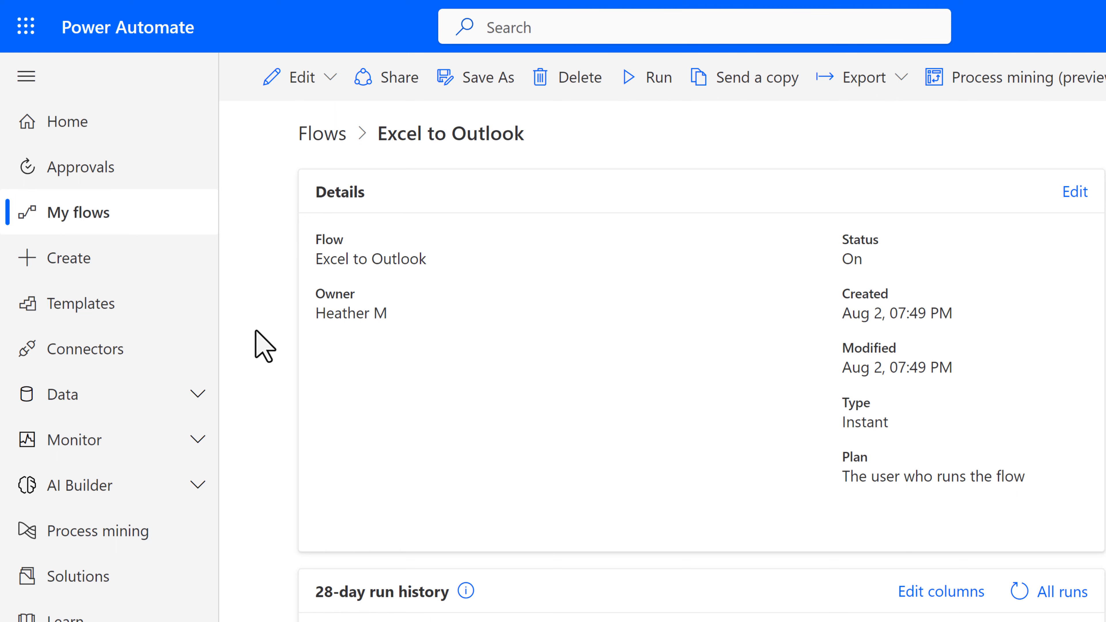
Reopen the Excel to Outlook flow in the designer showing its trigger, list-rows and Apply to each steps.
{"action": "left_click", "coordinate": [291, 76]}
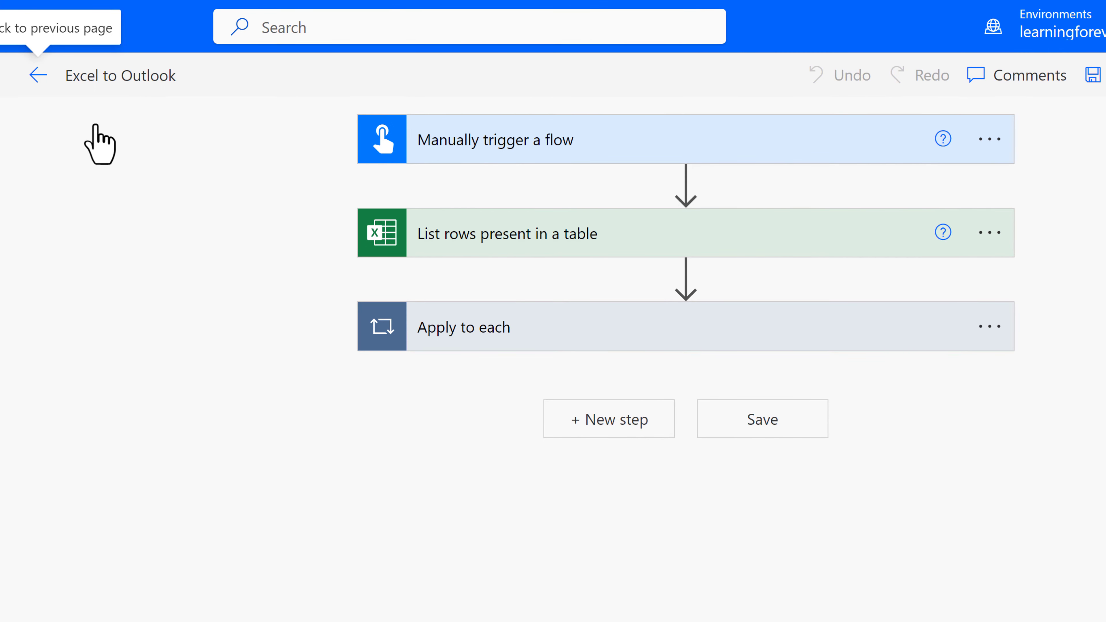
{"action": "mouse_move", "coordinate": [421, 202]}
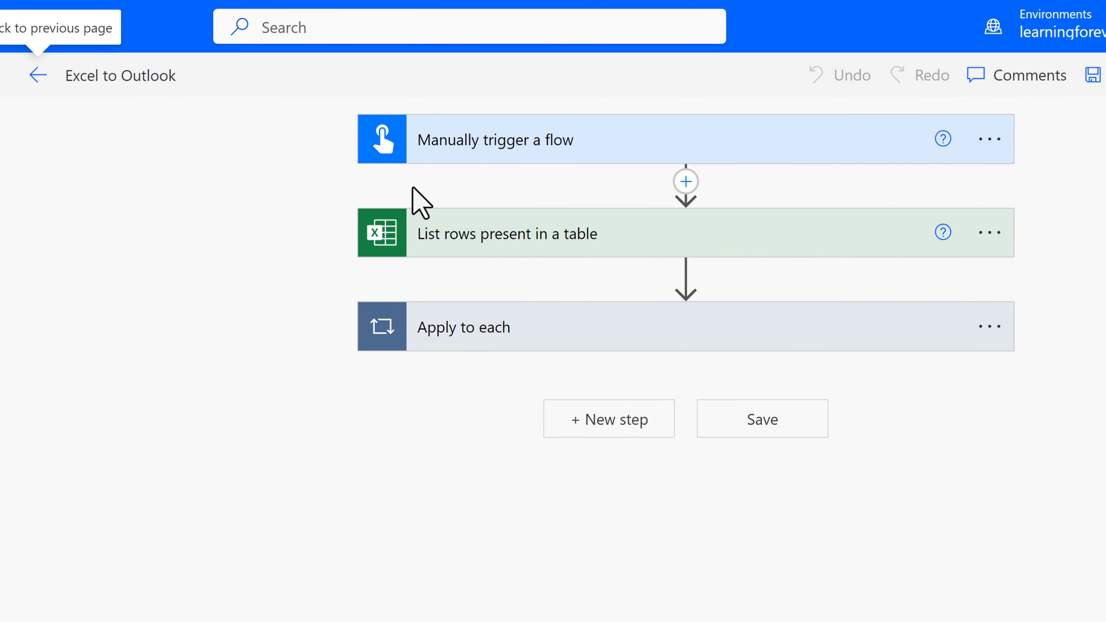
{"action": "left_click", "coordinate": [684, 182]}
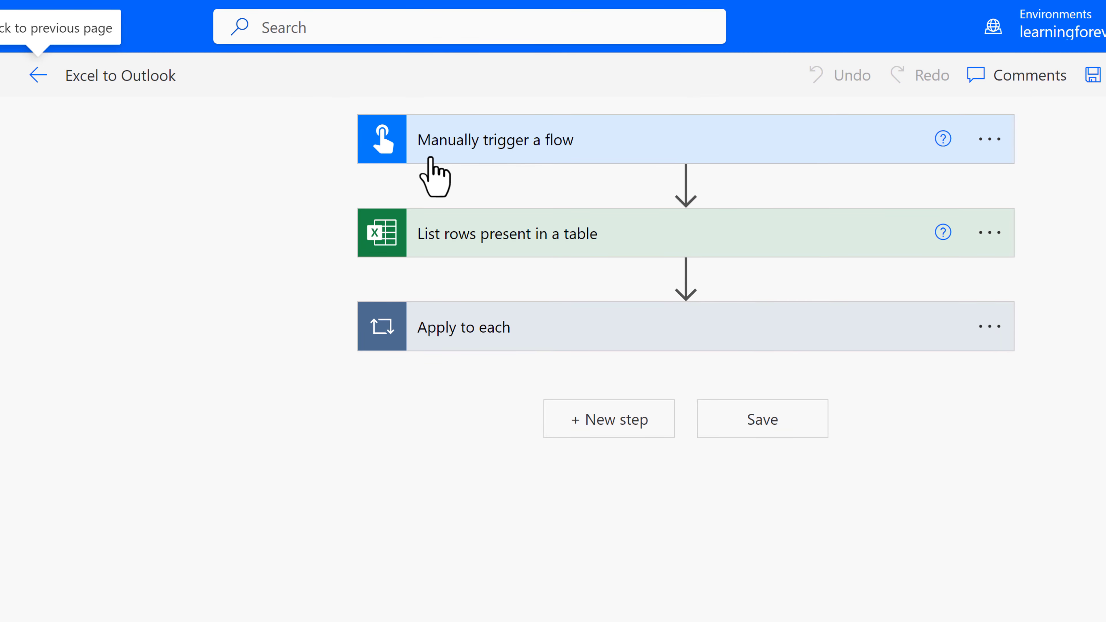
Expand 'List rows present in a table' to review its OneDrive location, attendance report file and Attended table.
{"action": "left_click", "coordinate": [507, 233]}
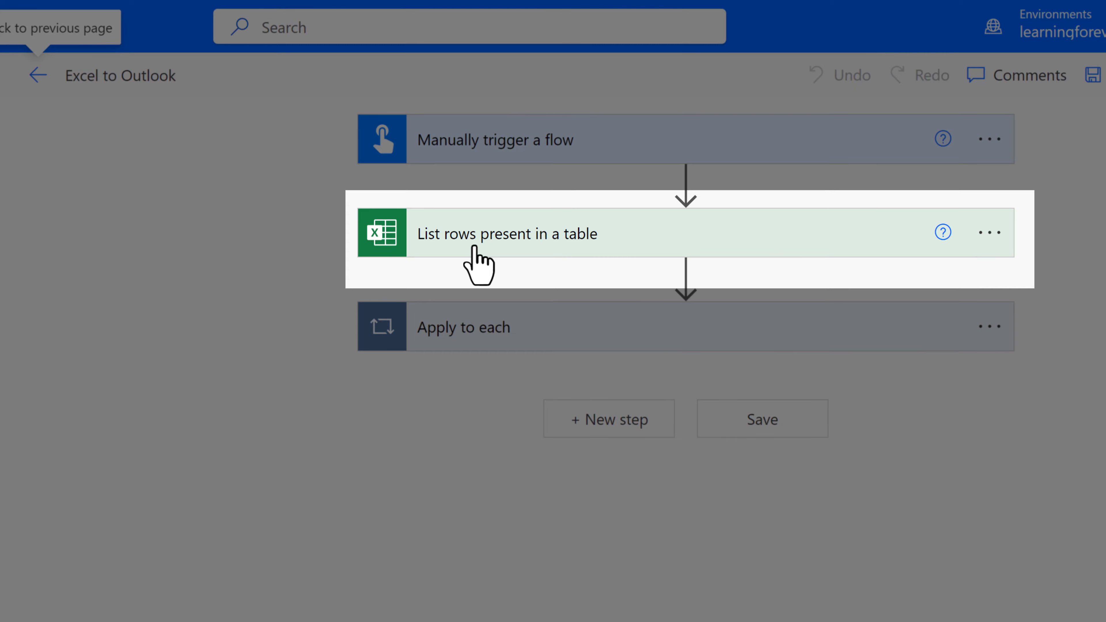
{"action": "left_click", "coordinate": [506, 233]}
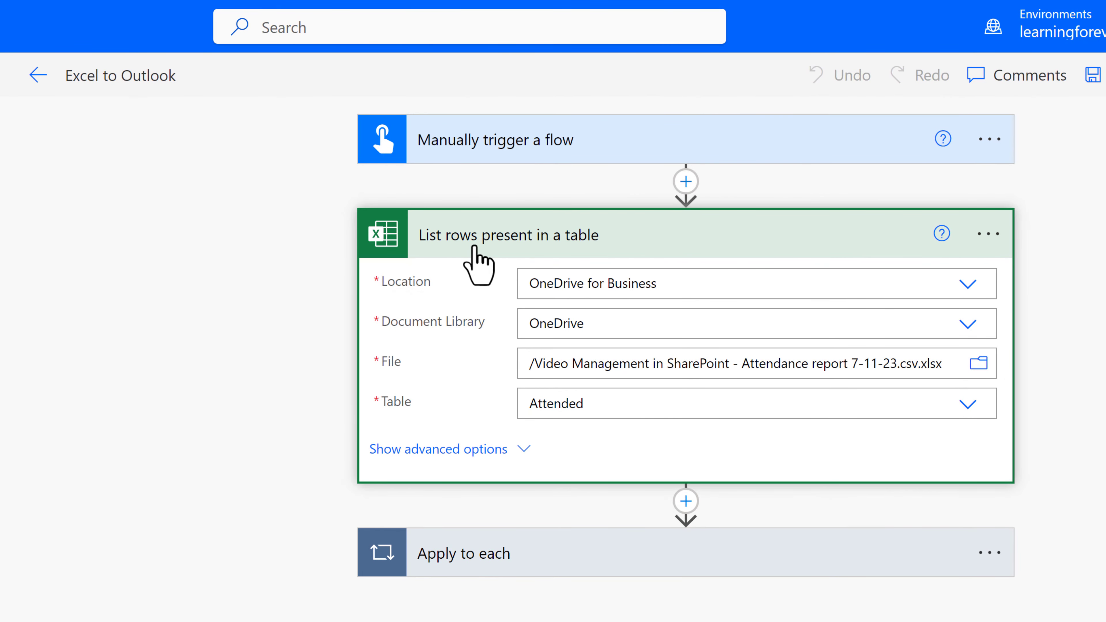
{"action": "mouse_move", "coordinate": [469, 306]}
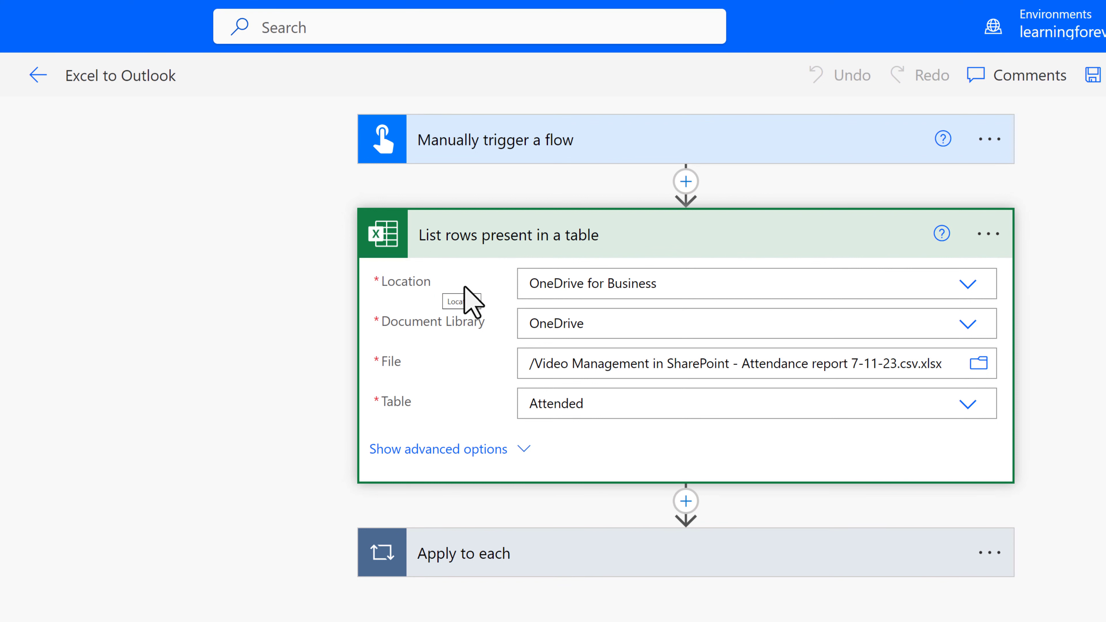
{"action": "mouse_move", "coordinate": [486, 303]}
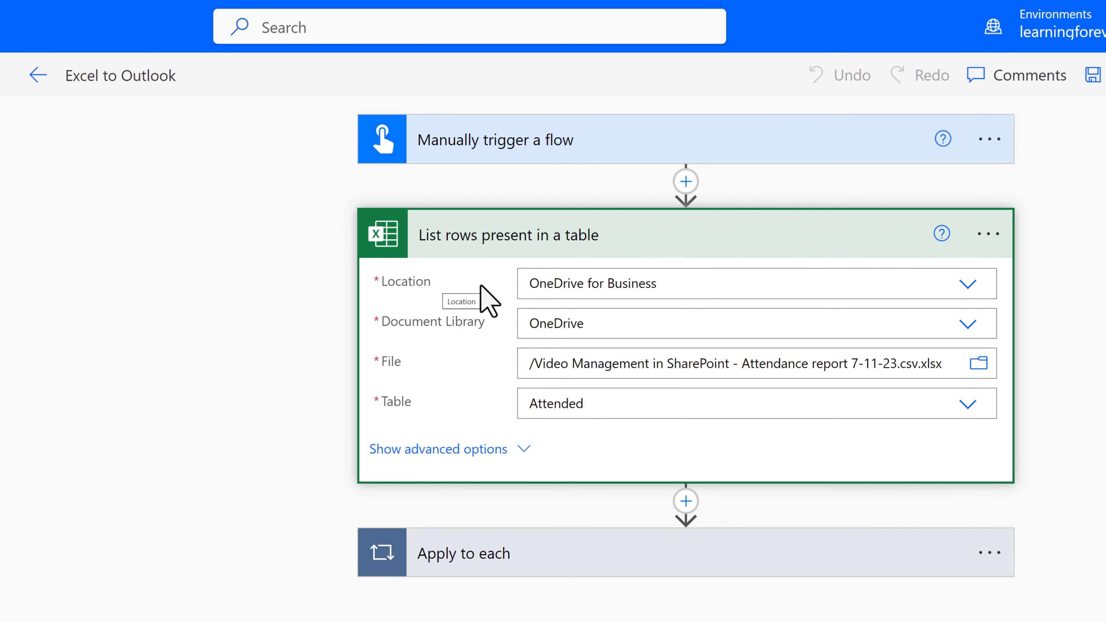
{"action": "mouse_move", "coordinate": [482, 341]}
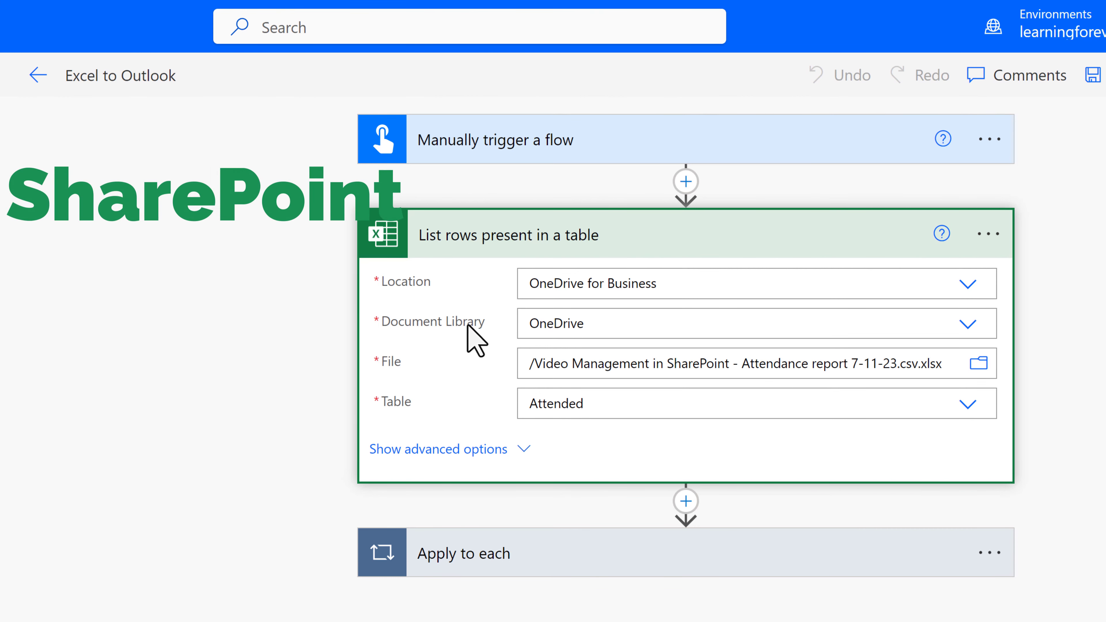
{"action": "mouse_move", "coordinate": [500, 339]}
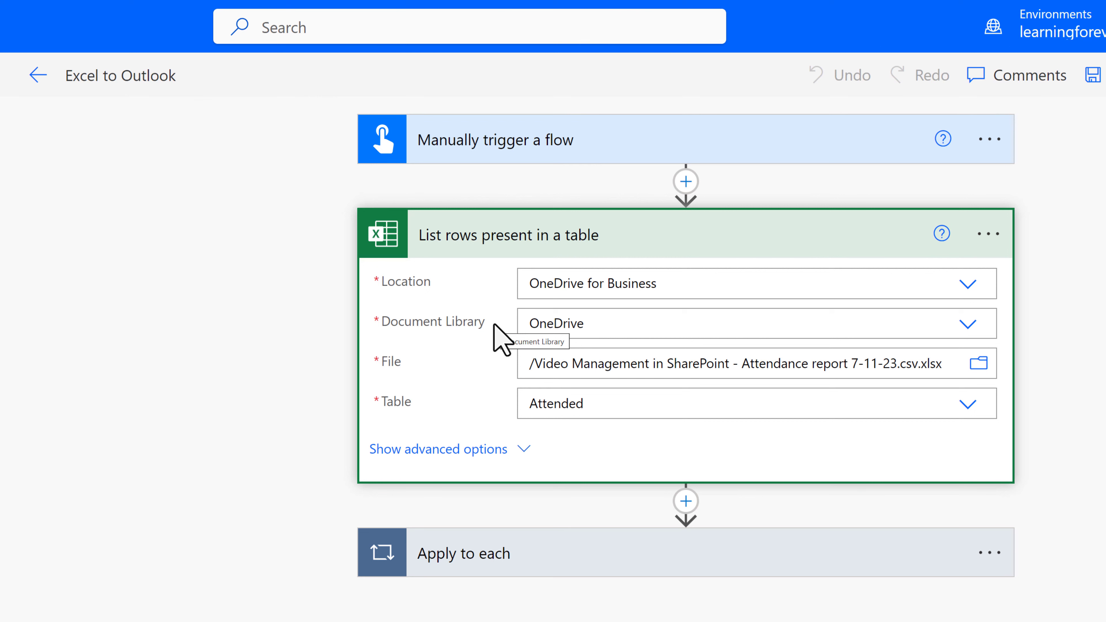
{"action": "mouse_move", "coordinate": [500, 396]}
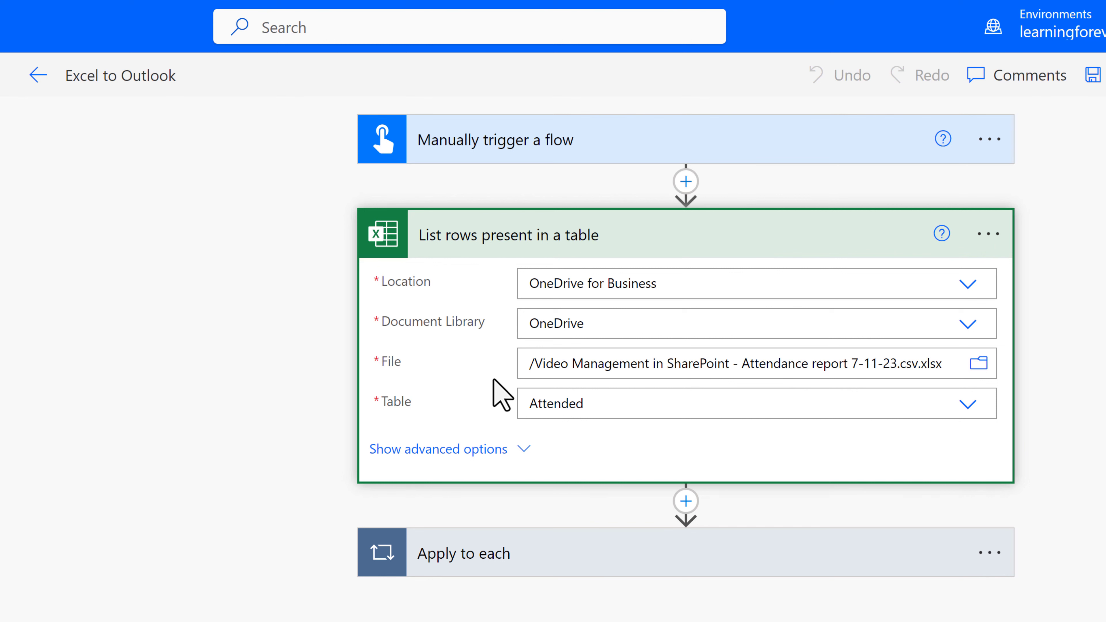
{"action": "mouse_move", "coordinate": [552, 416]}
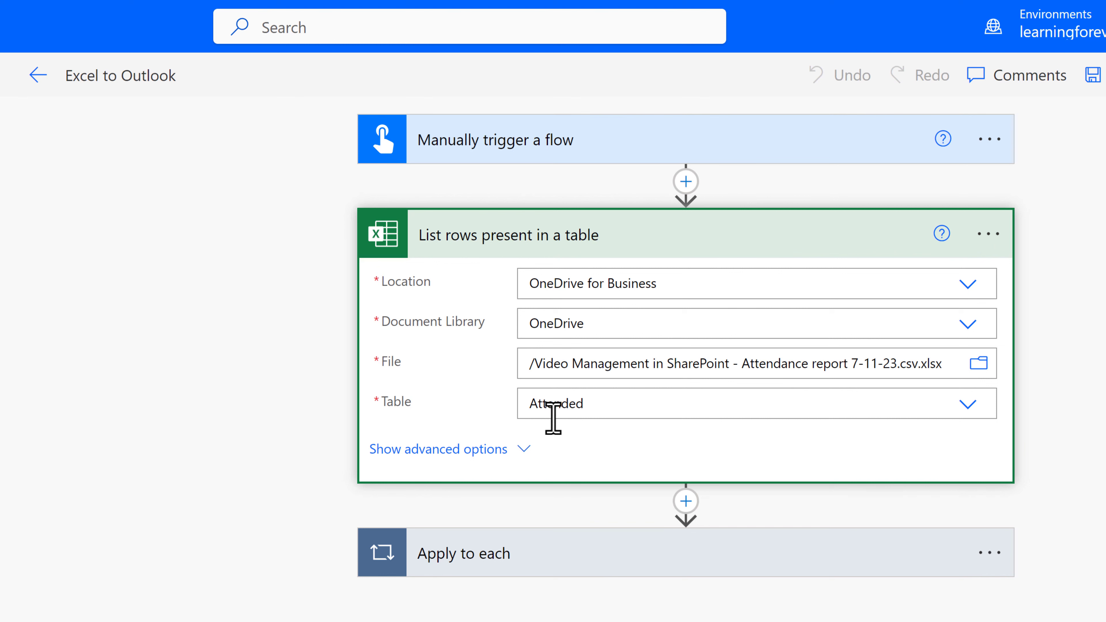
{"action": "mouse_move", "coordinate": [553, 412]}
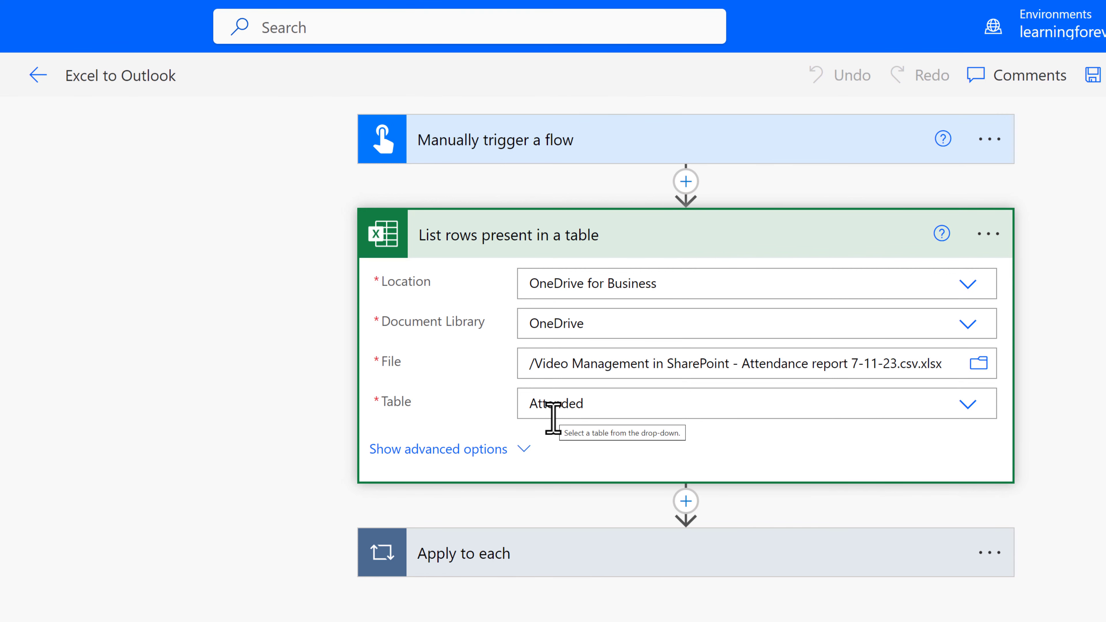
{"action": "scroll", "scroll_direction": "down", "scroll_amount": 3}
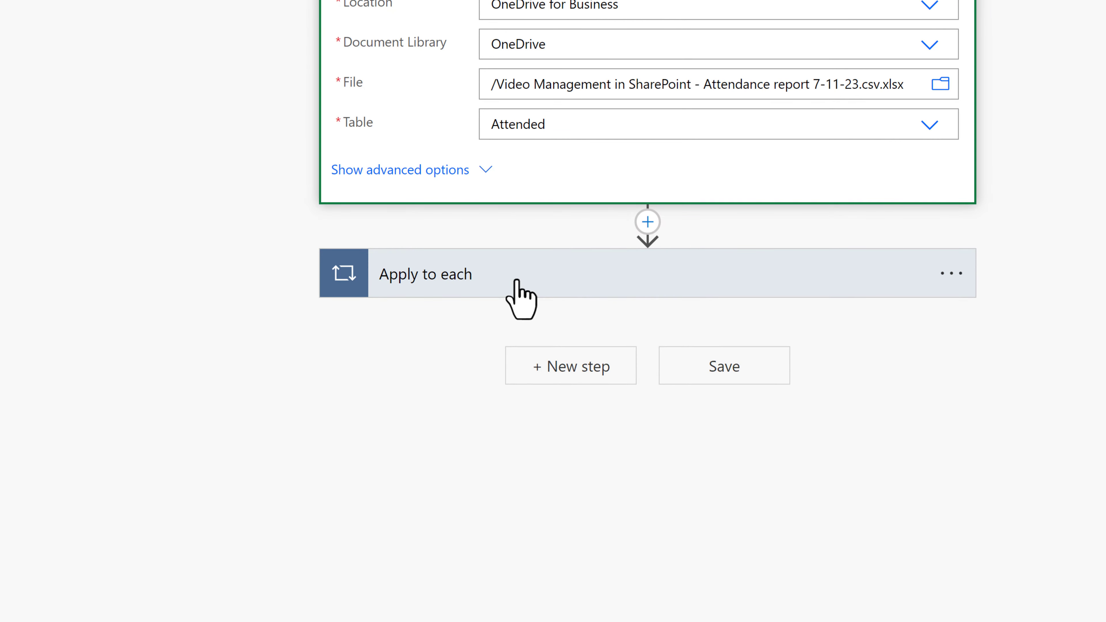
Expand the Apply to each loop to review the Send an email (V2) recipient, Webinar Survey subject and body.
{"action": "left_click", "coordinate": [424, 273]}
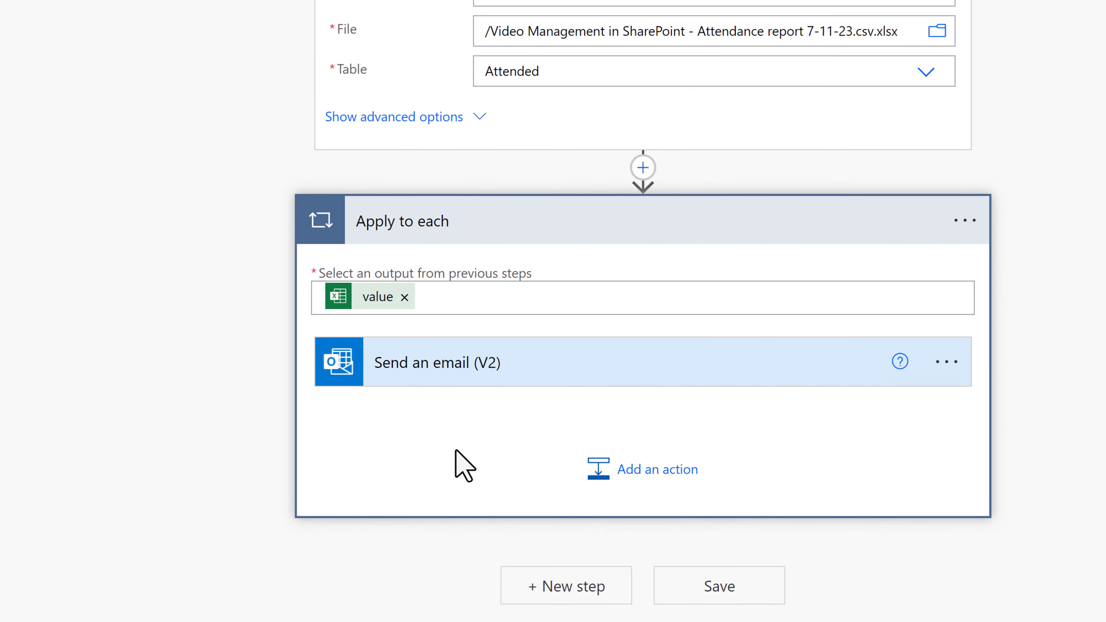
{"action": "mouse_move", "coordinate": [456, 425]}
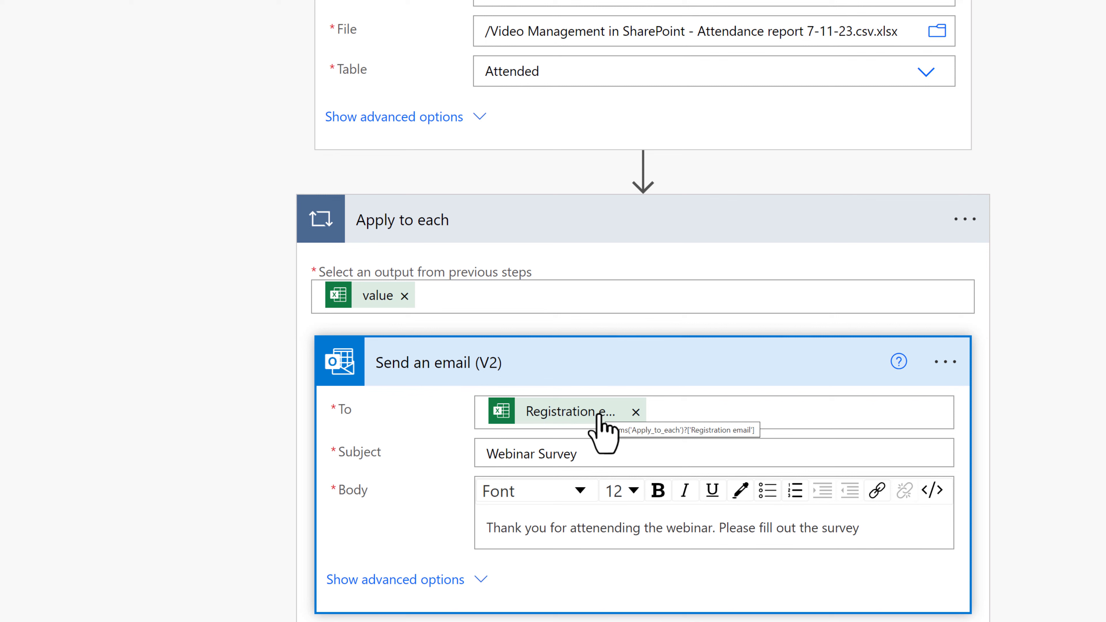
{"action": "mouse_move", "coordinate": [361, 299]}
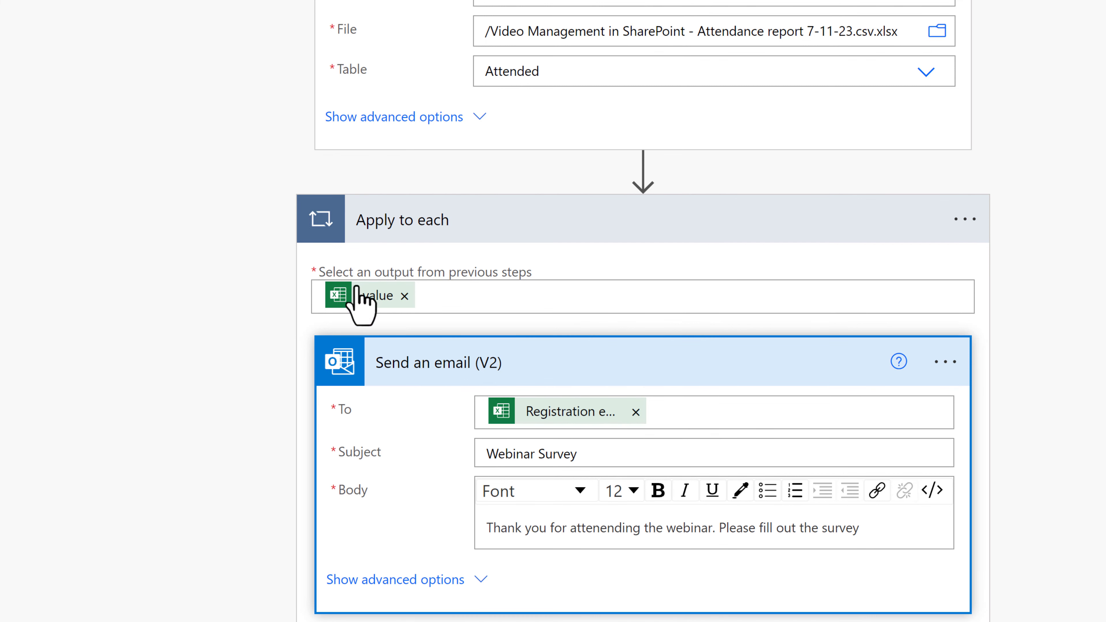
{"action": "mouse_move", "coordinate": [388, 324]}
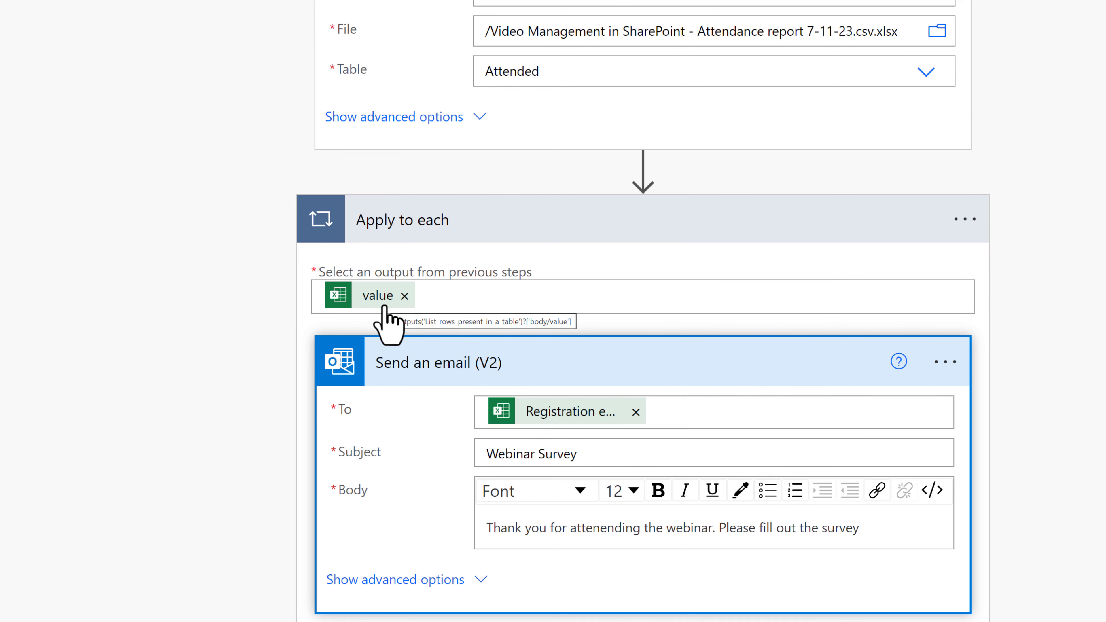
{"action": "scroll", "scroll_direction": "down", "scroll_amount": 3}
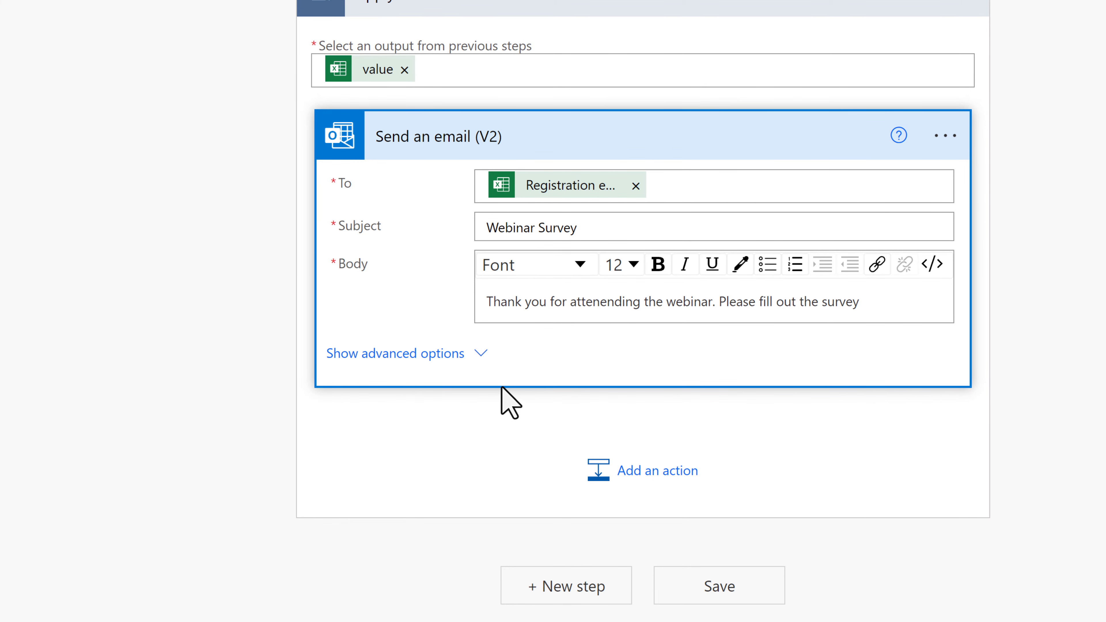
{"action": "mouse_move", "coordinate": [496, 405]}
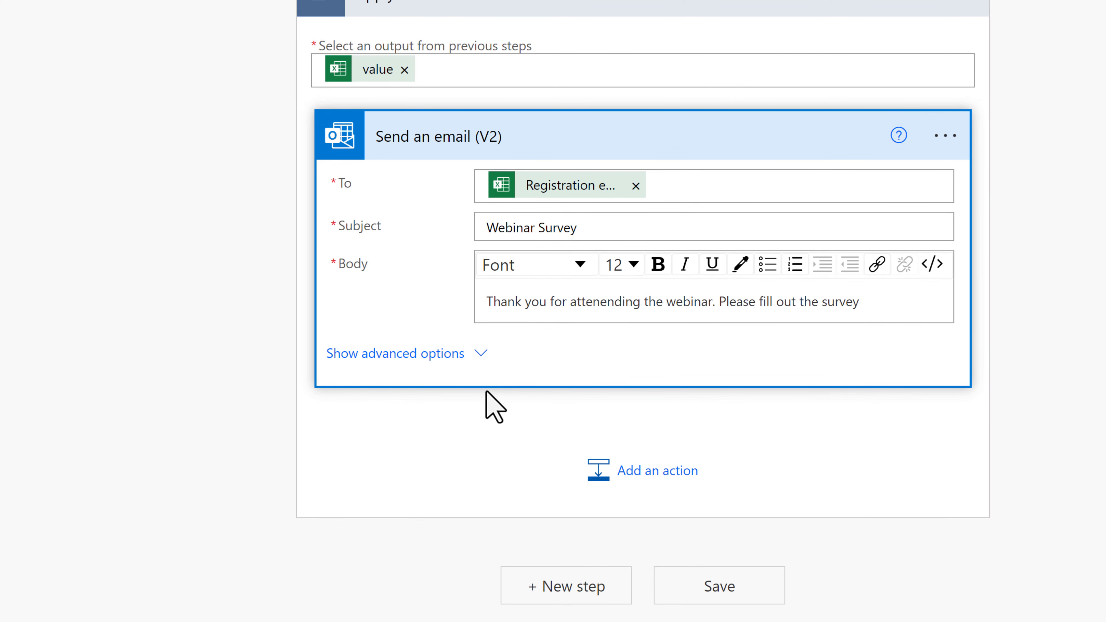
{"action": "scroll", "scroll_direction": "up", "scroll_amount": 3}
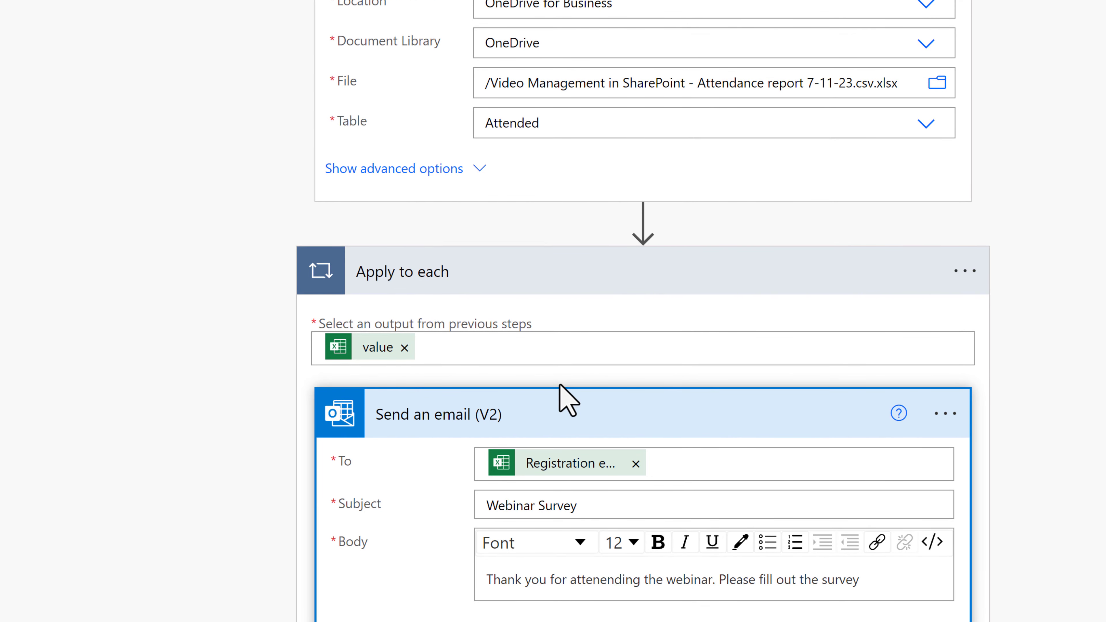
{"action": "mouse_move", "coordinate": [533, 342]}
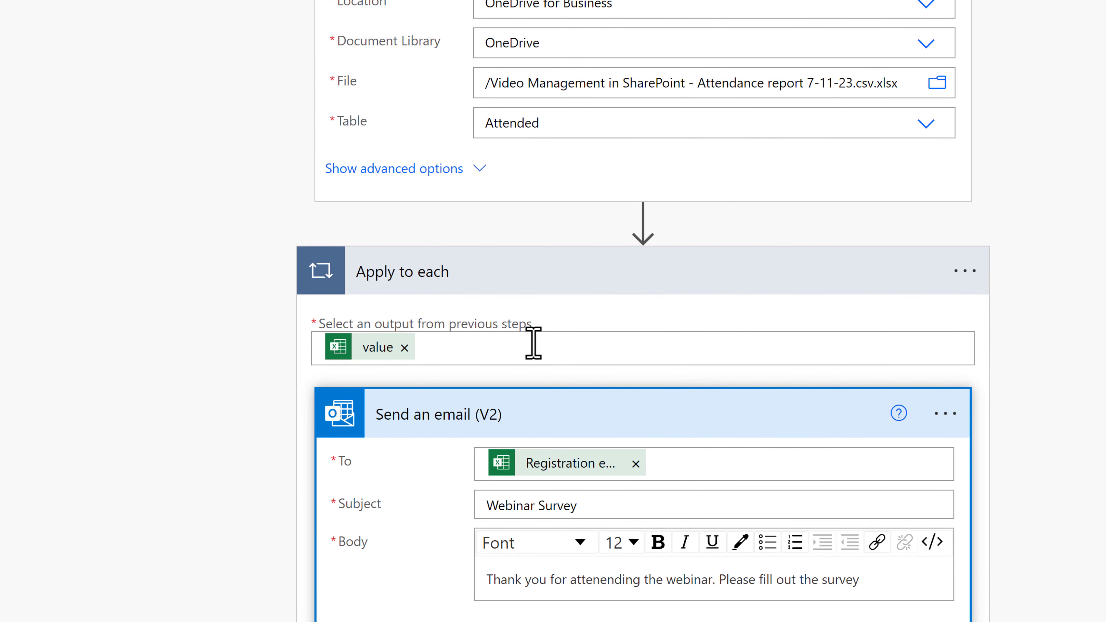
{"action": "mouse_move", "coordinate": [380, 331]}
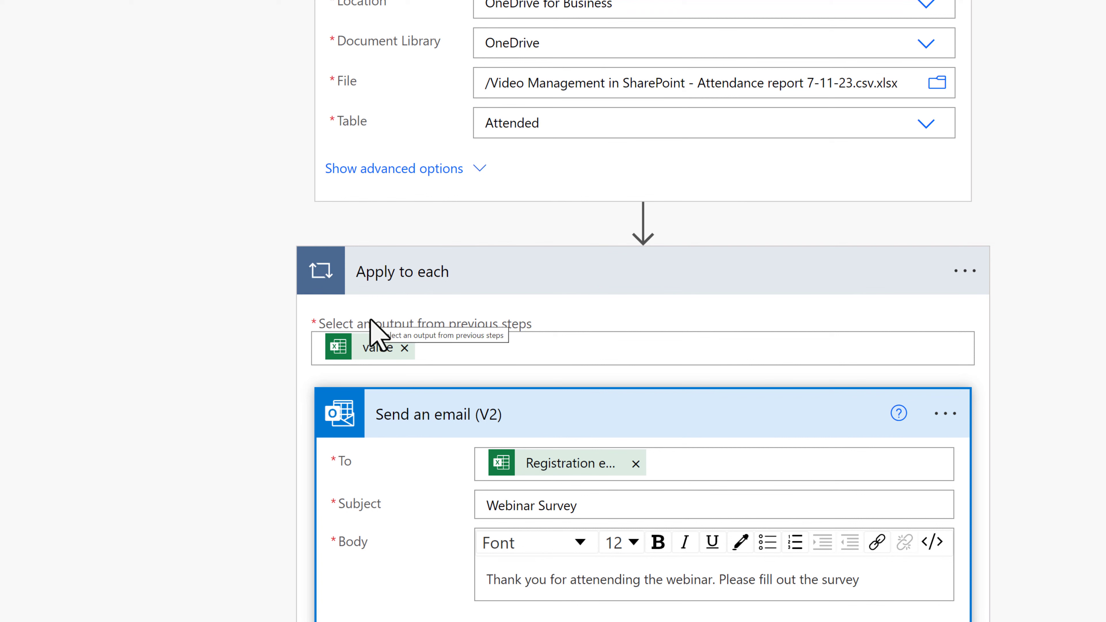